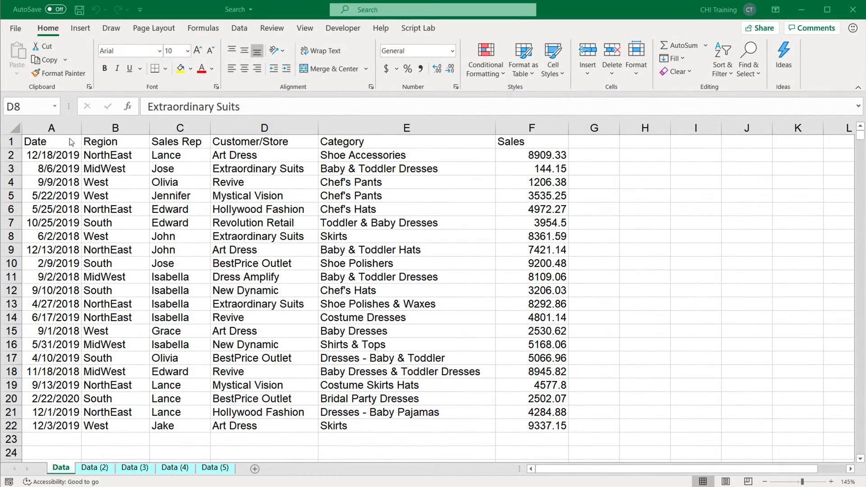
Show the Developer ribbon with Record Macro and Use Relative References above the sales data
click(264, 235)
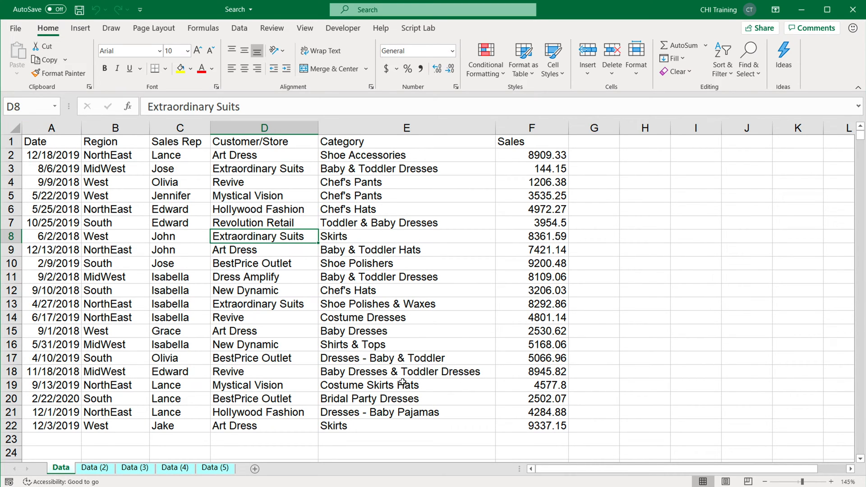
mouse_move(304, 327)
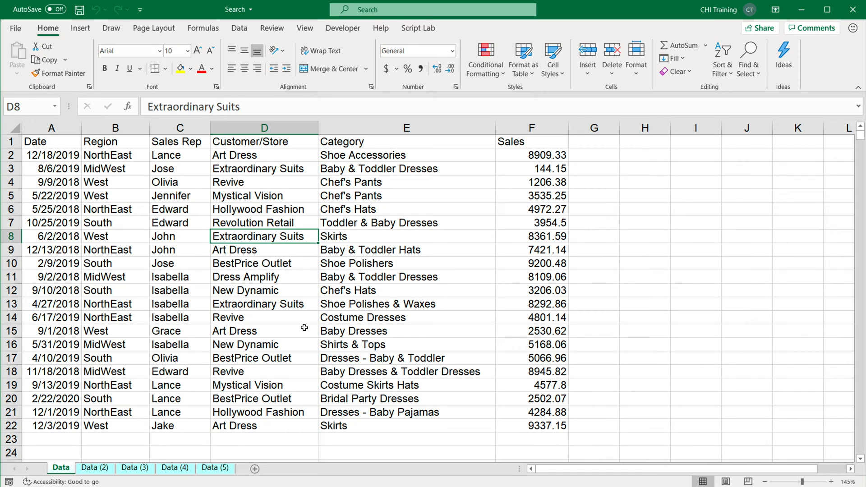
mouse_move(214, 259)
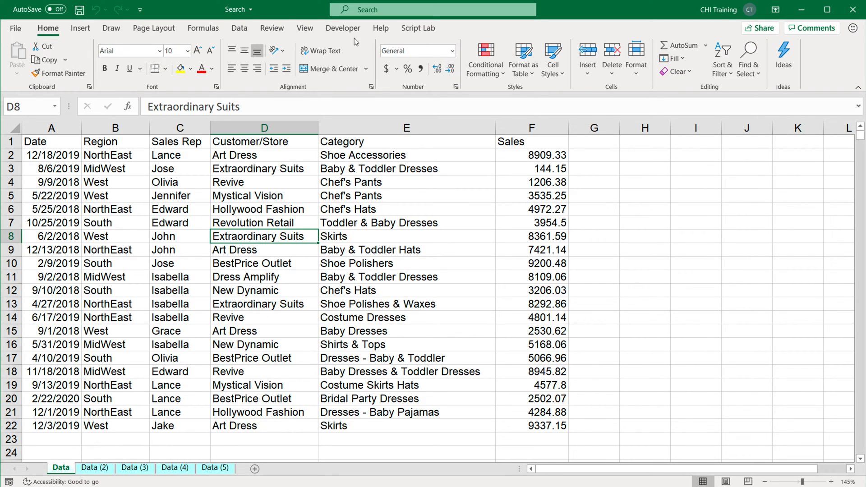
click(343, 28)
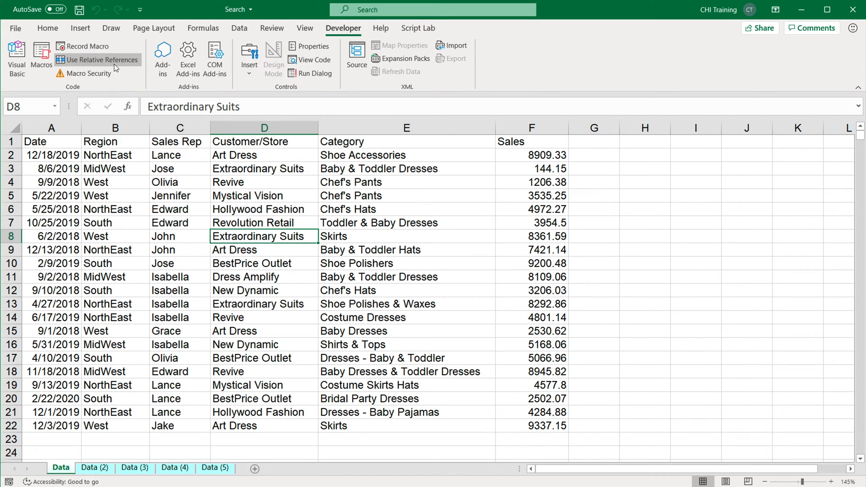
mouse_move(98, 59)
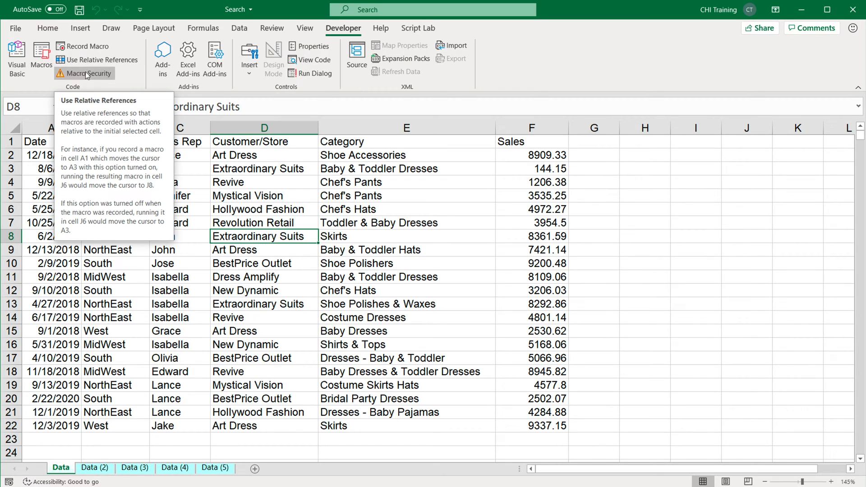
mouse_move(87, 58)
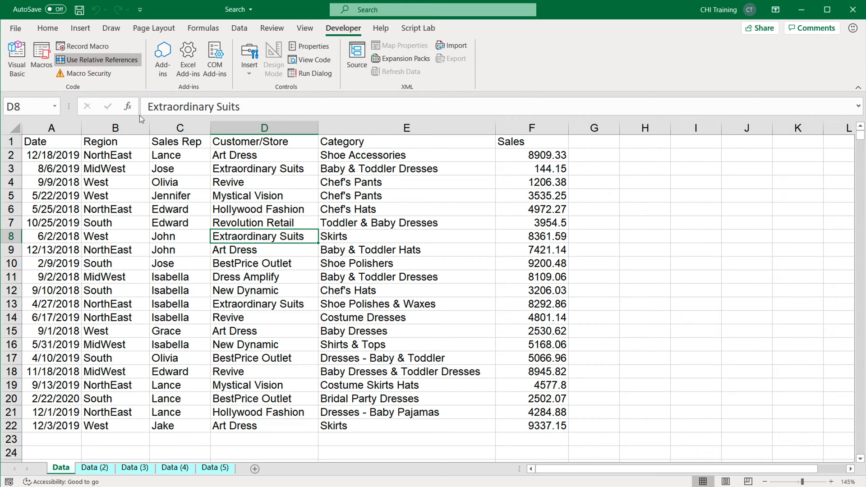
mouse_move(174, 92)
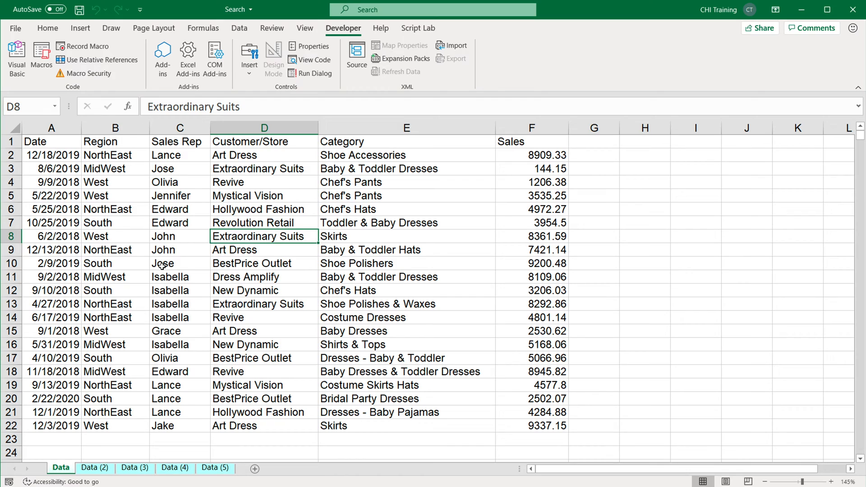
mouse_move(209, 182)
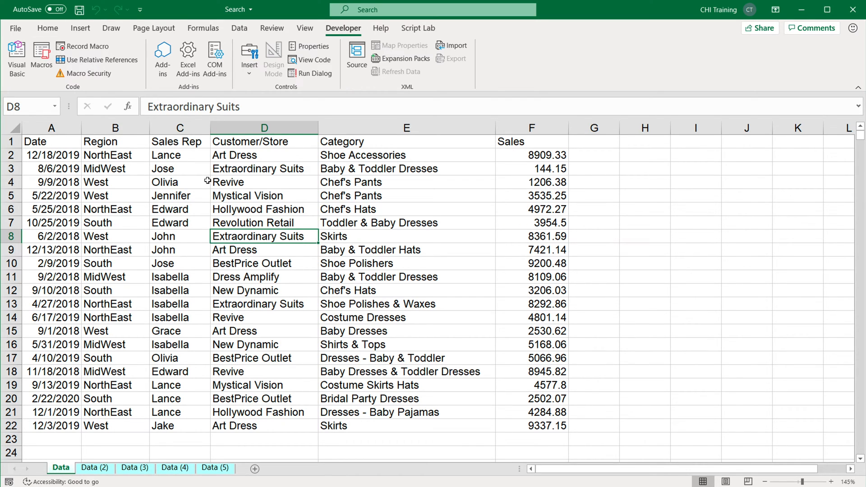
mouse_move(86, 62)
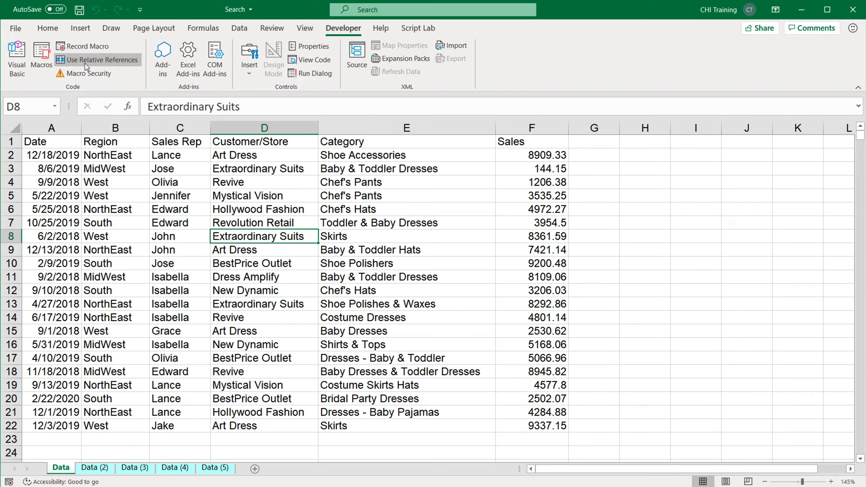
mouse_move(102, 60)
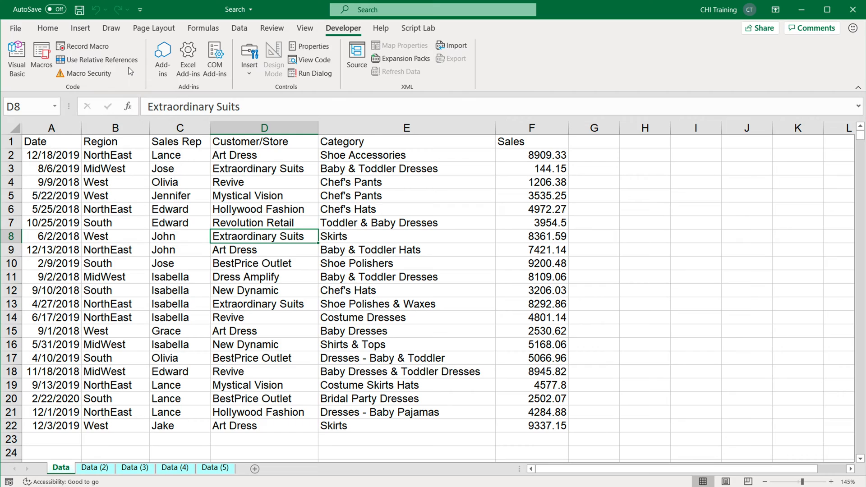
mouse_move(127, 122)
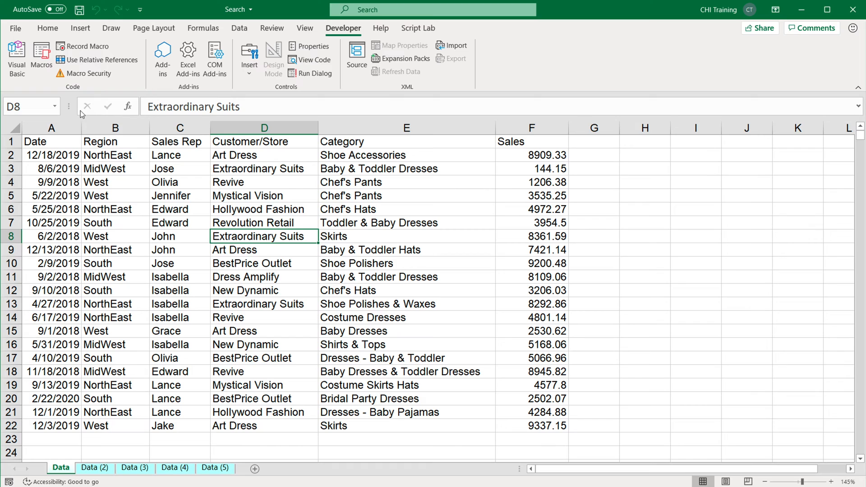
mouse_move(97, 59)
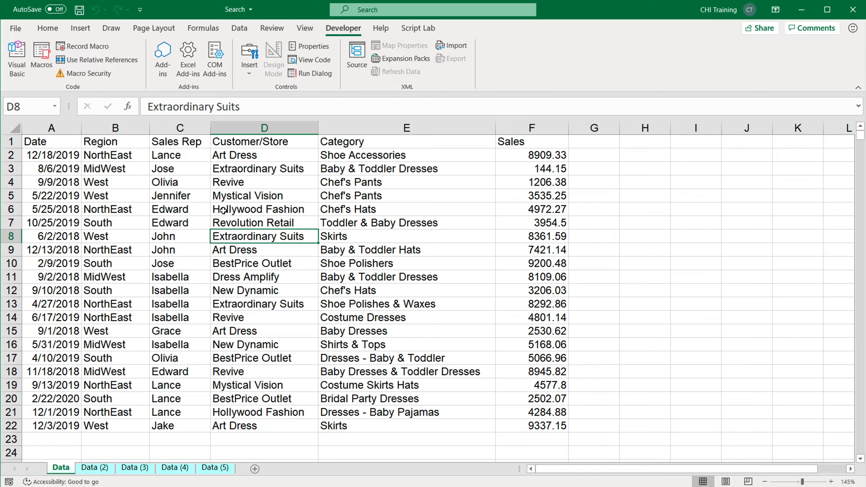
mouse_move(777, 276)
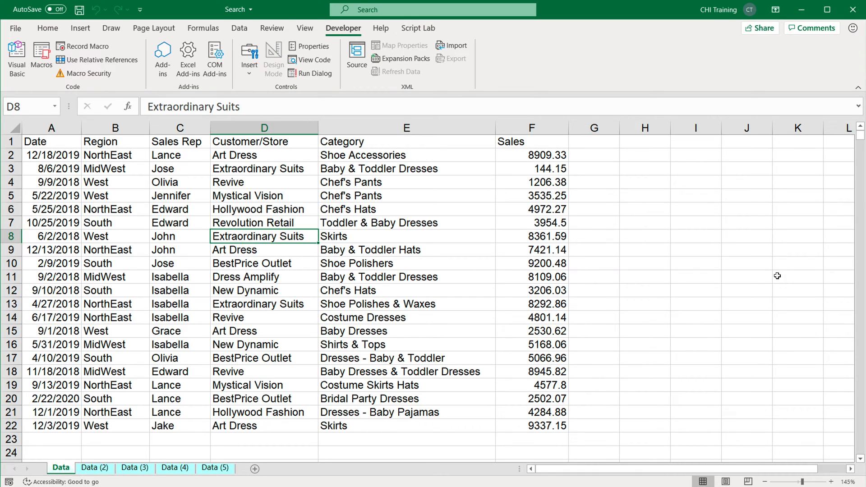
mouse_move(611, 276)
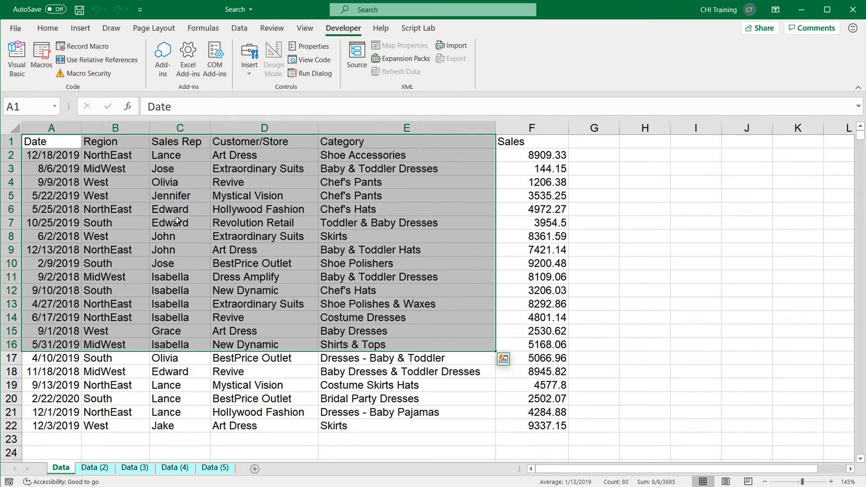
click(179, 222)
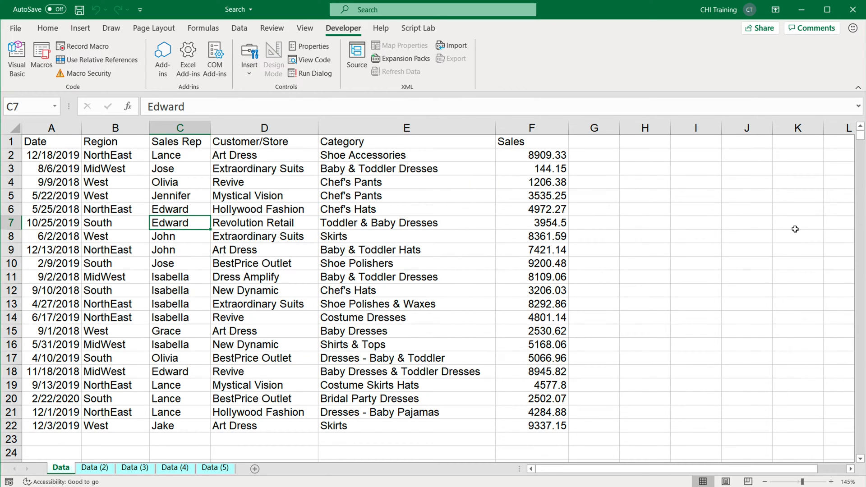
click(796, 242)
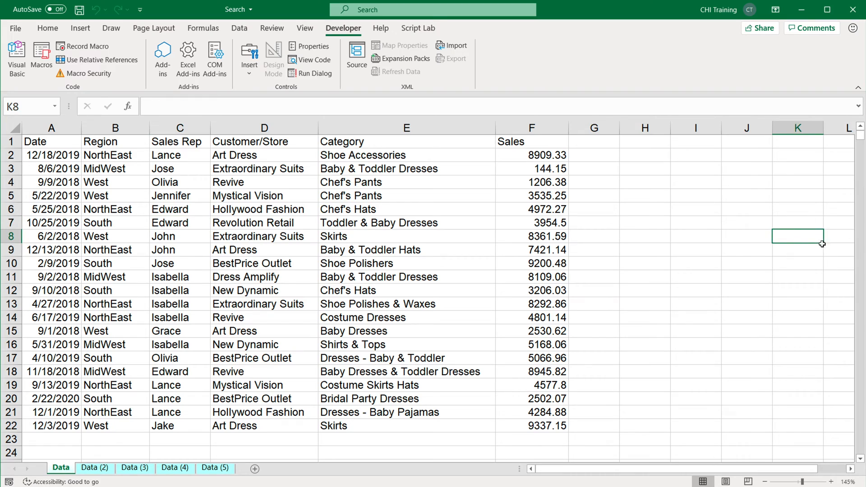
mouse_move(798, 262)
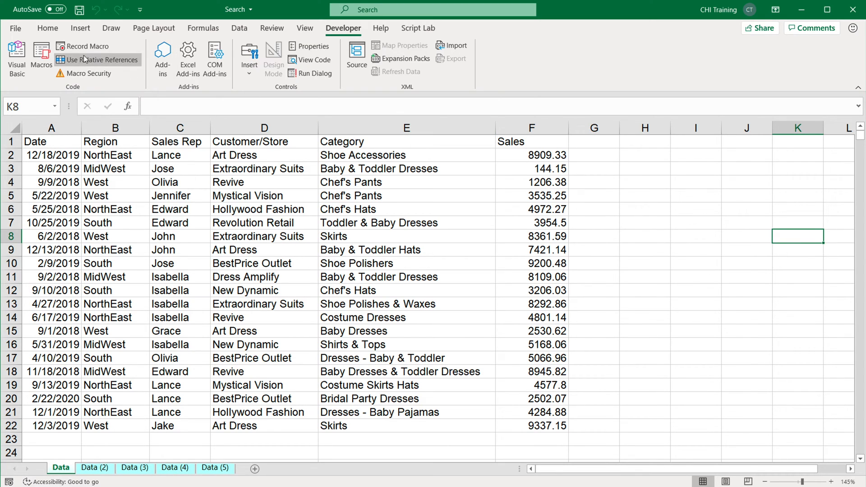
mouse_move(88, 46)
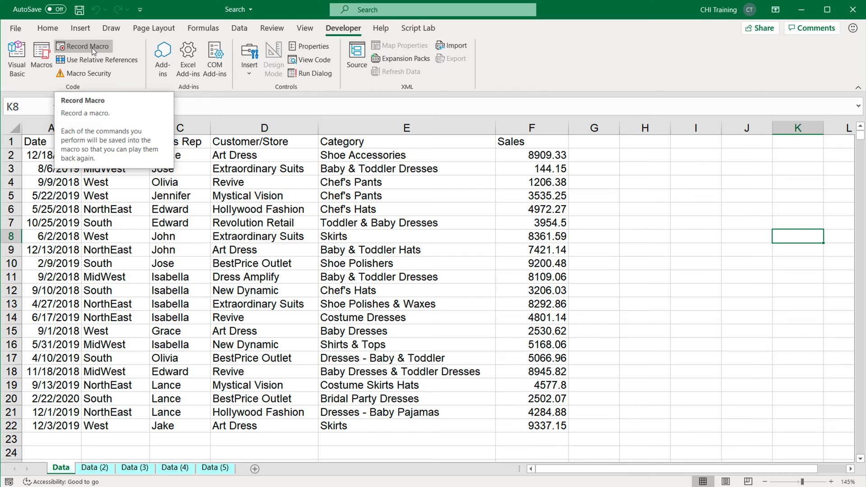
Name the new macro formatData and keep it stored in This Workbook
click(87, 45)
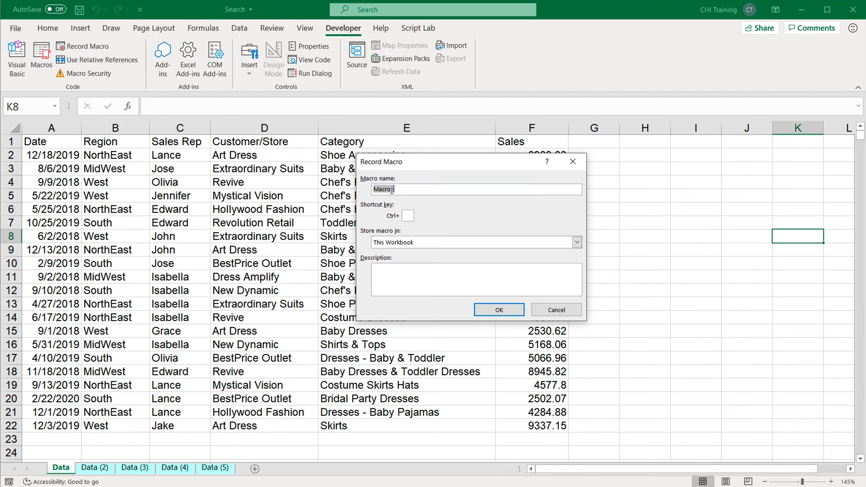
text(for)
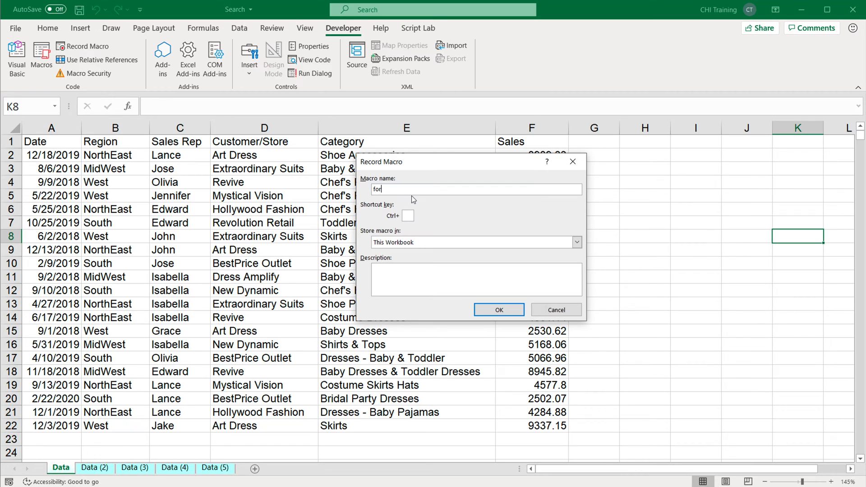
text(formatData)
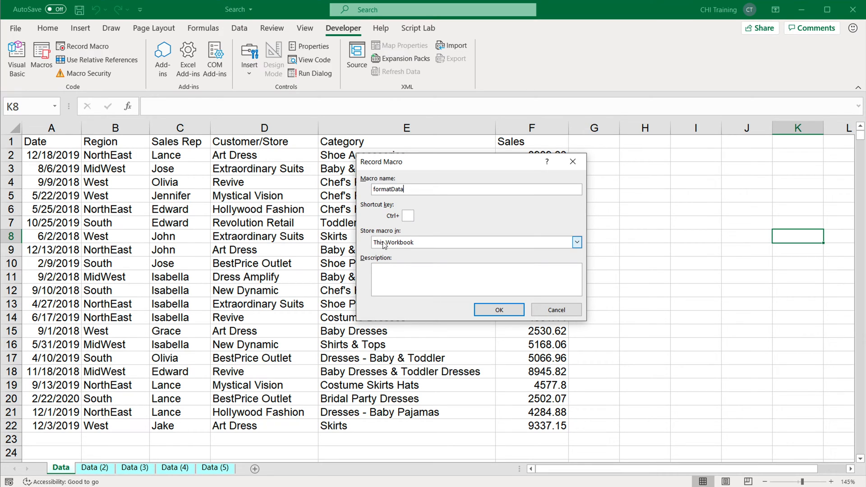
click(576, 241)
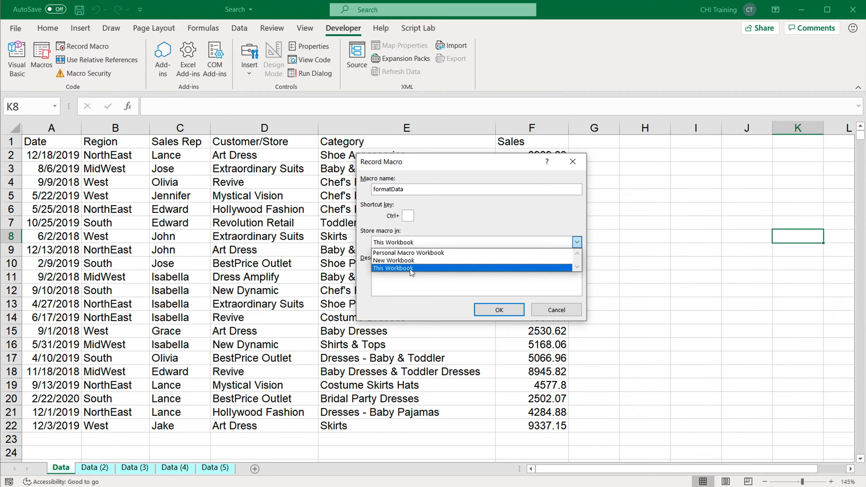
mouse_move(406, 273)
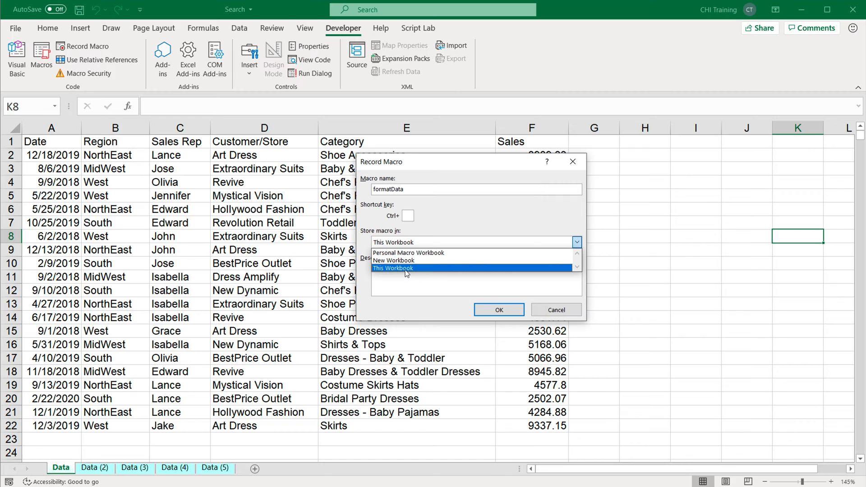
click(392, 268)
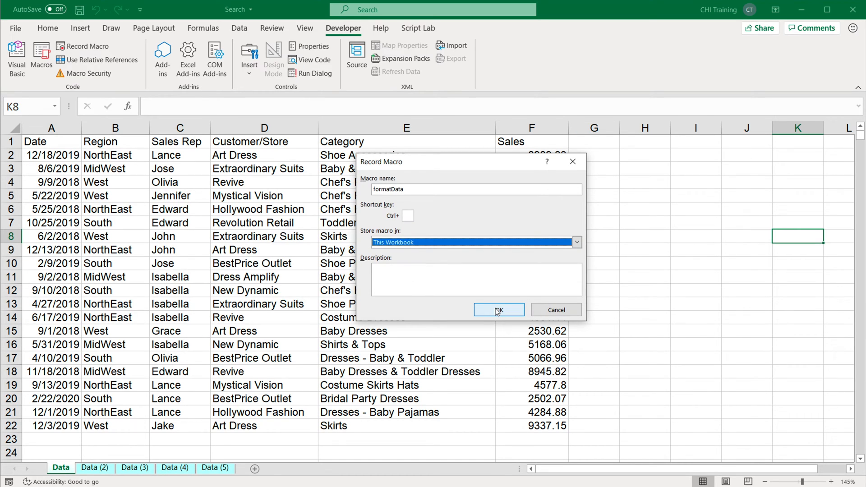
Begin recording and give the Date-to-Sales header row lighter text formatting
click(498, 309)
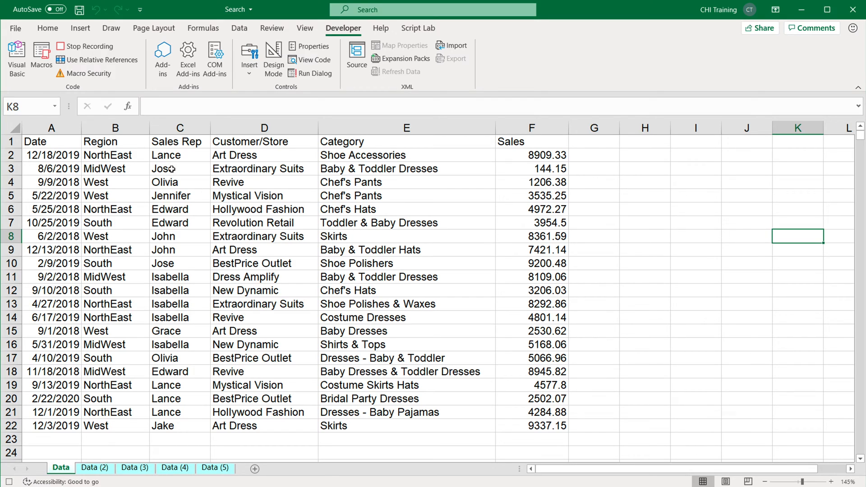
mouse_move(114, 195)
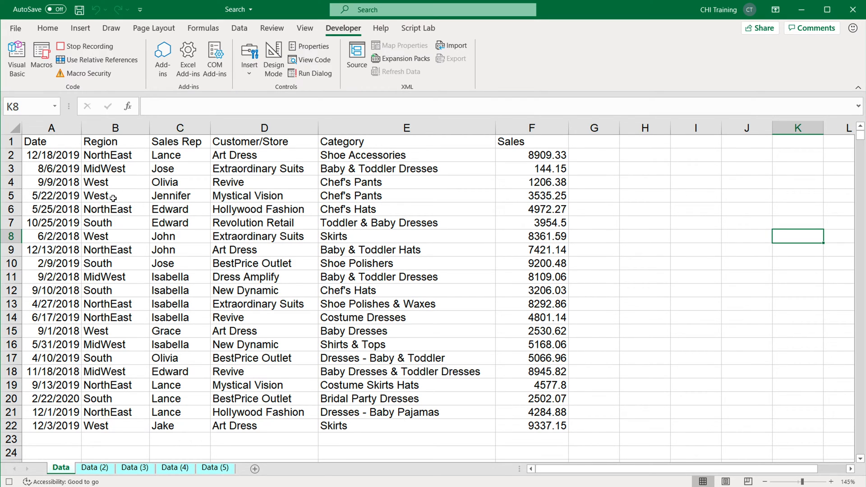
click(51, 141)
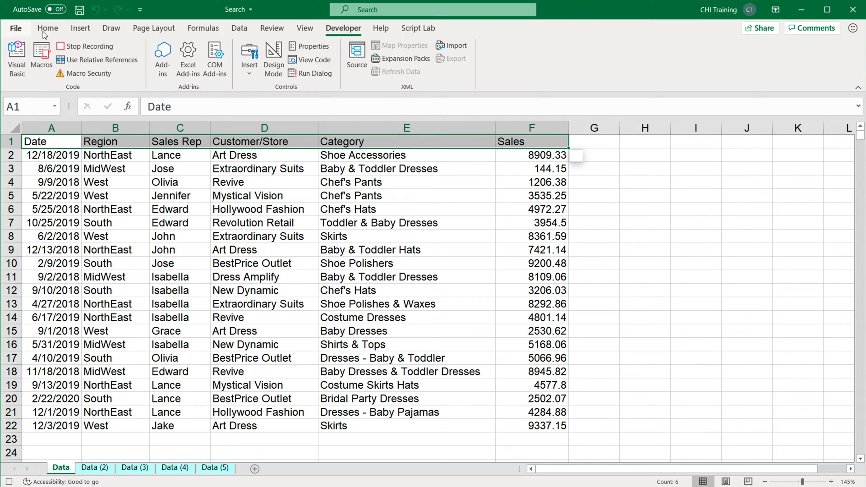
click(48, 28)
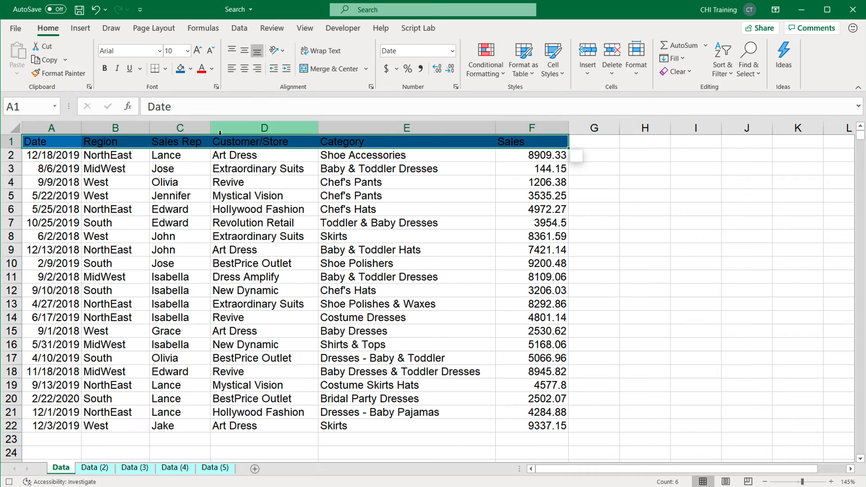
click(215, 69)
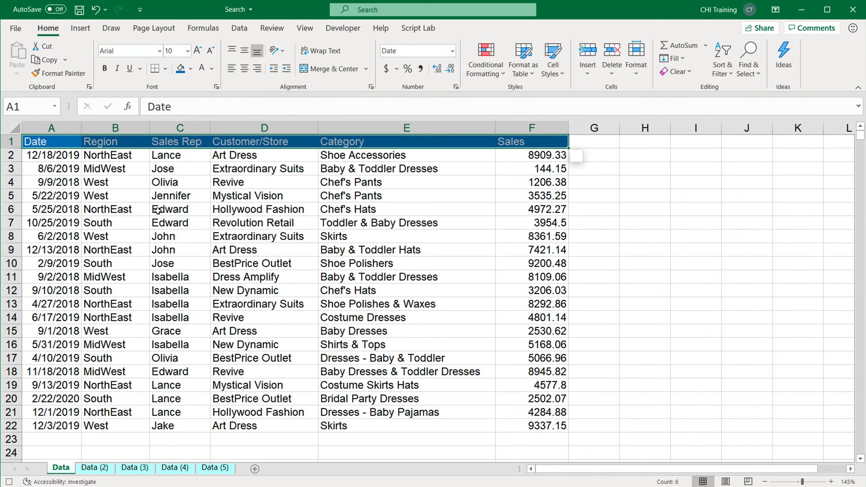
Format the Sales column F as Currency
click(530, 127)
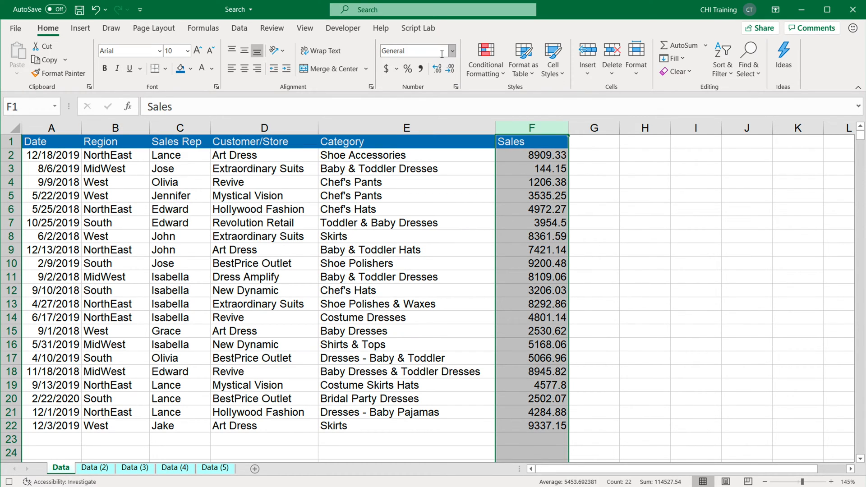
click(454, 51)
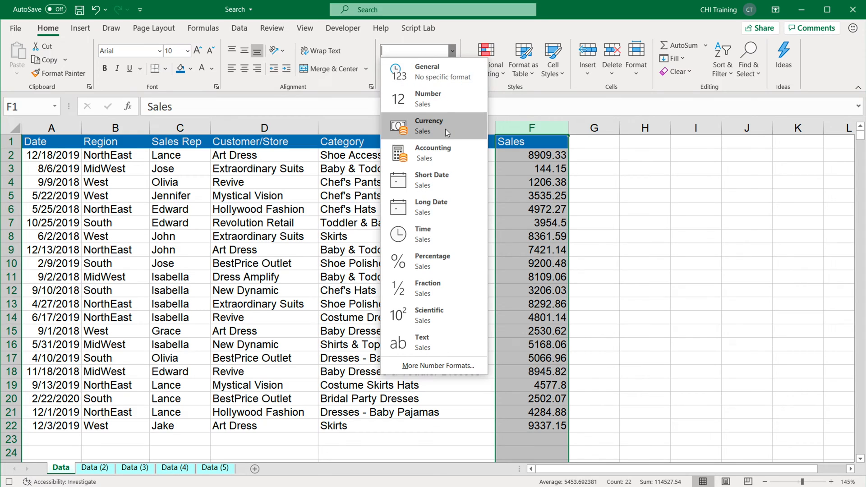
click(429, 125)
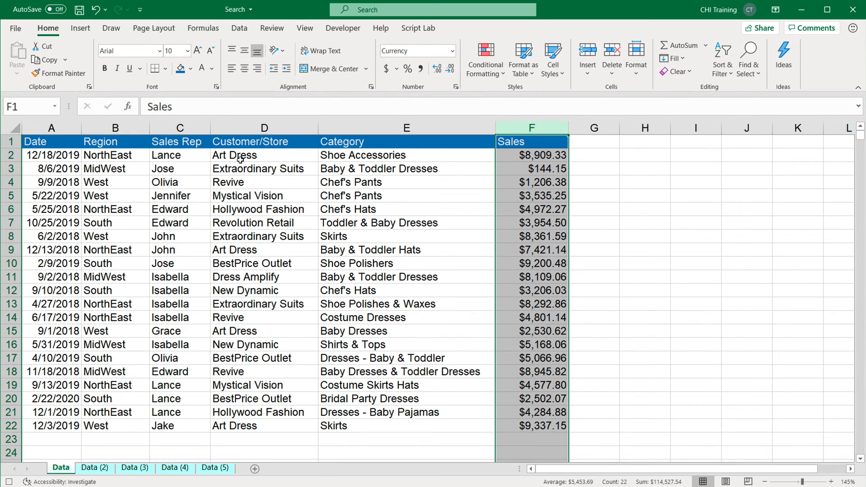
mouse_move(105, 155)
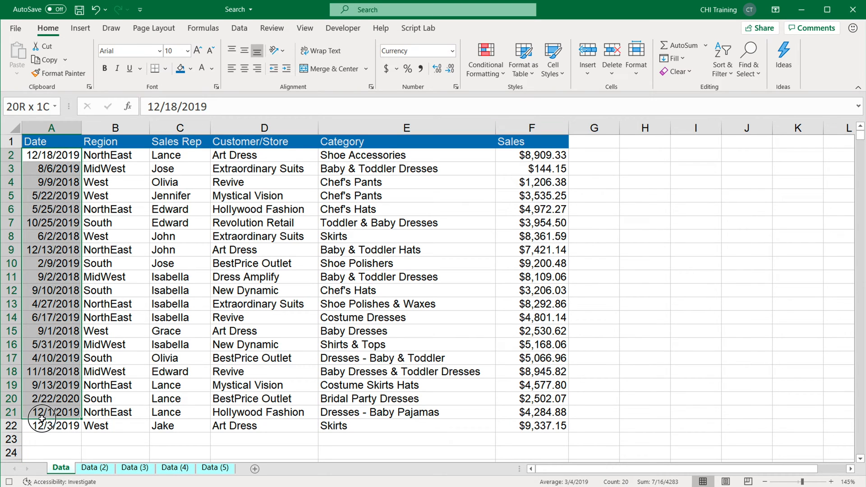
Shade dates light blue, sales F2:F22 light yellow, and add All Borders to the table
click(192, 69)
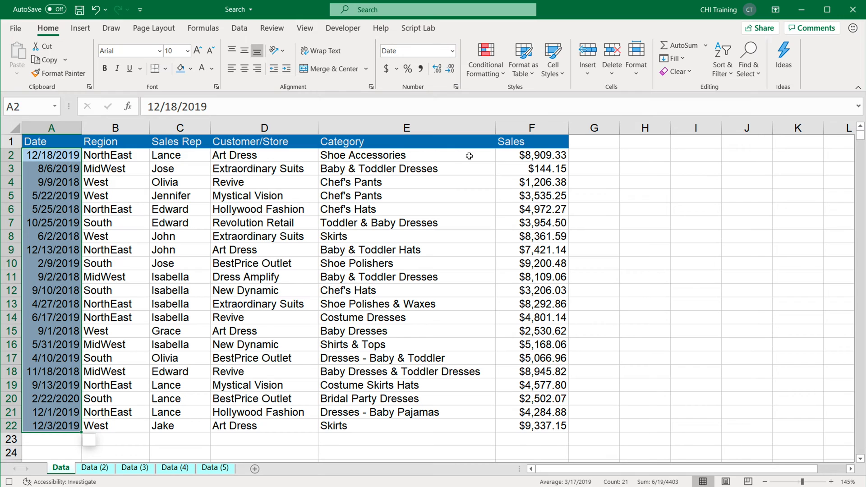
click(530, 142)
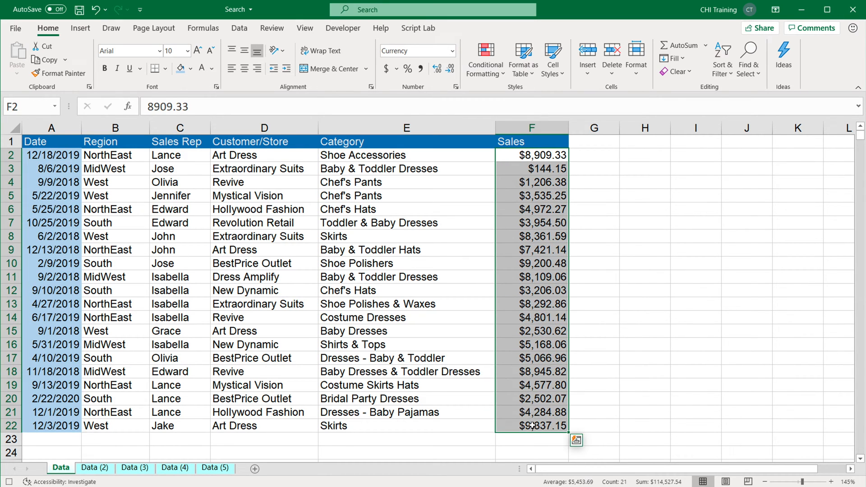
click(191, 69)
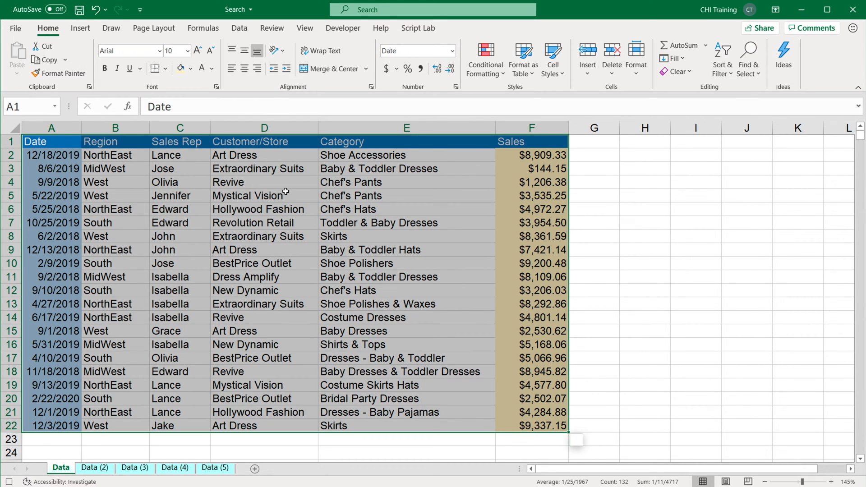
click(167, 68)
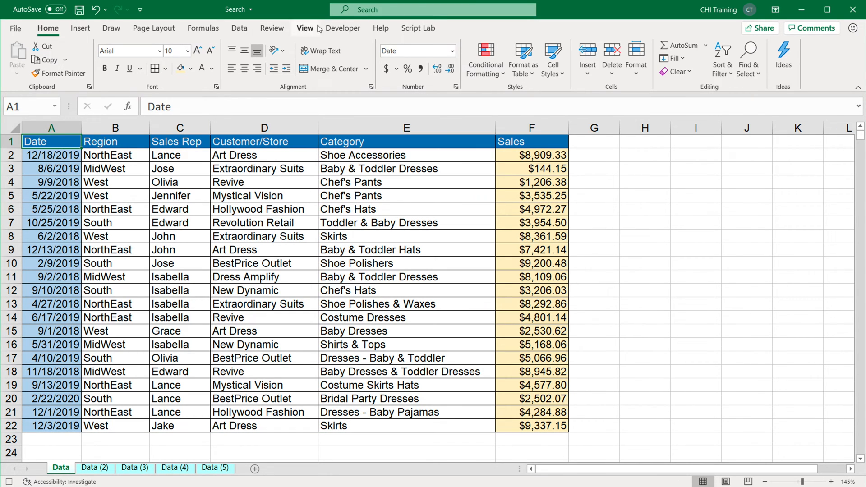
Stop recording the formatData macro from the Developer ribbon
click(342, 28)
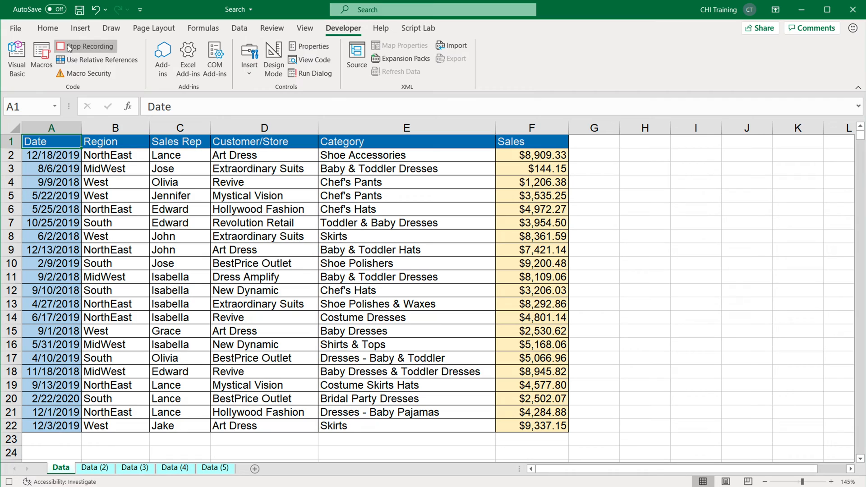
mouse_move(86, 46)
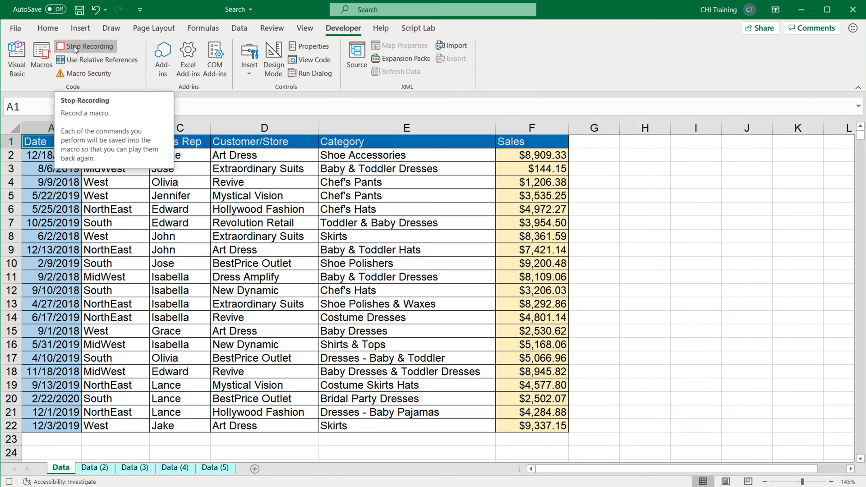
click(85, 46)
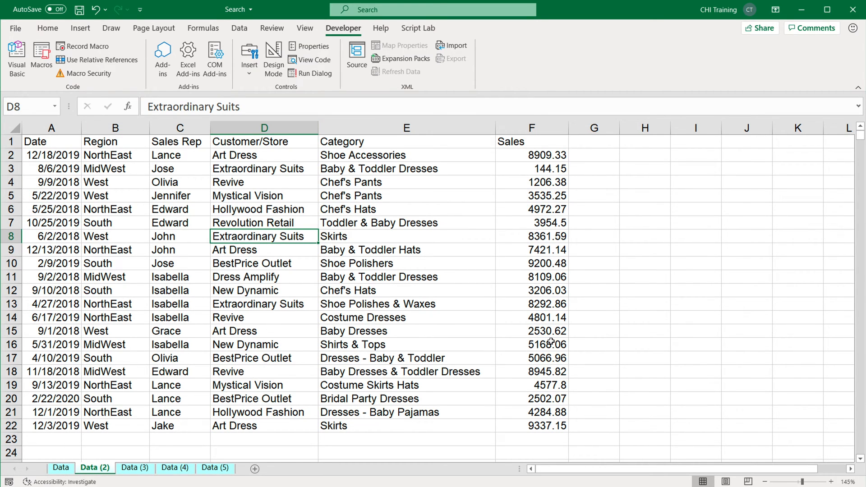
Run the formatData macro to format the Data (2) copy
click(41, 55)
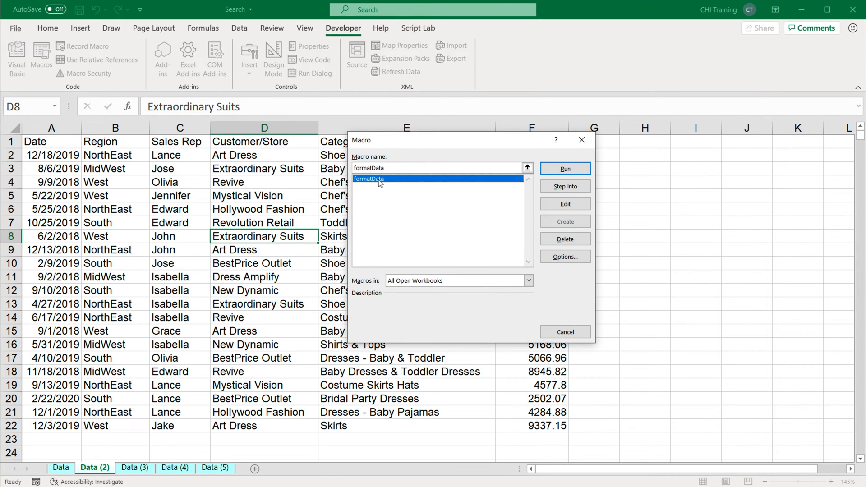
click(565, 168)
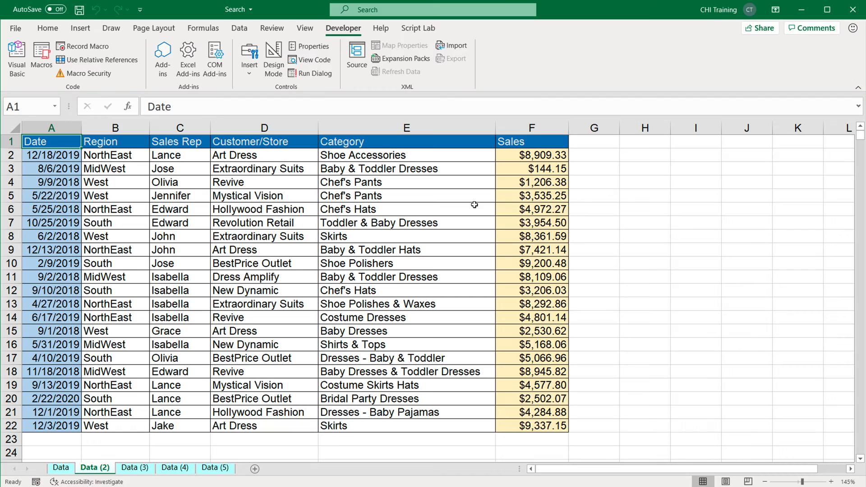
mouse_move(486, 197)
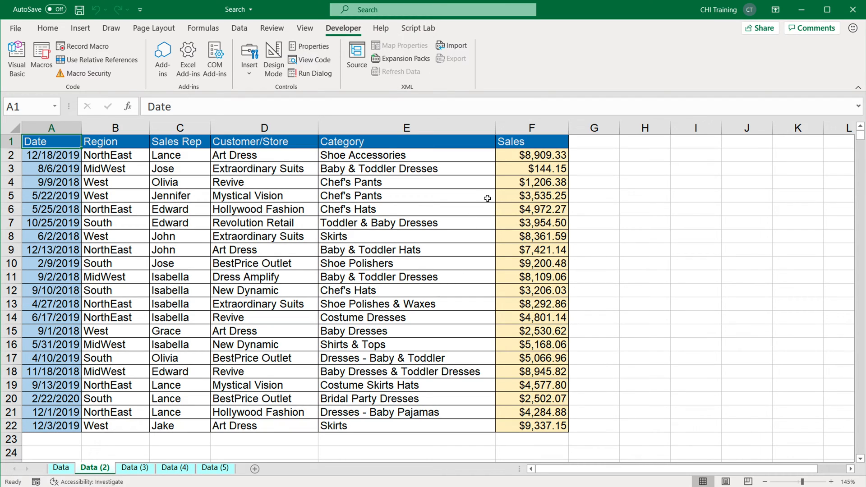
mouse_move(268, 180)
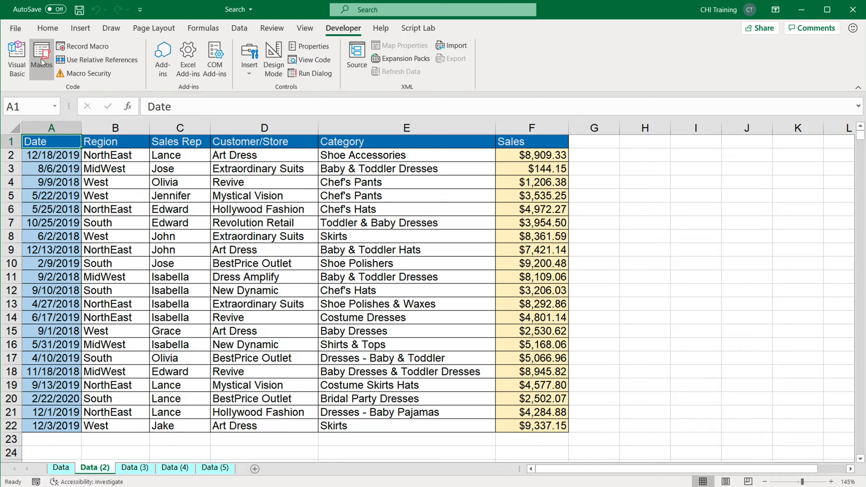
Open formatData's code and review the With Selection block and currency format string
click(41, 55)
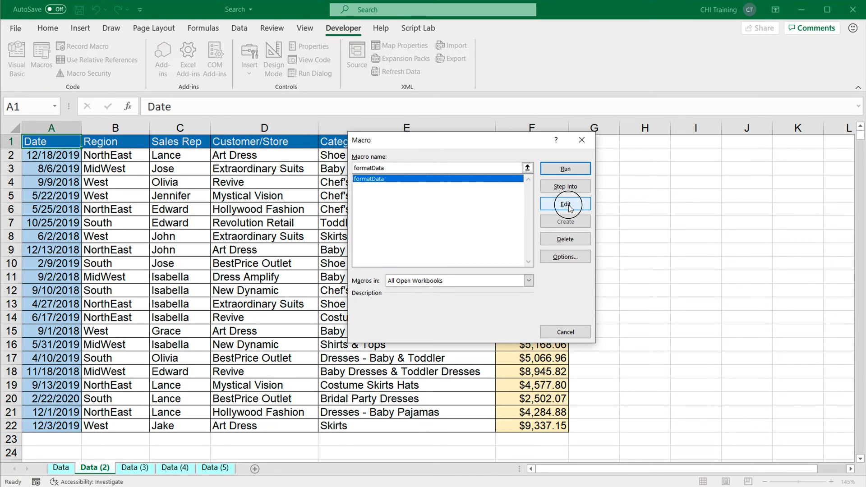
click(565, 204)
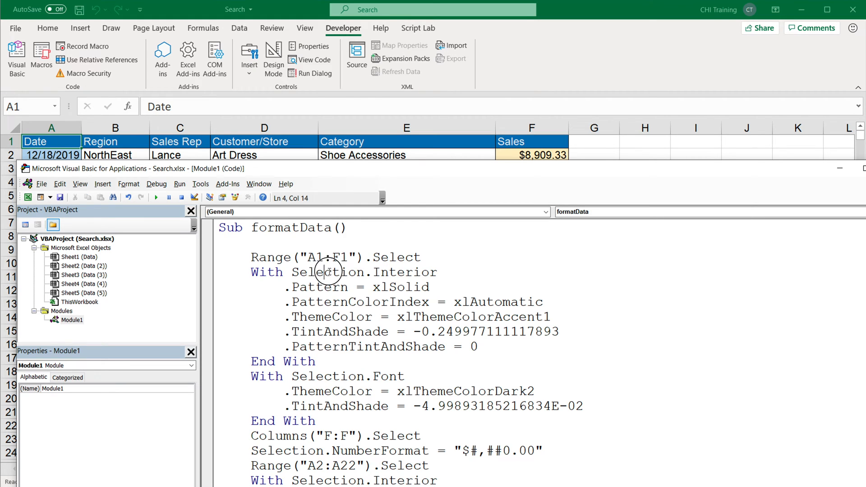
double_click(265, 272)
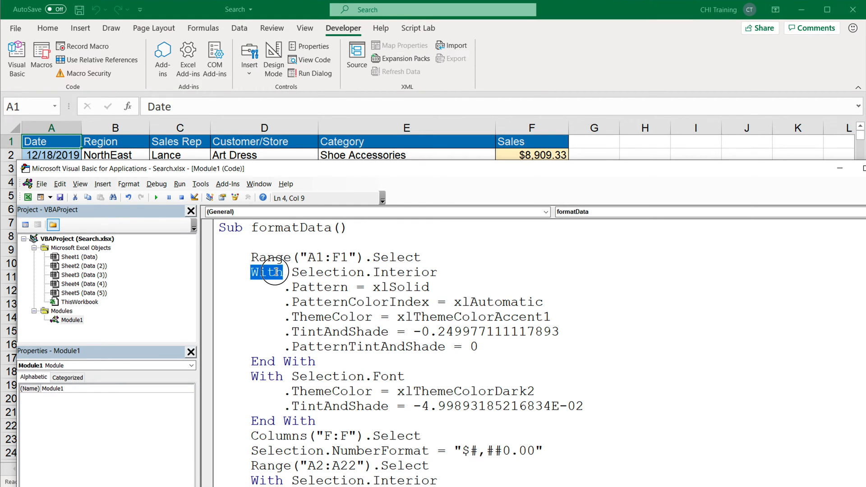
double_click(327, 271)
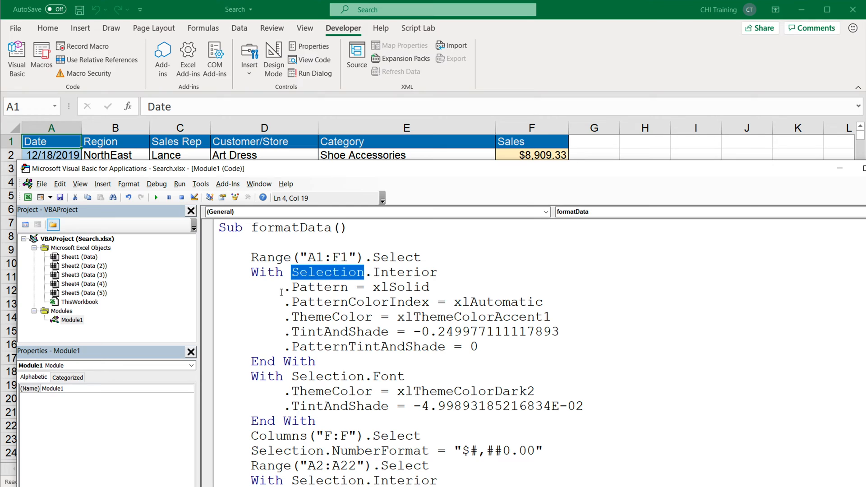
double_click(318, 302)
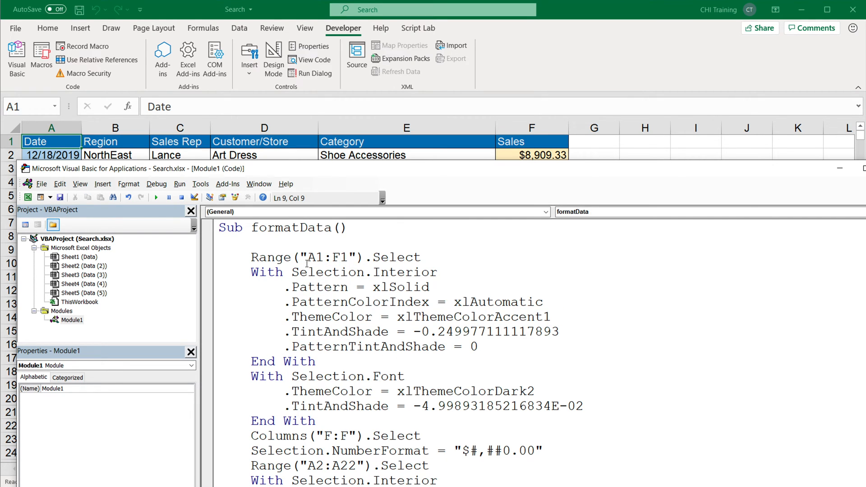
double_click(404, 272)
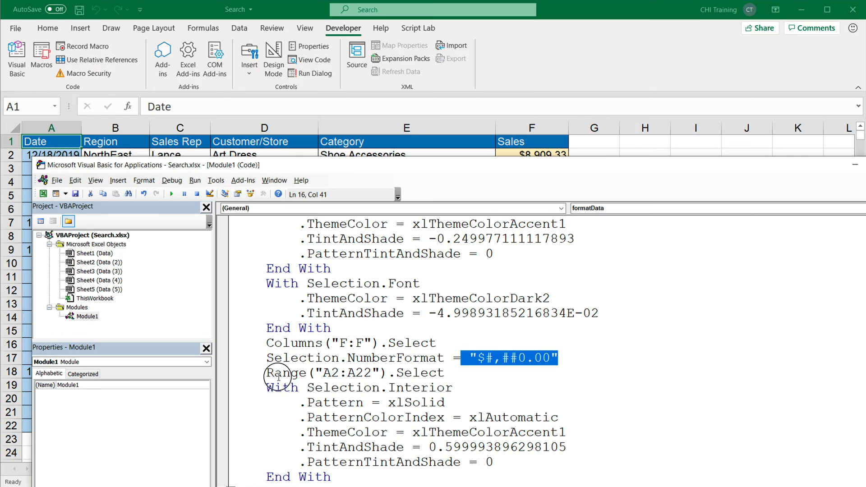
Review the border statements and the closing Range("A1") line of the macro
scroll(down, 3)
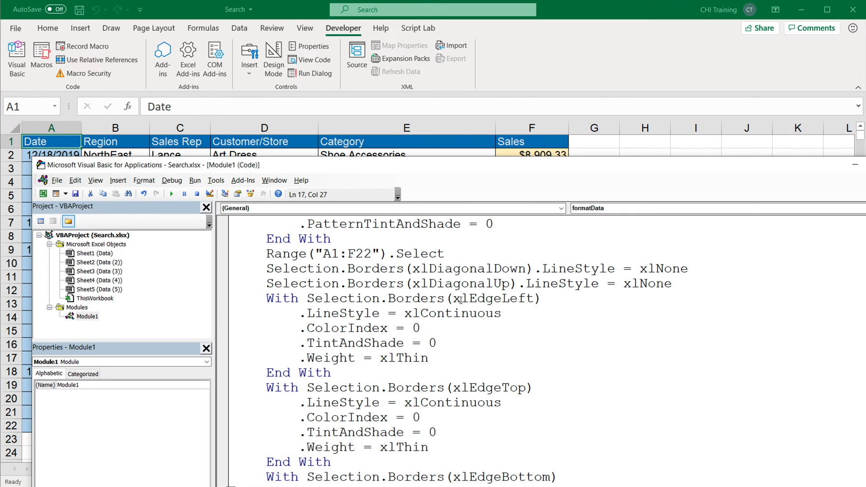
scroll(down, 3)
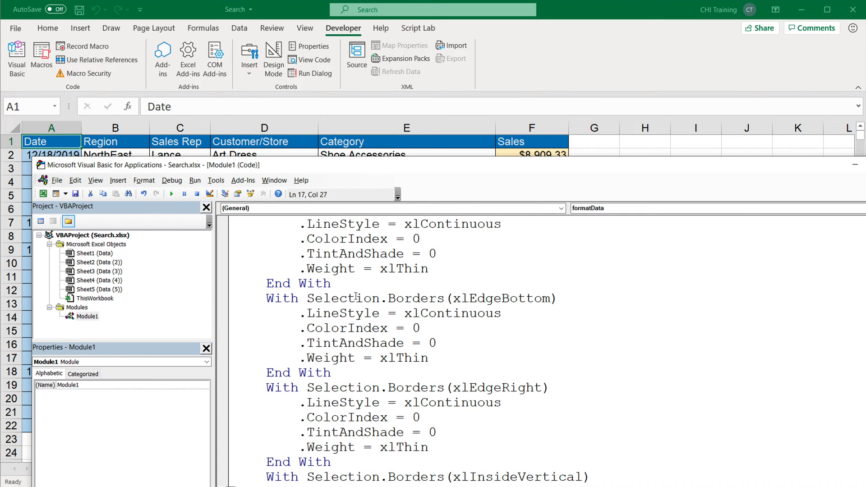
drag(314, 298, 508, 299)
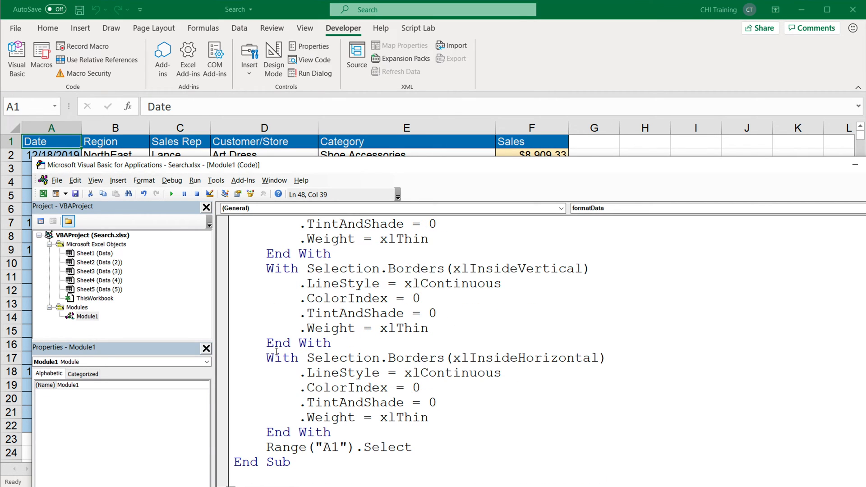
double_click(286, 448)
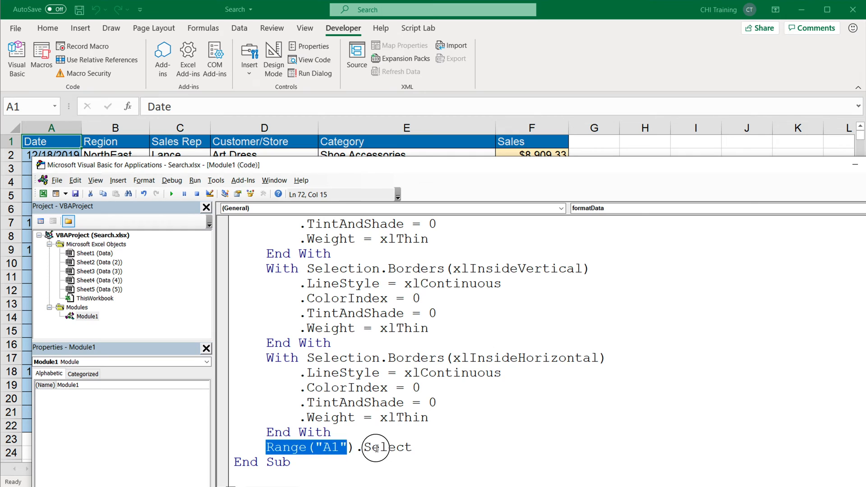
click(434, 447)
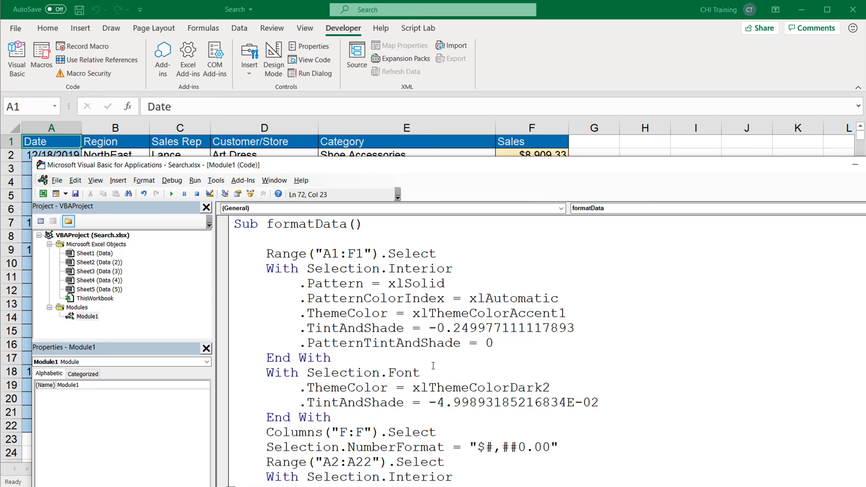
mouse_move(254, 222)
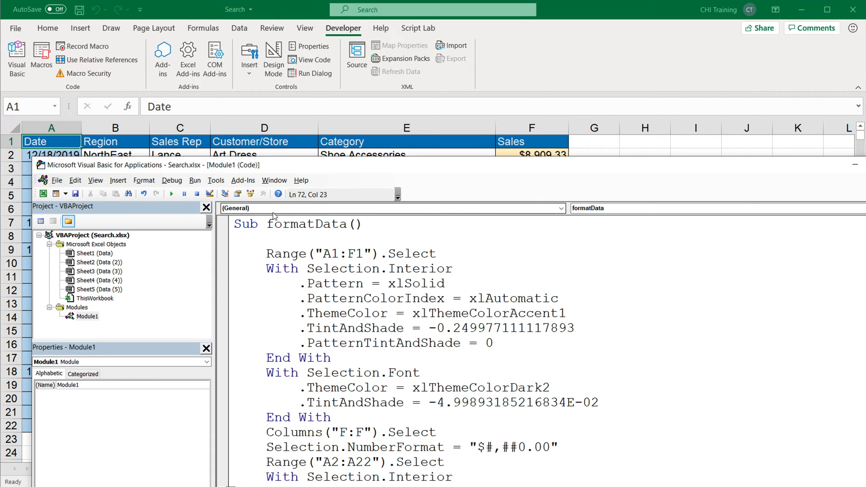
mouse_move(43, 194)
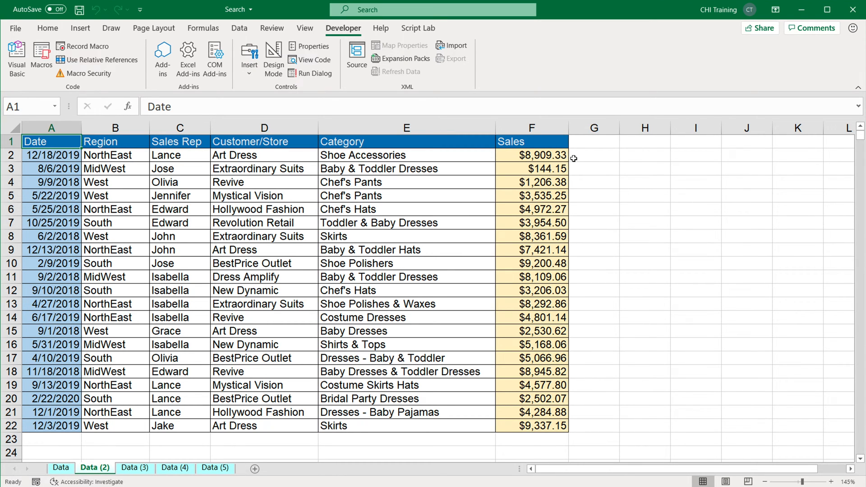
mouse_move(604, 304)
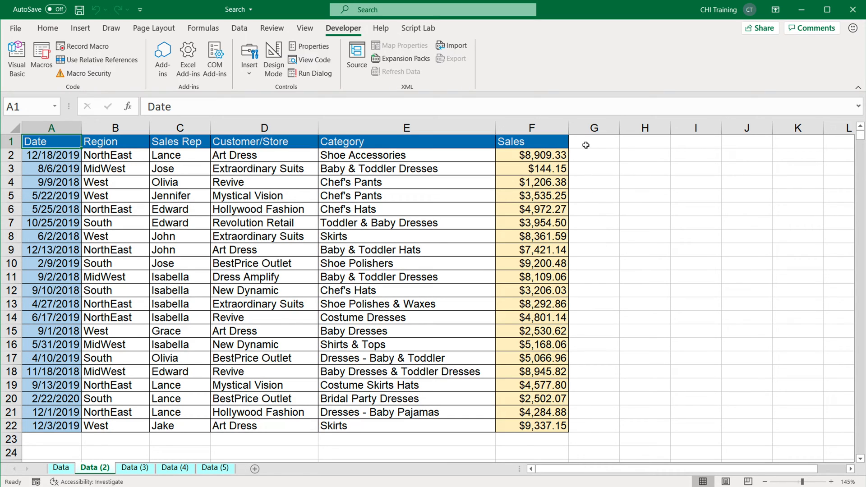
Start recording a second macro named newSteps stored in This Workbook
click(594, 142)
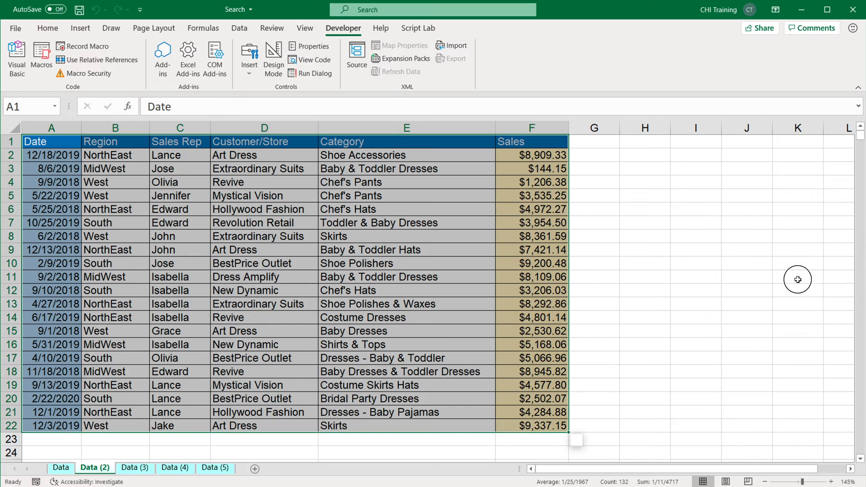
click(796, 277)
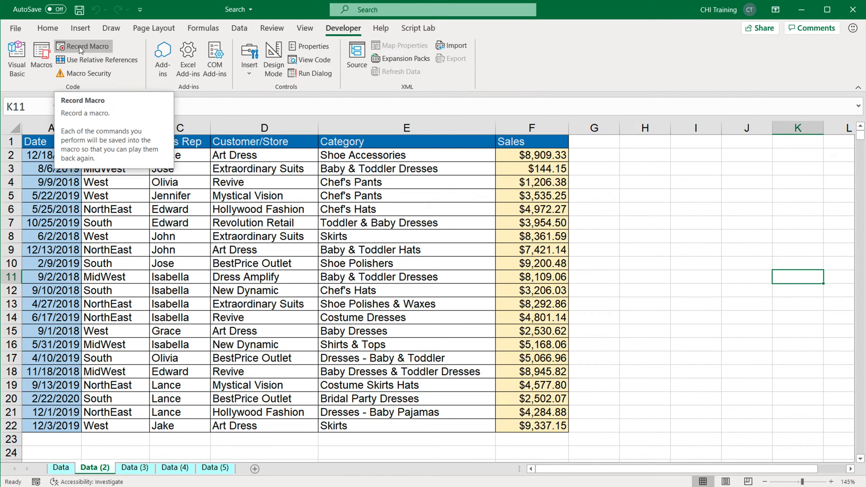
click(83, 46)
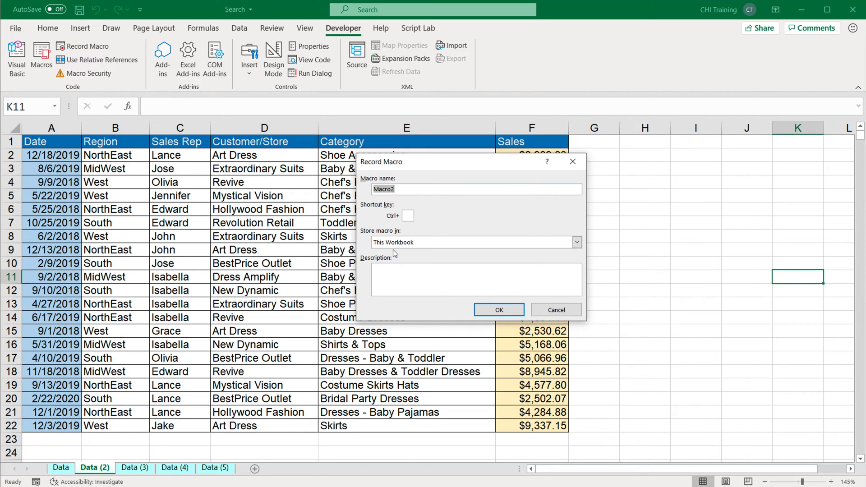
text(newSte)
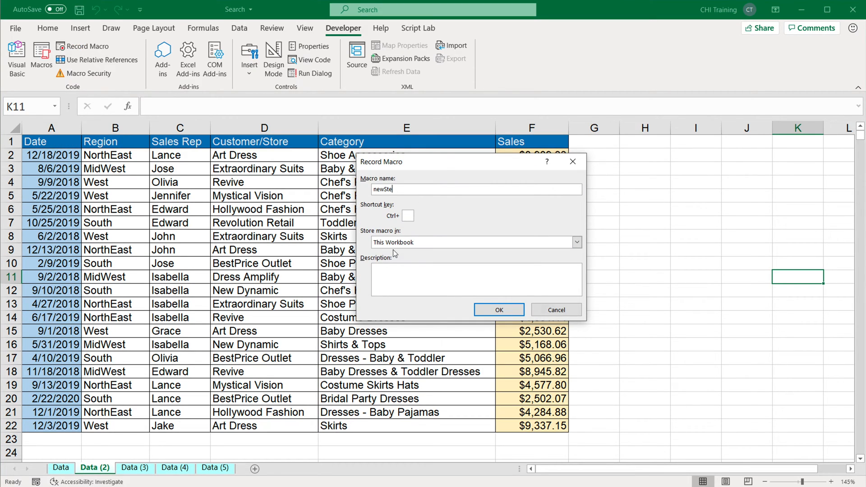
click(498, 310)
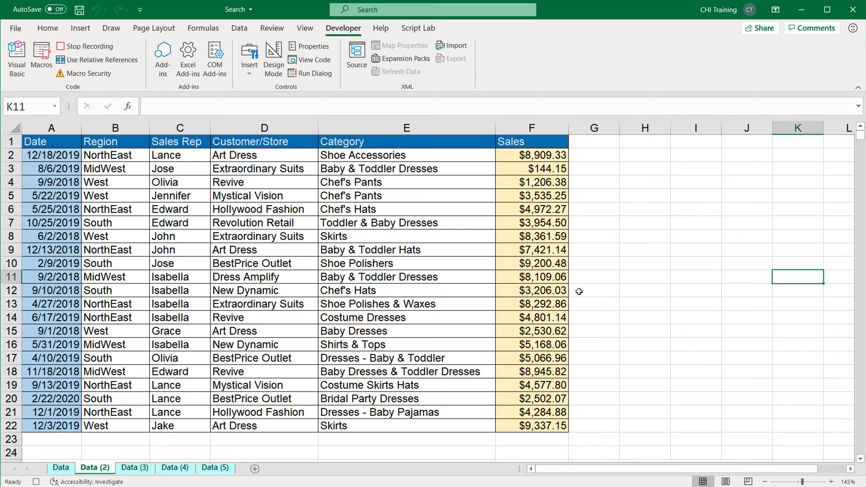
Add a Tax header in G1 with =F2*0.105 filled down to row 22
click(593, 141)
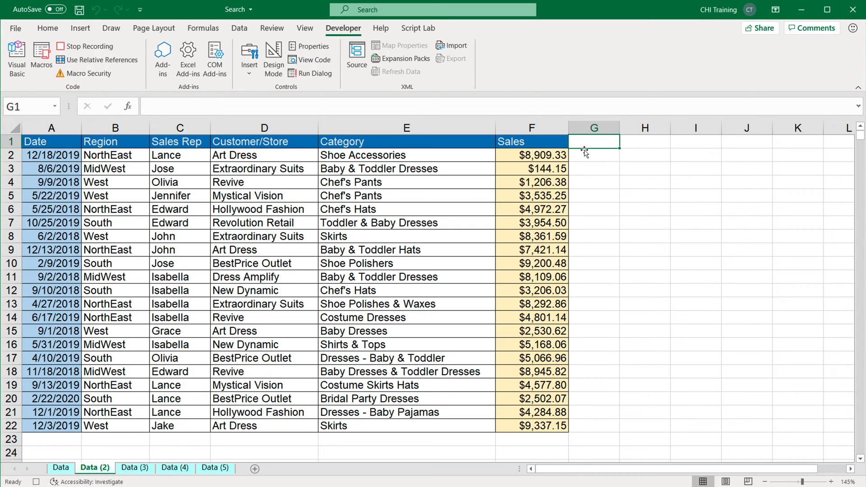
text(Tax)
click(594, 154)
text(=F2*)
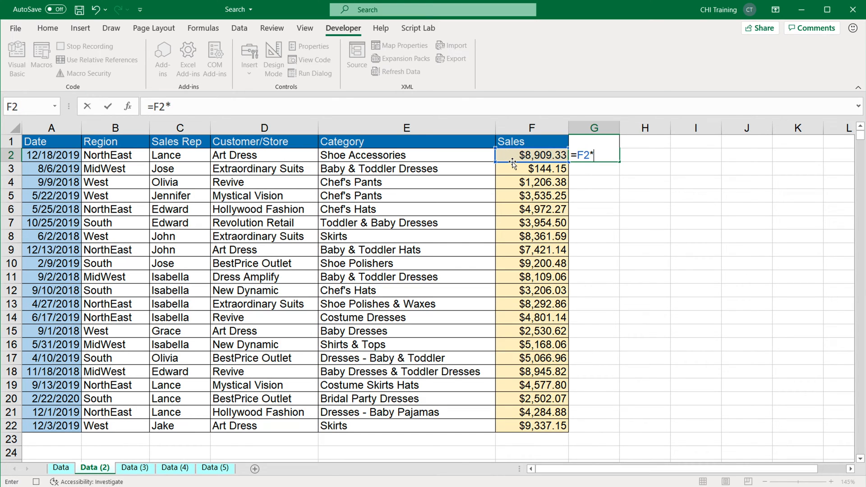
text(0.)
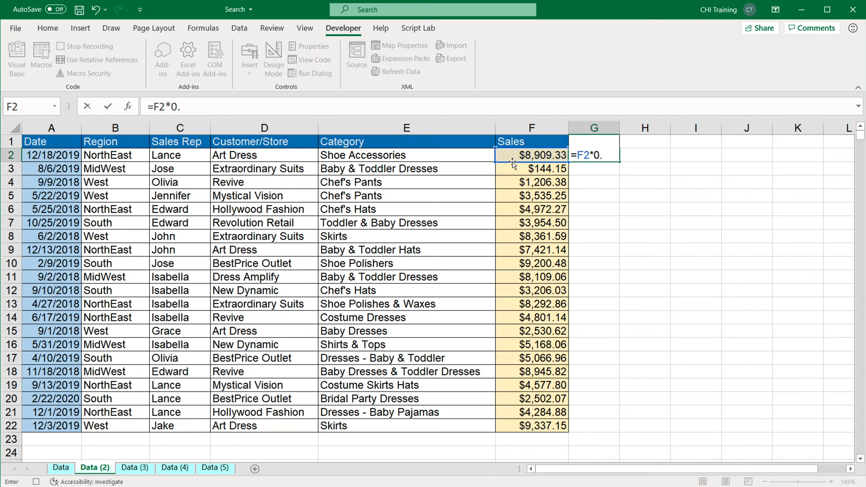
text(15)
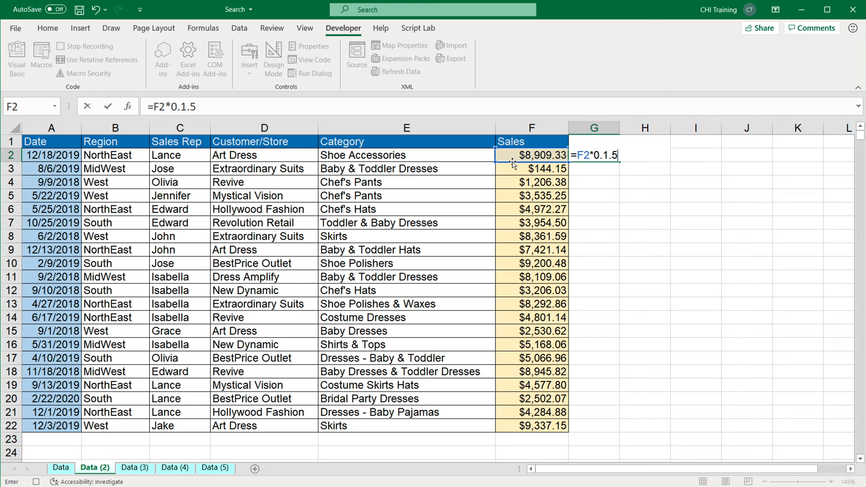
key(Backspace)
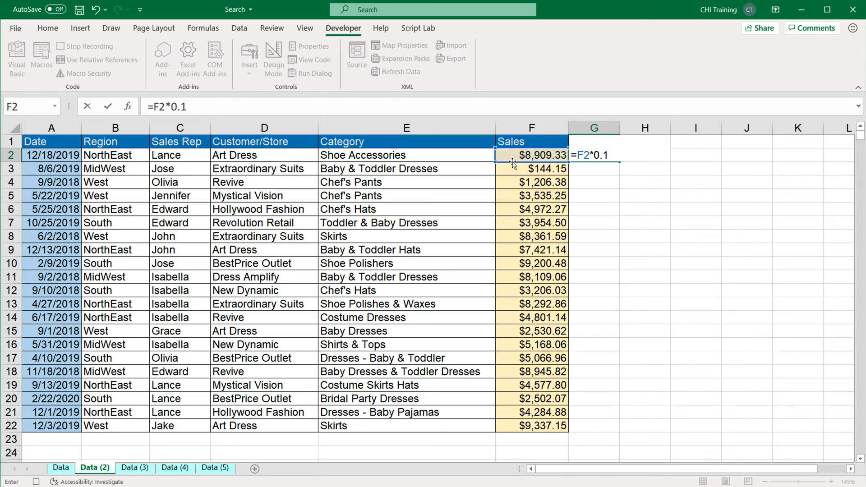
text(05)
click(594, 141)
text(Tax)
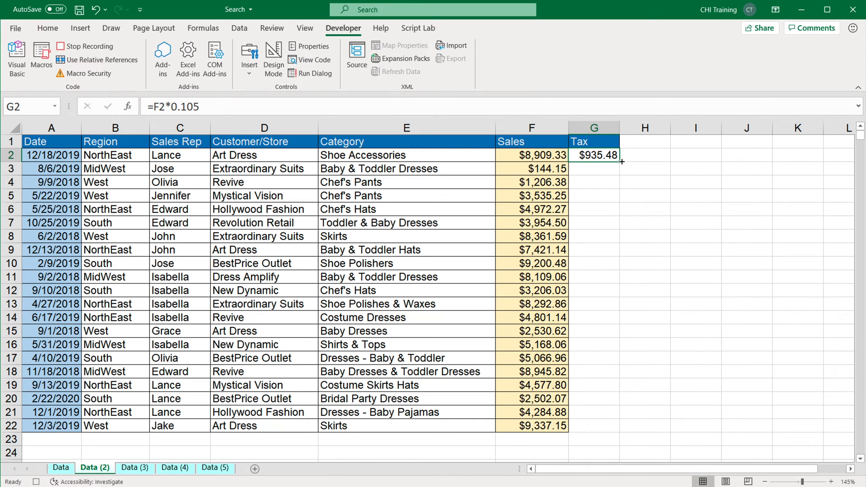
drag(623, 162, 622, 424)
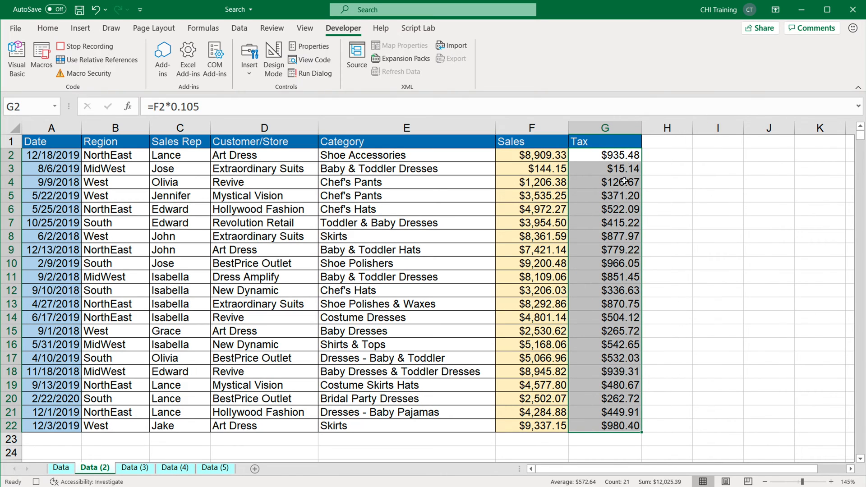
Shade the Tax values light orange and stop recording the macro
click(604, 208)
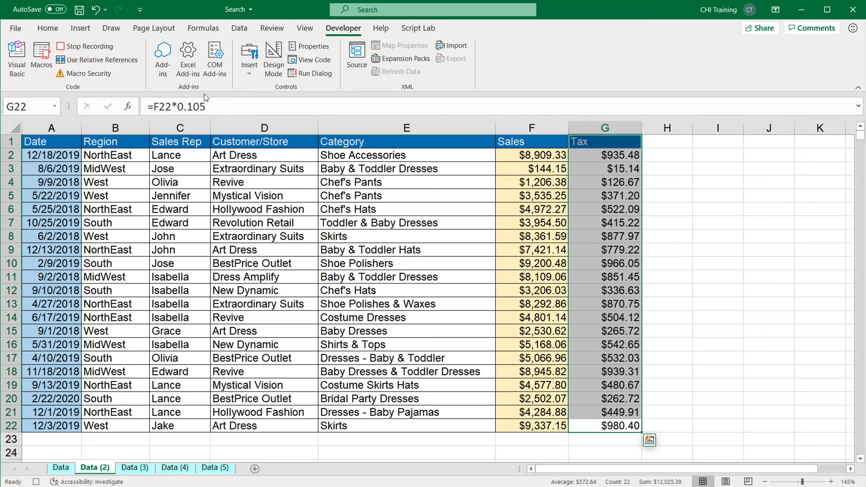
click(46, 28)
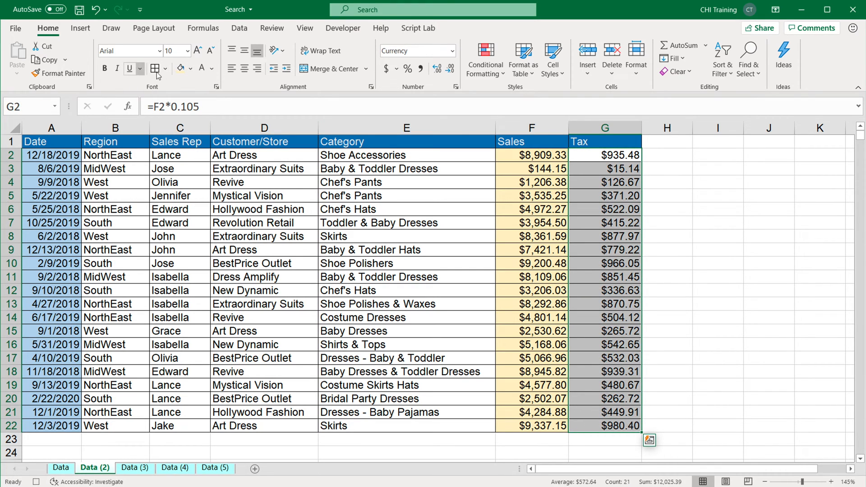
click(192, 69)
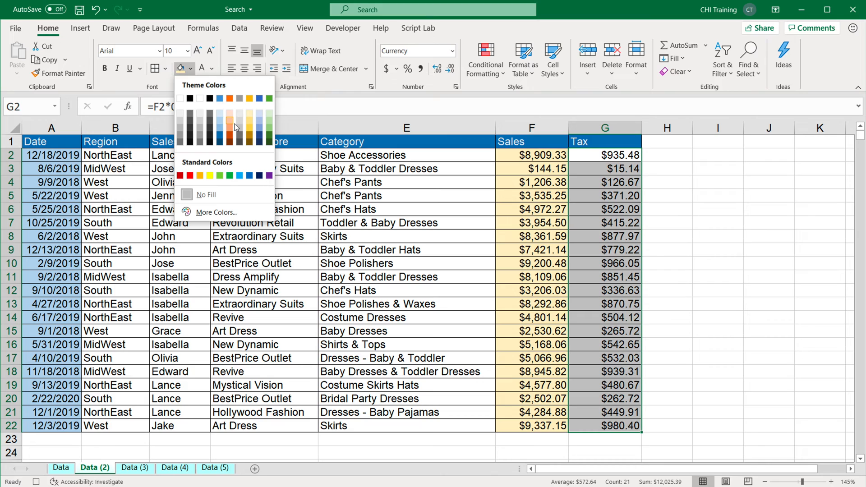
click(230, 117)
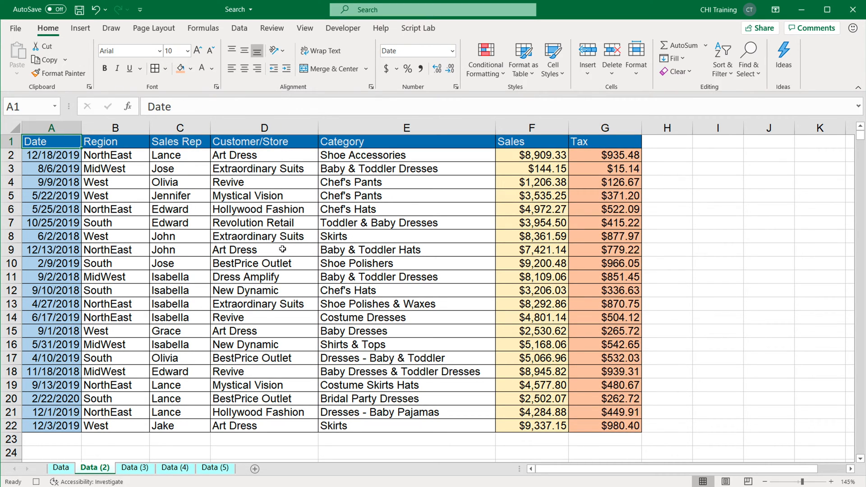
click(343, 28)
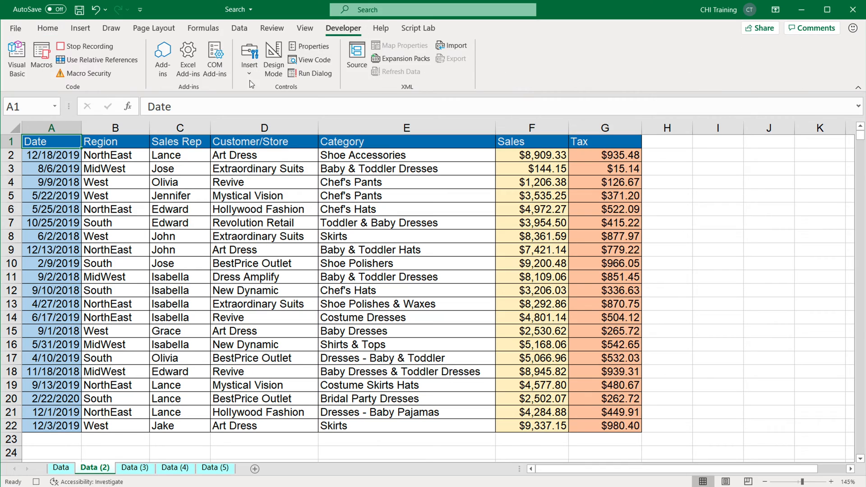
click(86, 46)
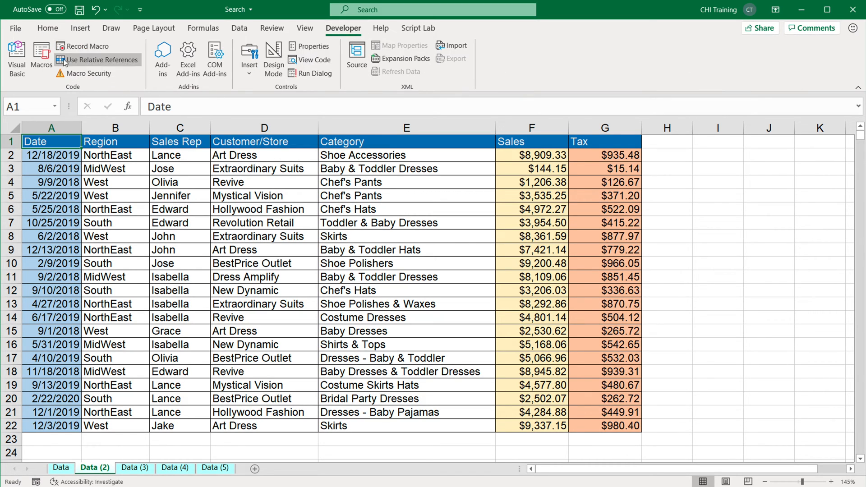
Open the newSteps macro's code in the VBA editor
click(40, 56)
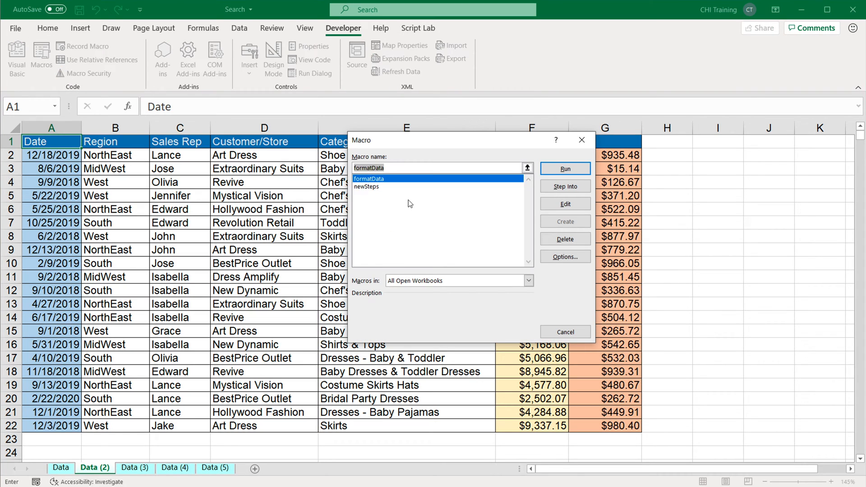
click(366, 185)
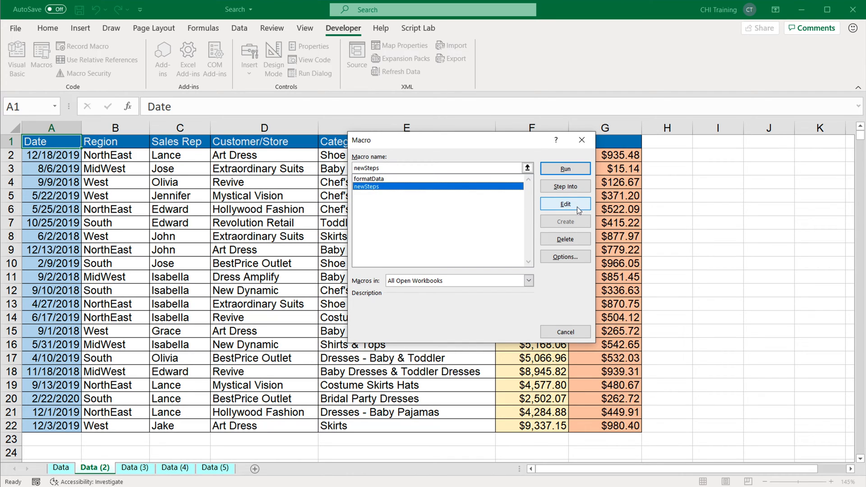
click(564, 204)
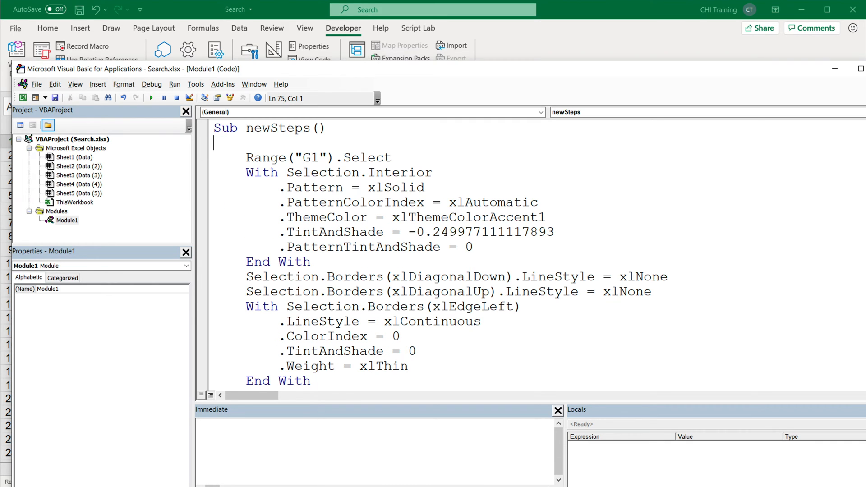
Select newSteps' recorded statements from Range("G1") to Range("A1"), then mark Sub formatData's name
drag(247, 157, 342, 247)
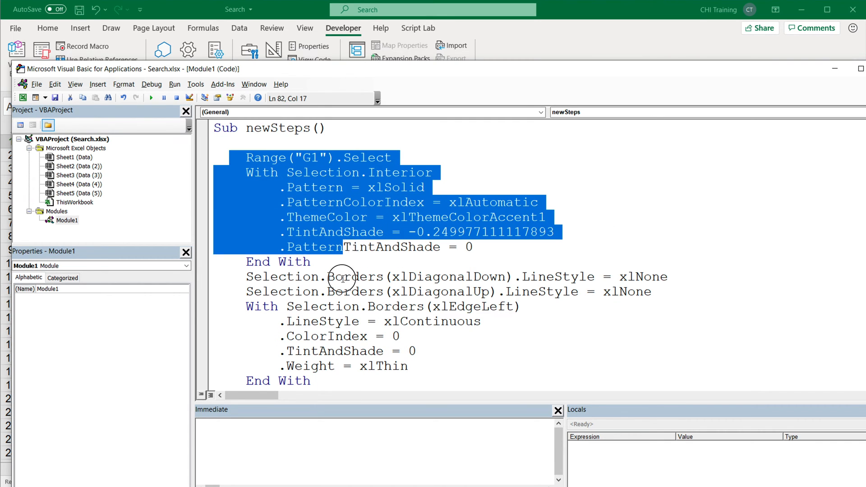
click(341, 380)
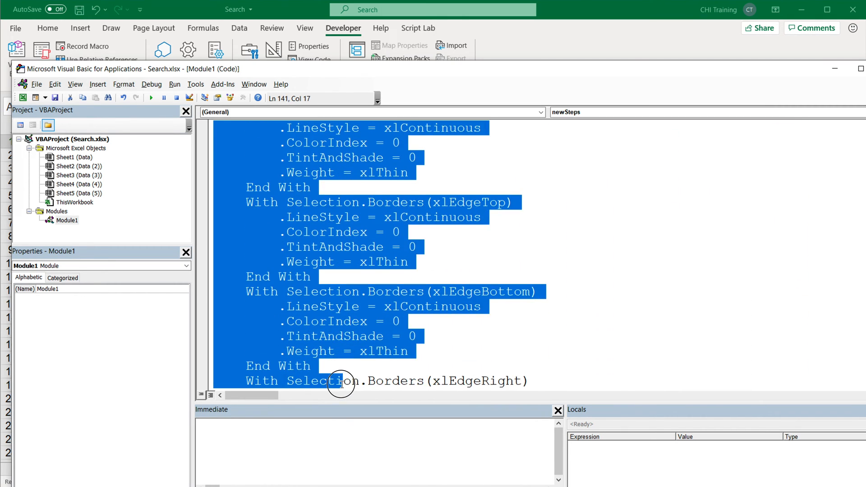
scroll(down, 3)
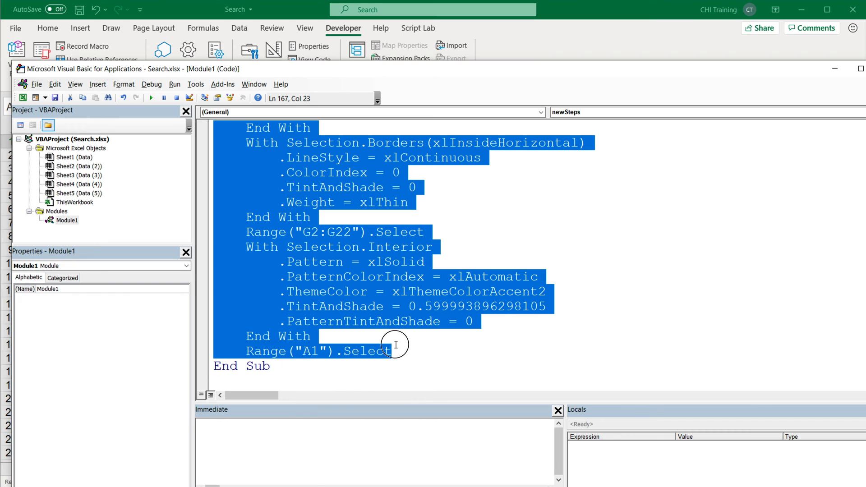
mouse_move(257, 298)
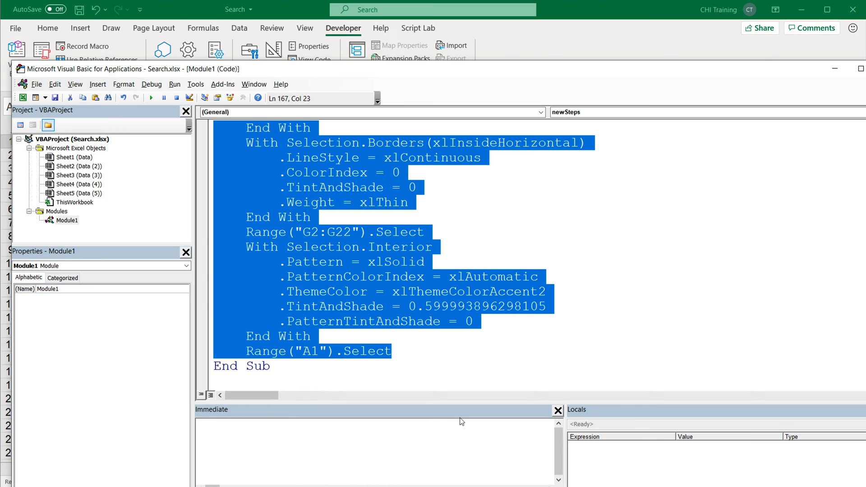
mouse_move(485, 261)
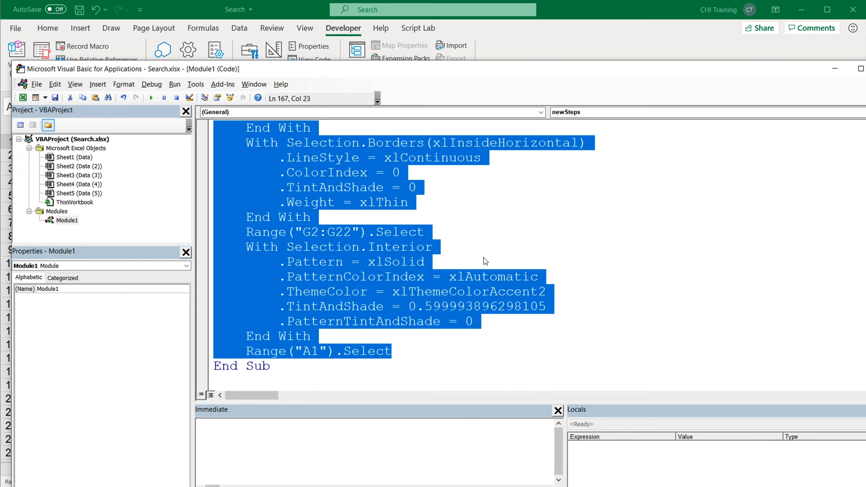
mouse_move(494, 148)
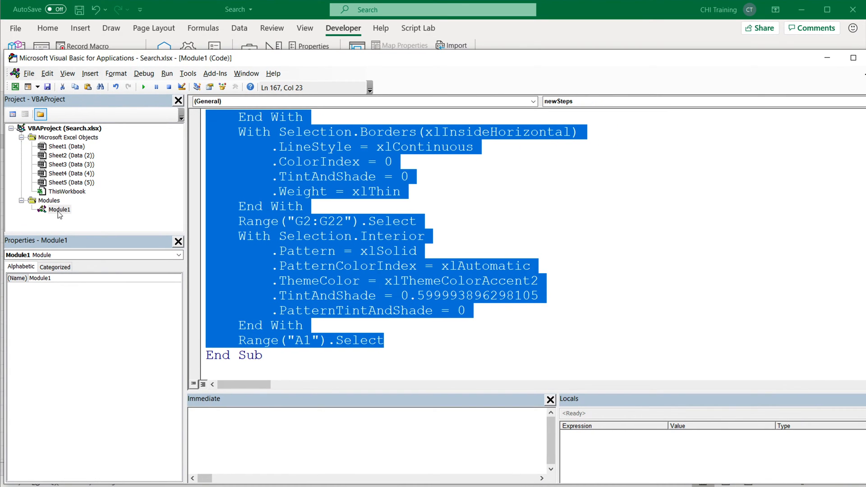
mouse_move(518, 245)
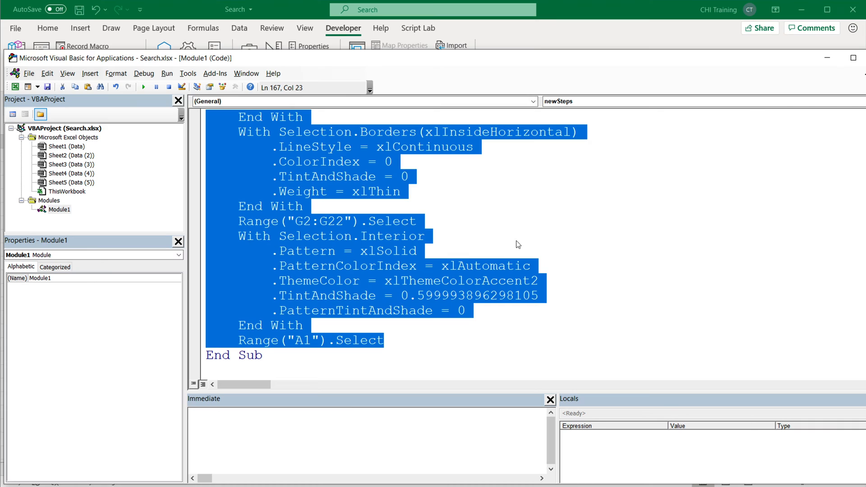
mouse_move(49, 225)
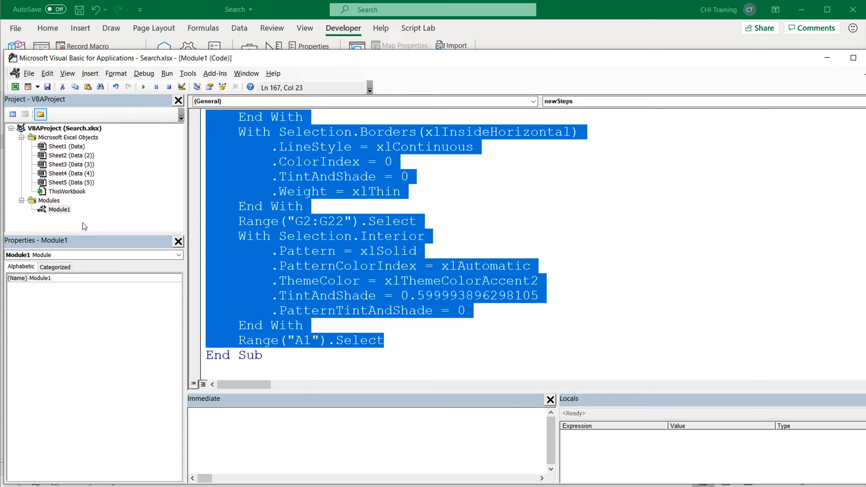
mouse_move(323, 190)
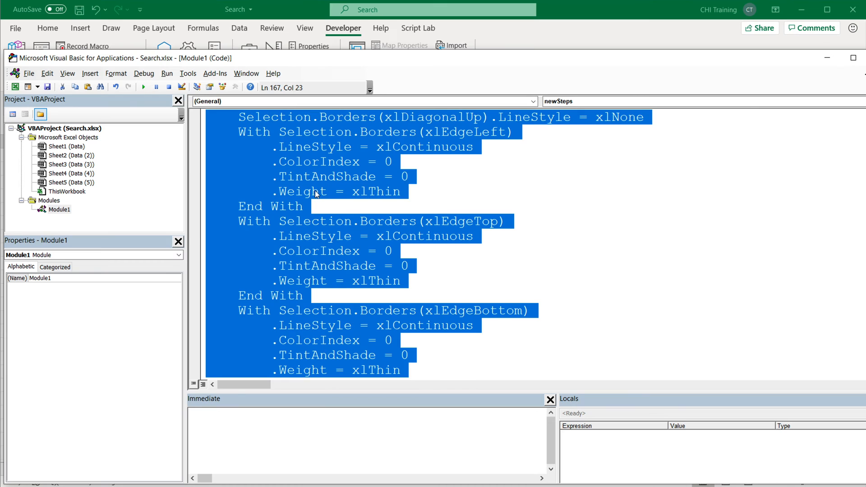
scroll(down, 3)
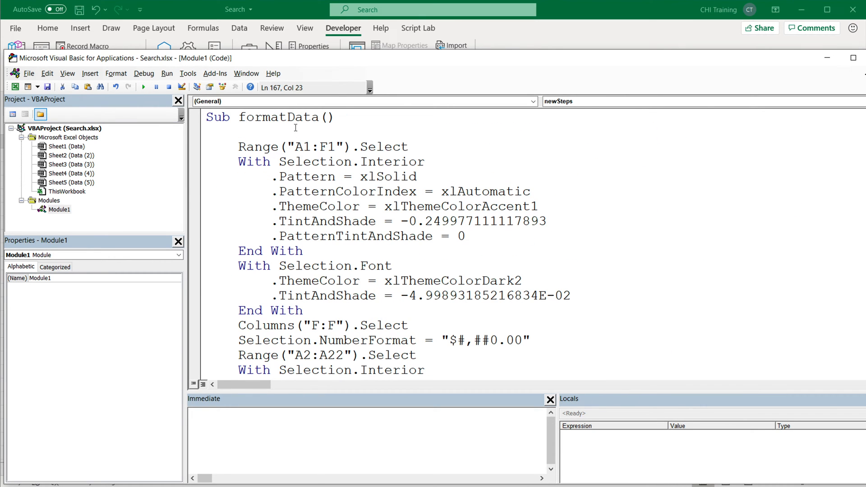
double_click(278, 117)
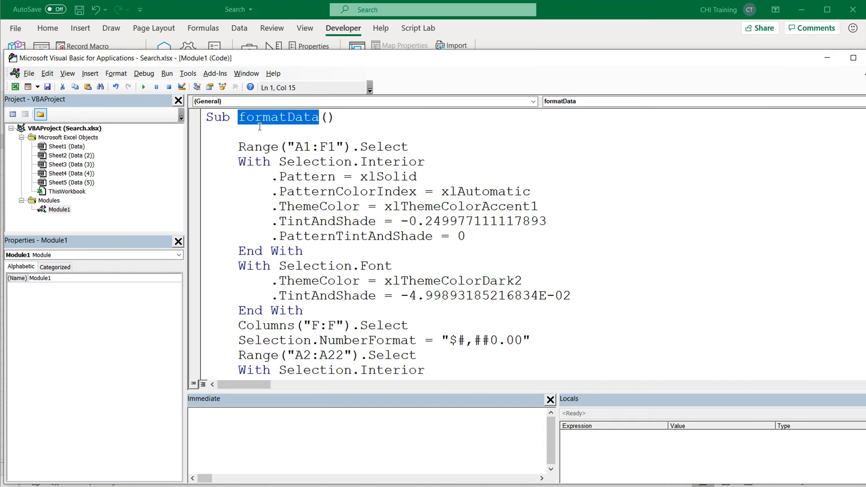
Paste the recorded newSteps Tax-column statements into formatData just before End Sub, with a comment line
click(258, 132)
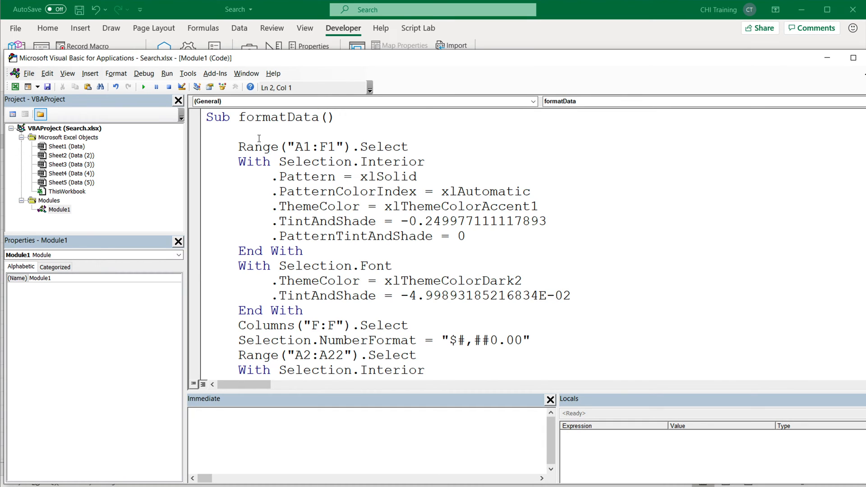
mouse_move(222, 200)
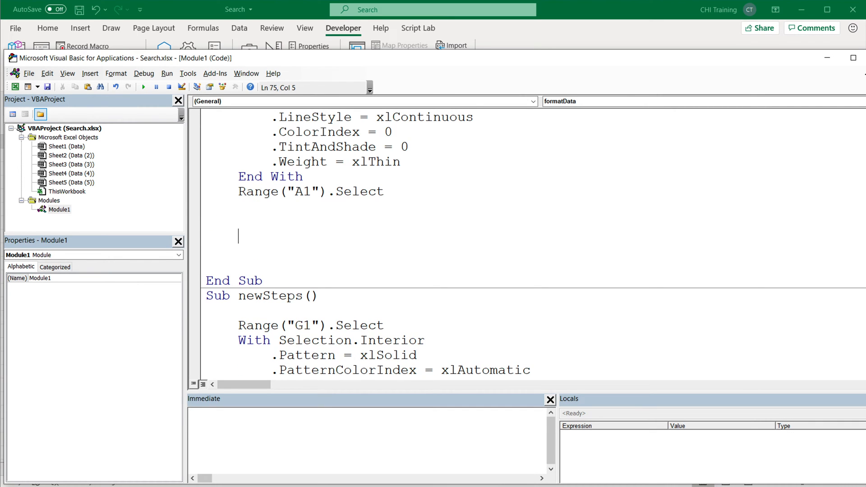
text(')
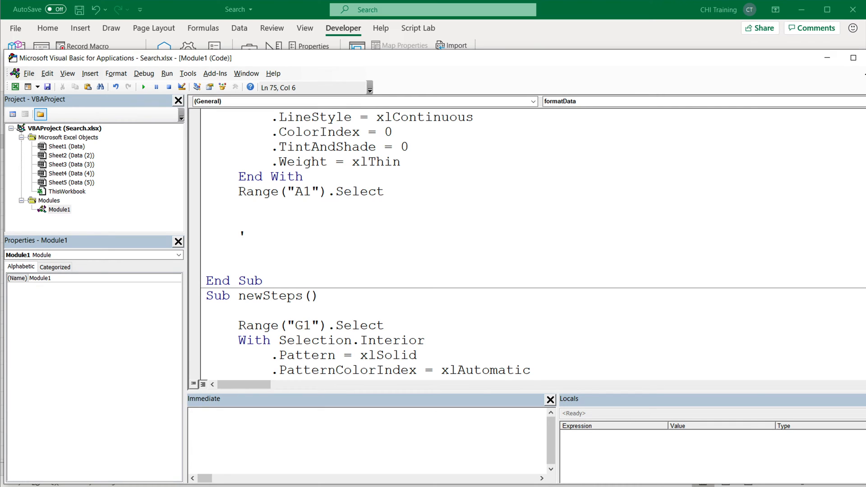
text(add a col)
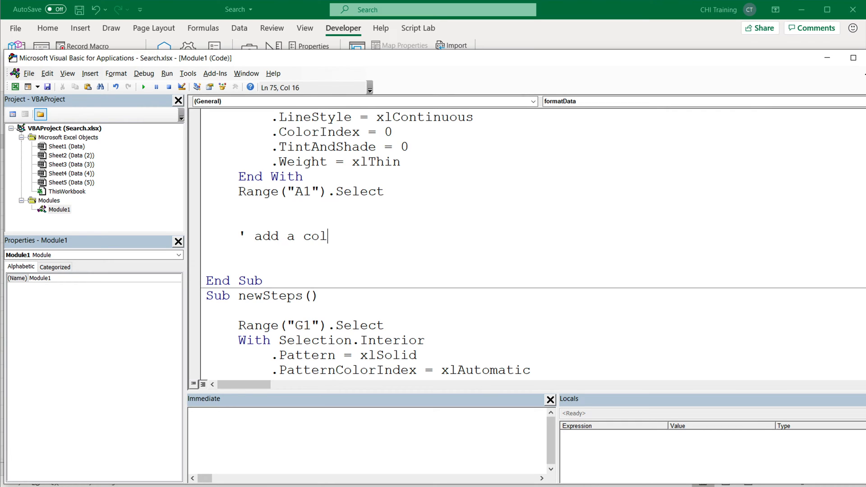
text(umn)
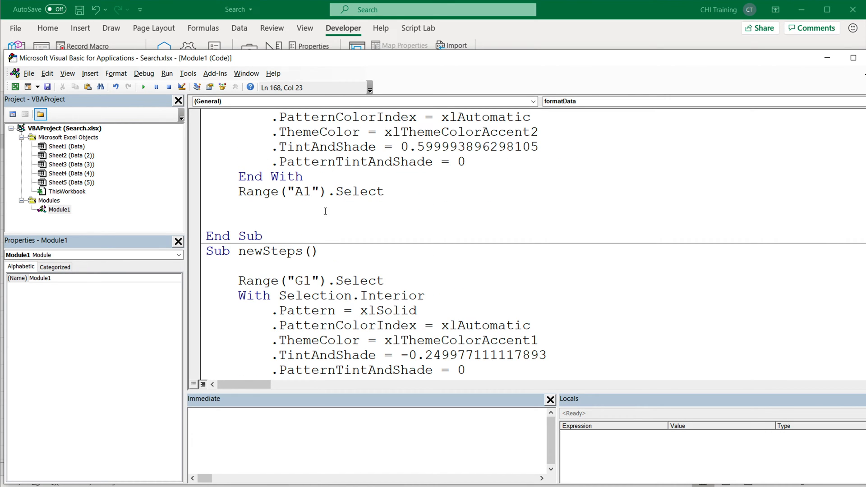
mouse_move(15, 86)
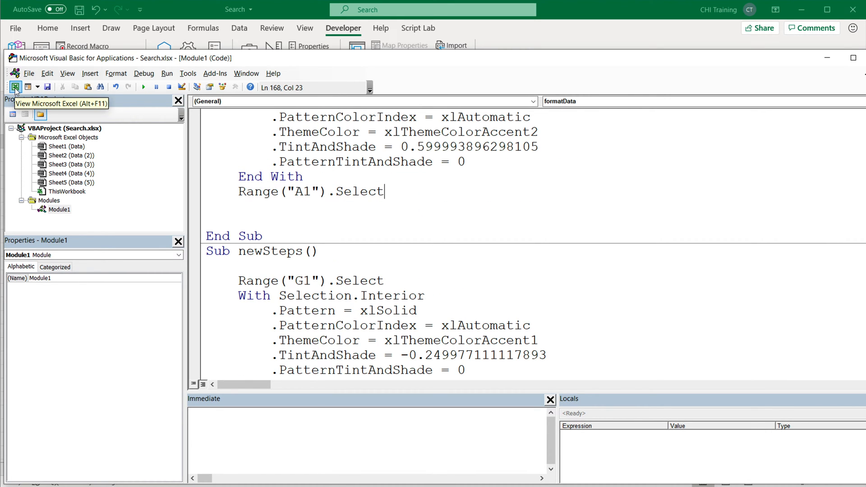
Back in Excel, run the formatData macro on the Data (3) sheet
click(15, 87)
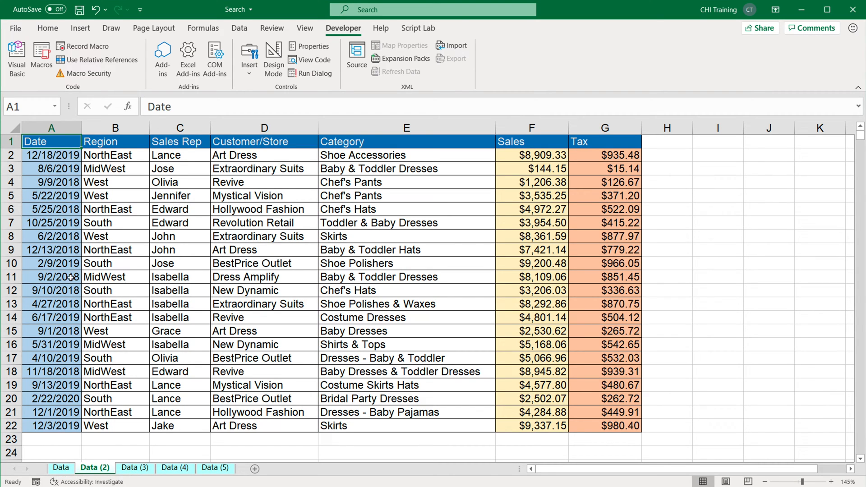
click(134, 467)
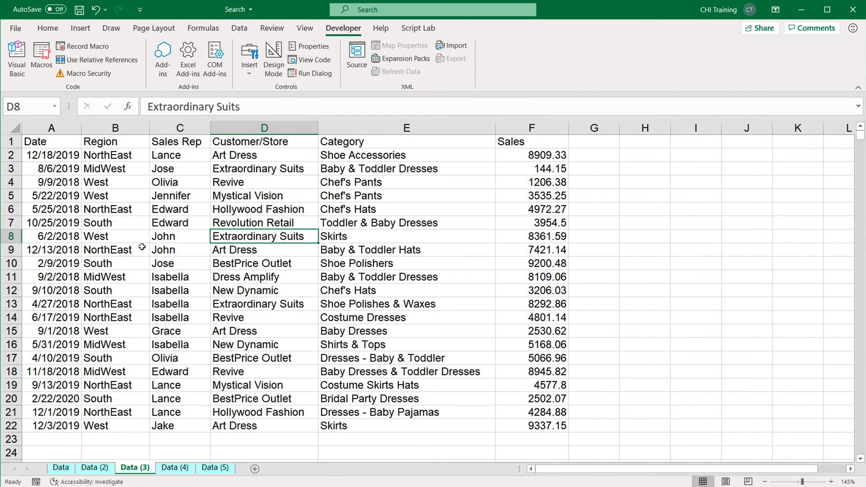
click(41, 57)
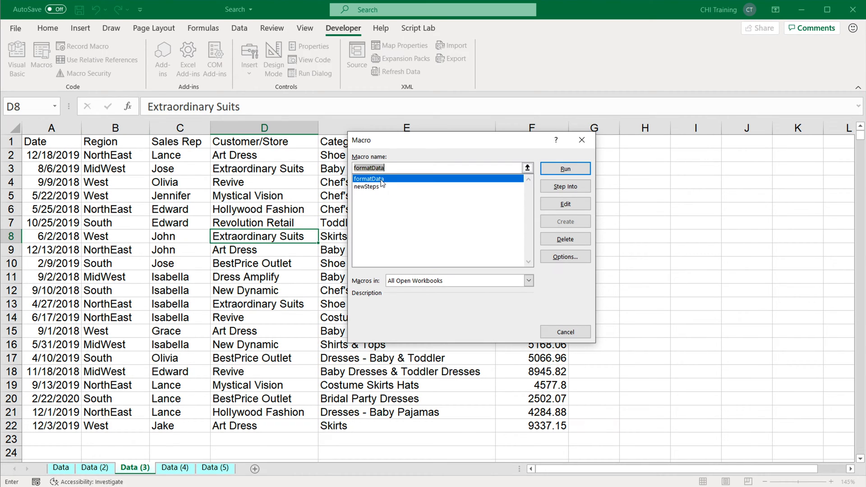
mouse_move(385, 184)
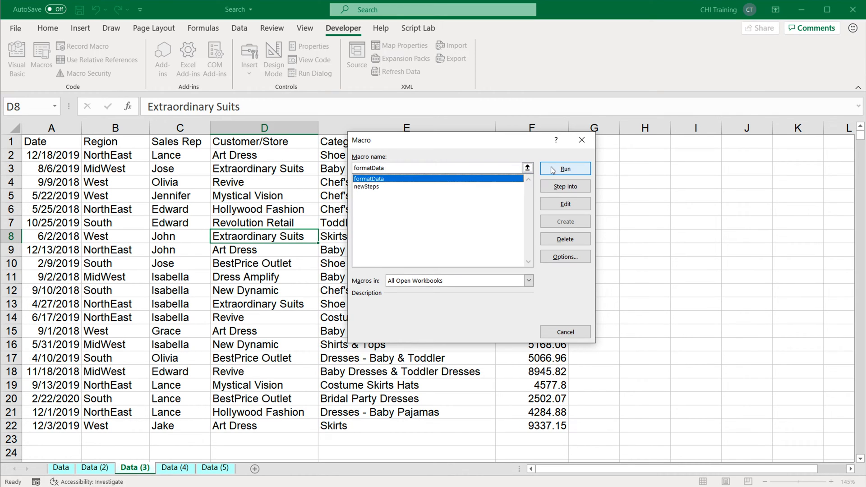
click(563, 168)
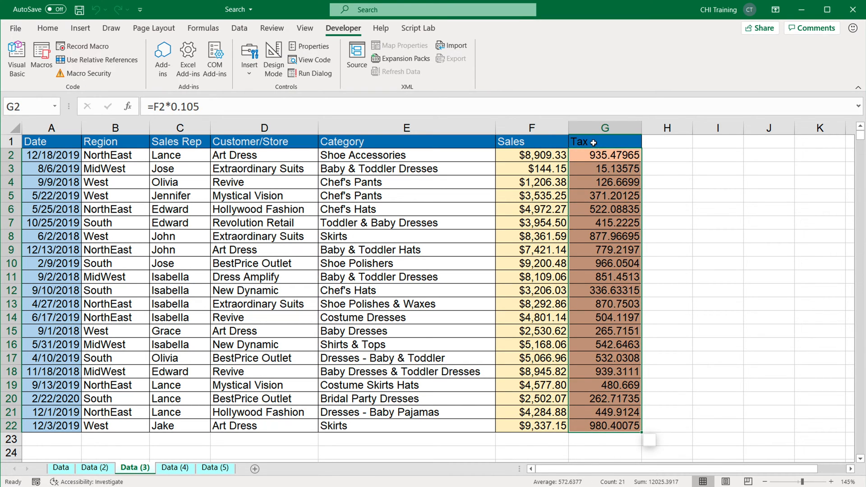
Enter test text 'dfd' beside the Tax header, then delete test column H
click(579, 142)
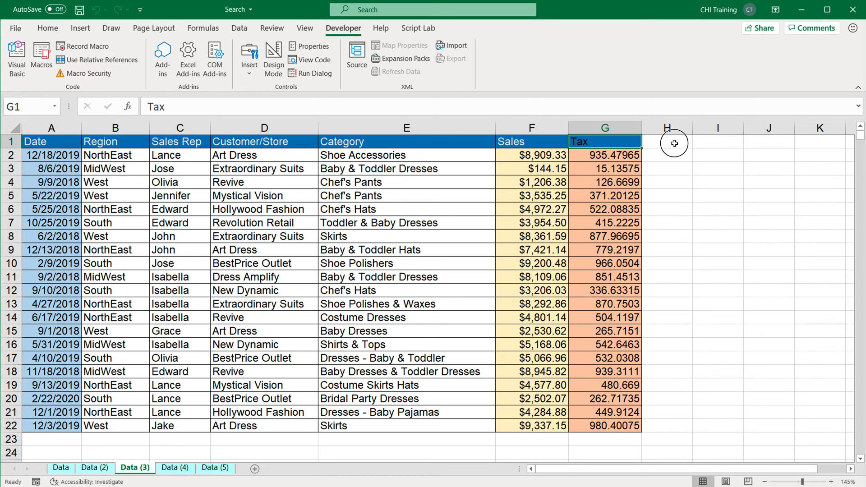
click(667, 141)
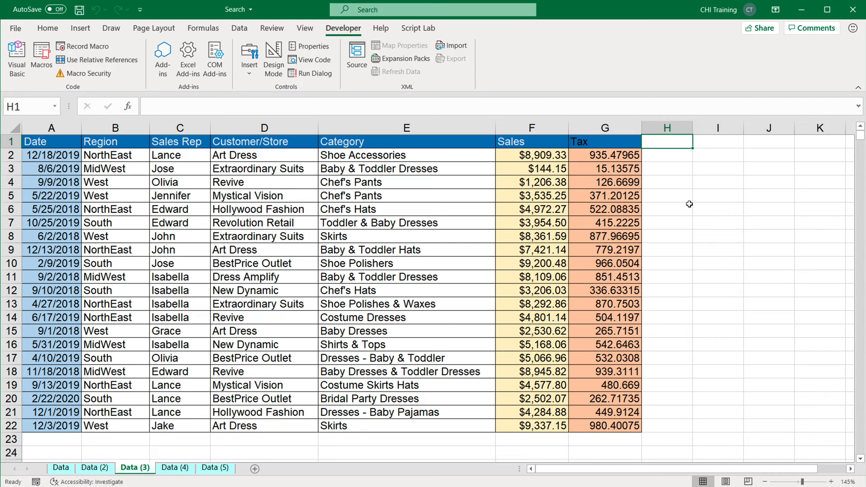
text(dfd)
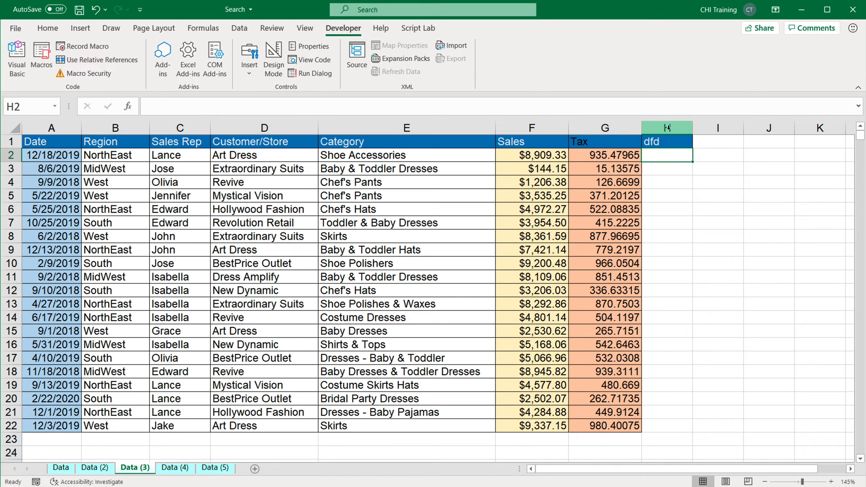
right_click(667, 127)
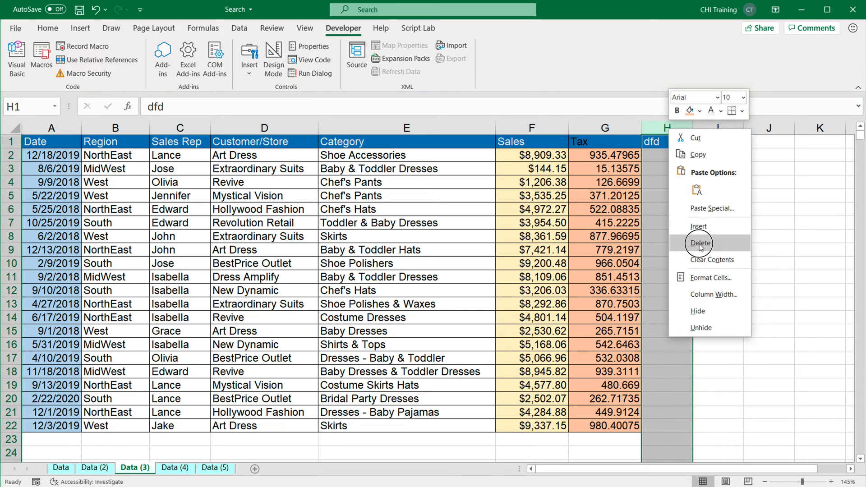
click(700, 242)
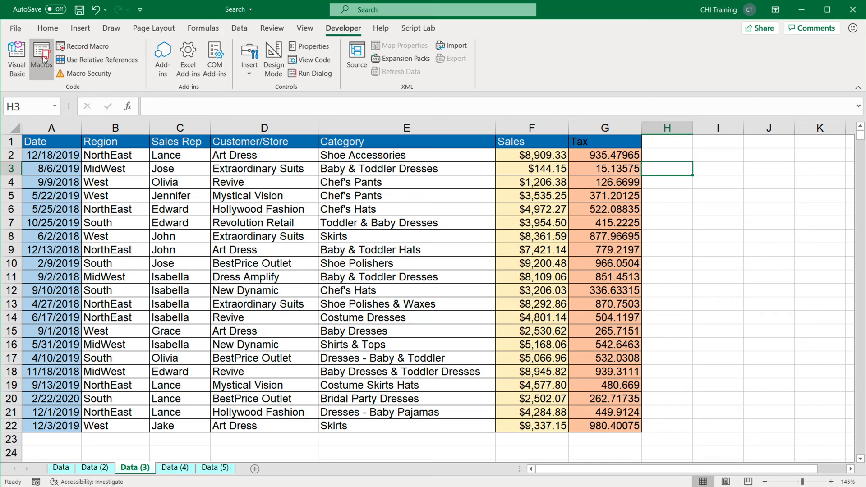
Start recording a new macro named moreSteps
click(41, 54)
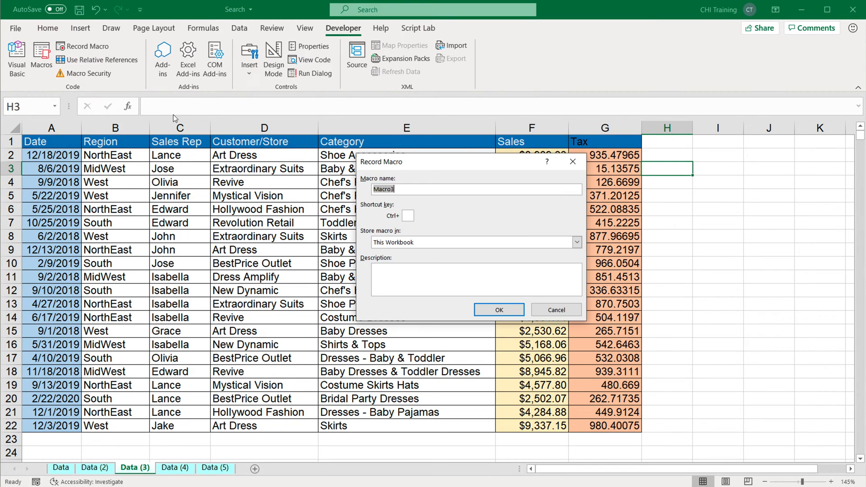
text(more)
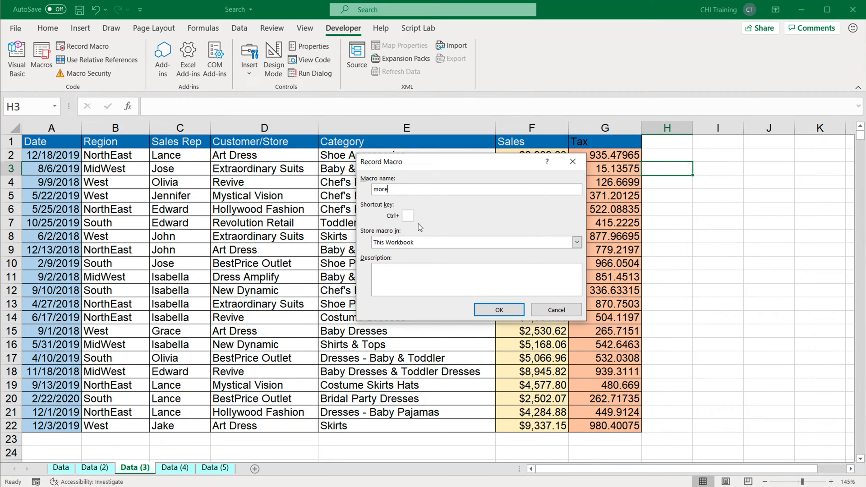
text(Steps)
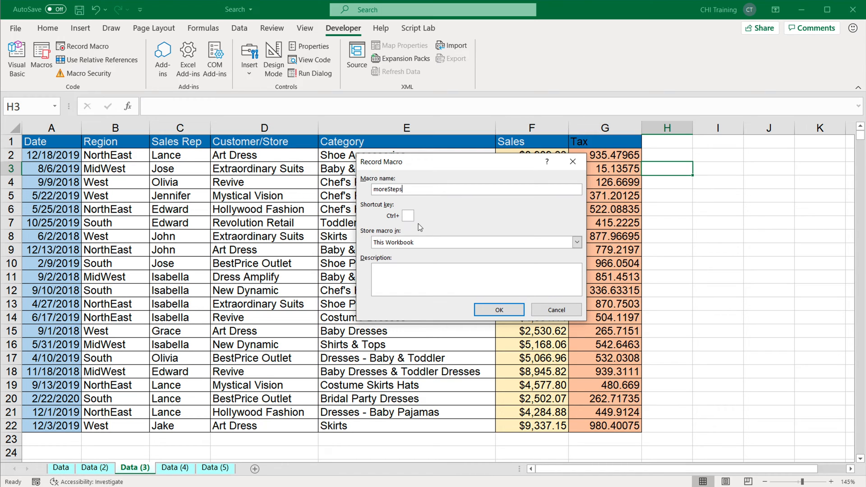
click(497, 310)
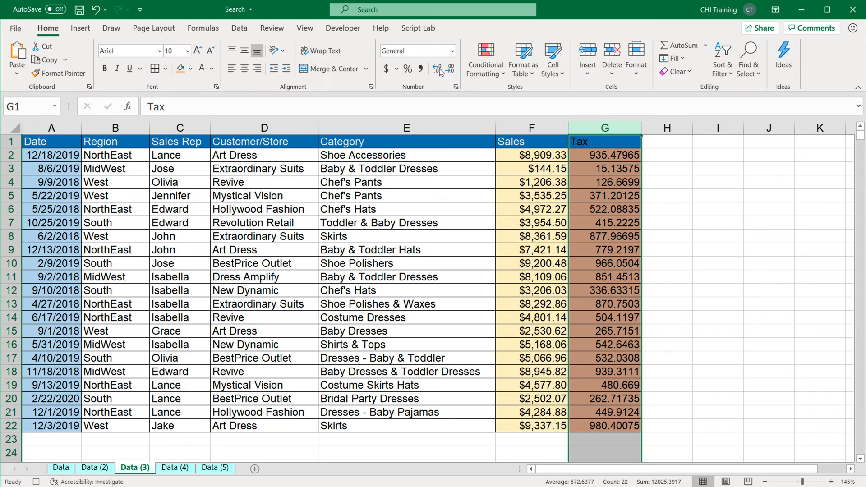
Format column G as Currency, copy the Sales header format onto the Tax header, return to A1 and stop recording
click(454, 50)
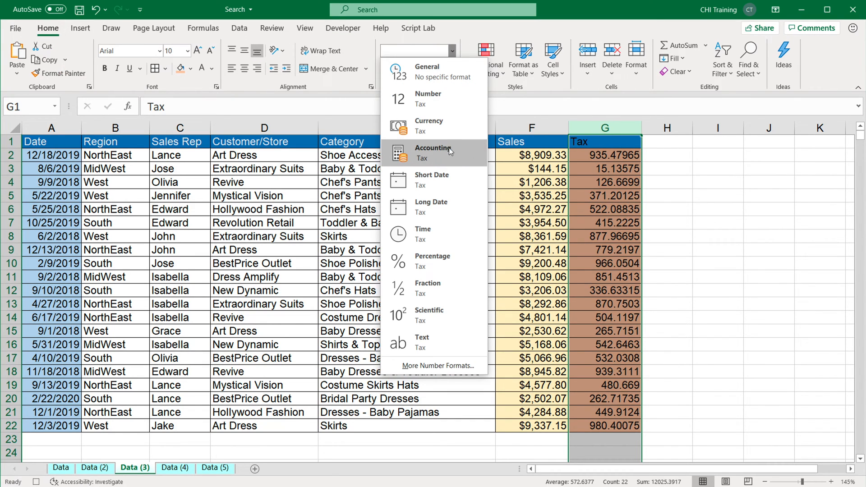
click(427, 126)
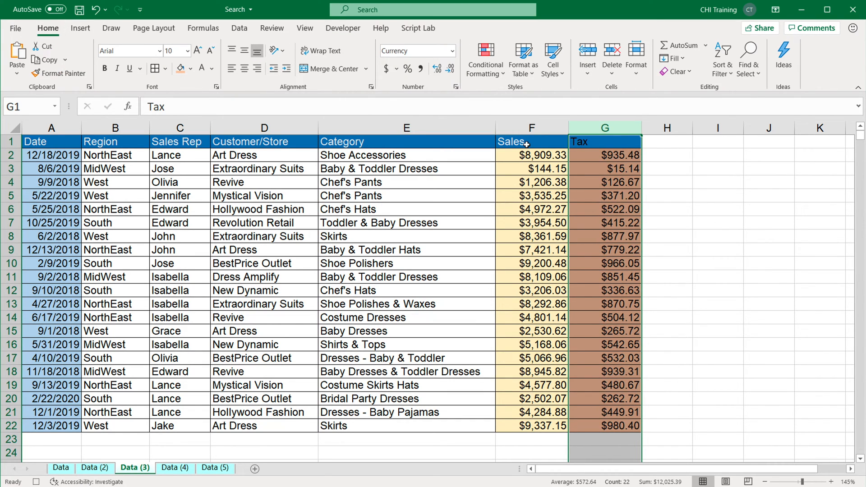
click(530, 141)
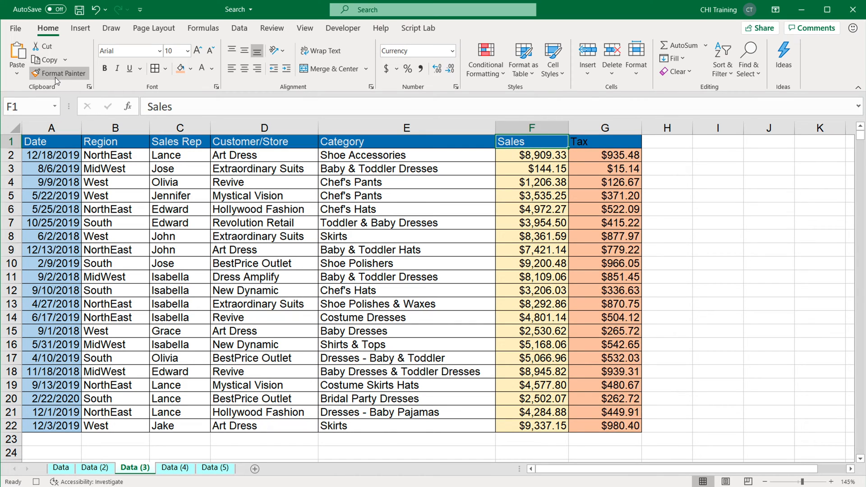
click(58, 73)
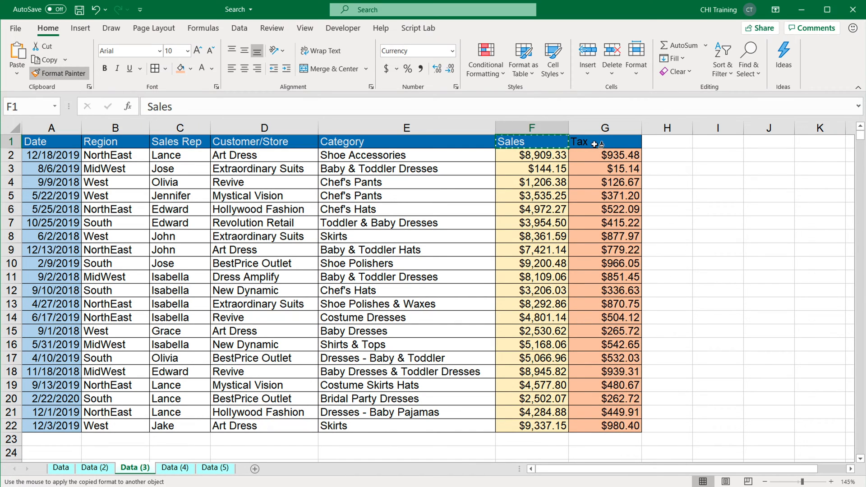
click(604, 141)
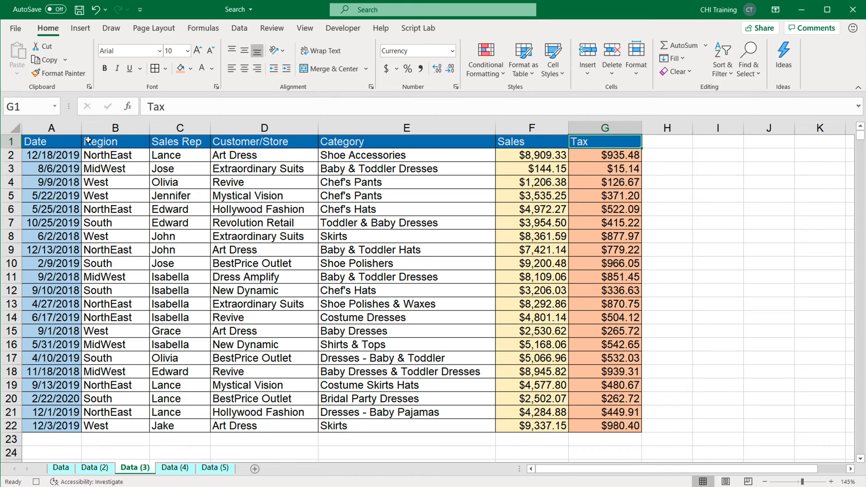
click(342, 28)
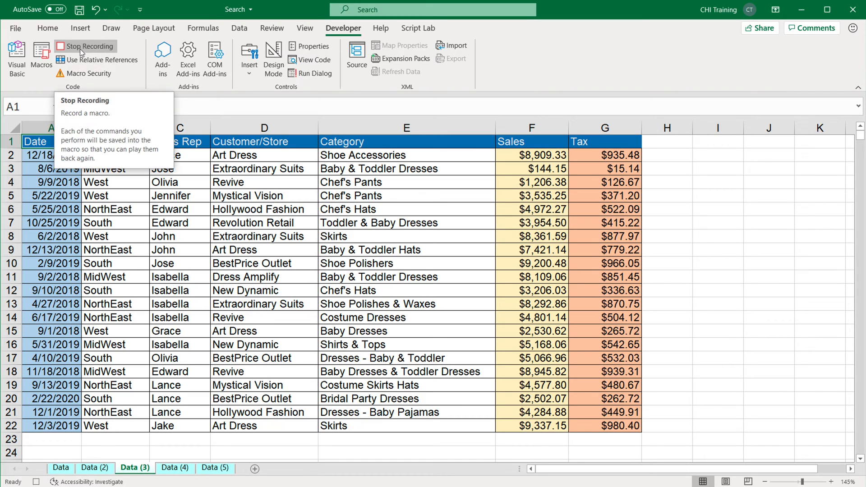
click(85, 46)
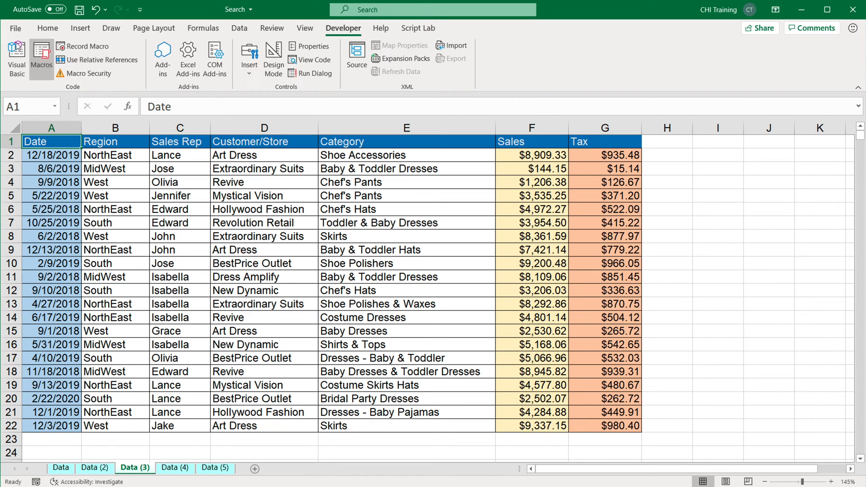
mouse_move(41, 57)
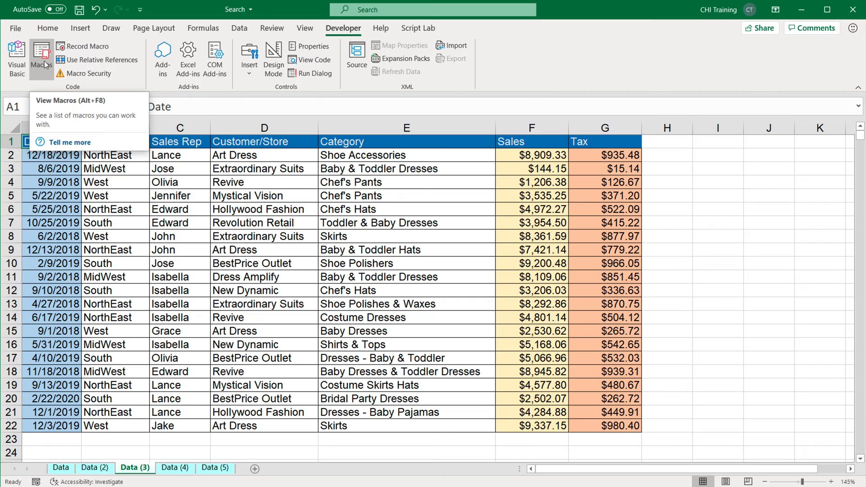
Delete the newSteps macro from the Macro dialog, confirming the deletion
click(41, 55)
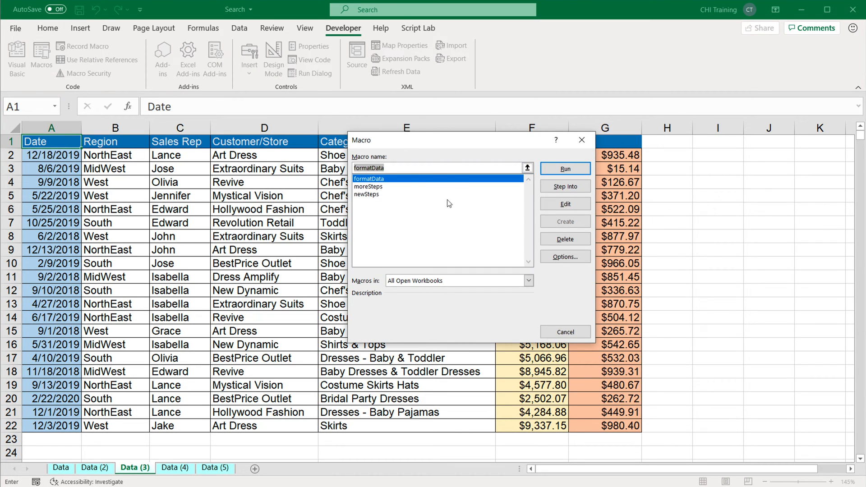
mouse_move(373, 200)
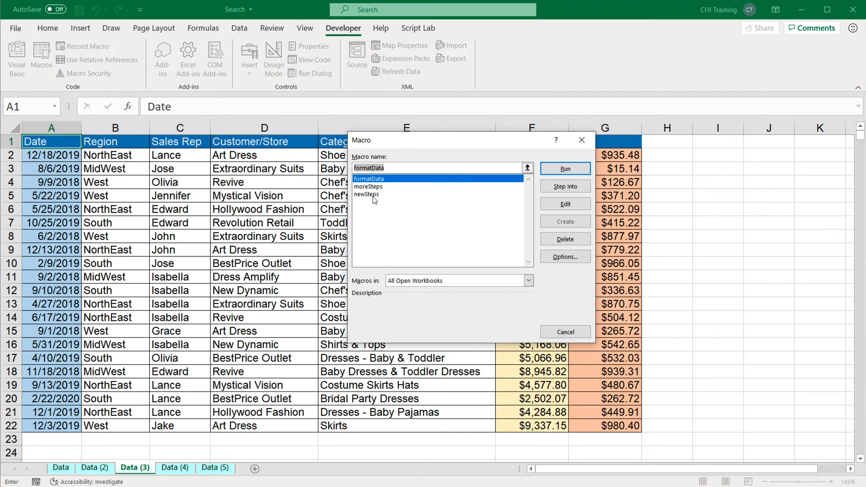
click(366, 195)
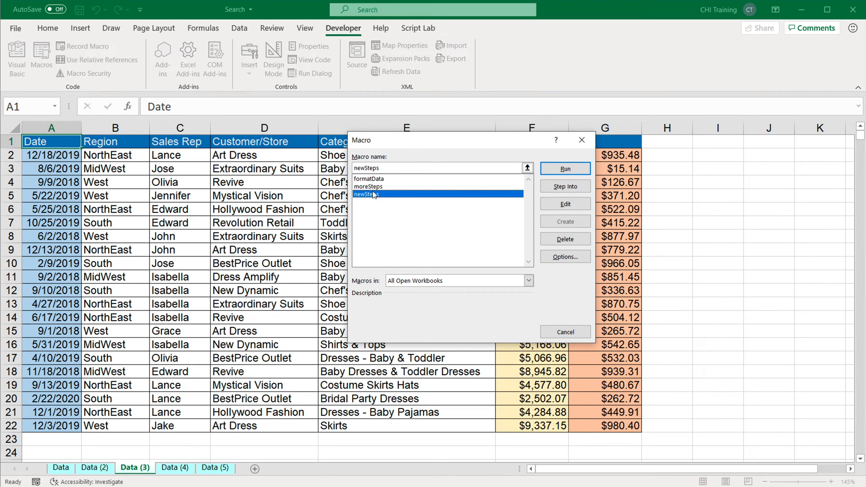
mouse_move(390, 183)
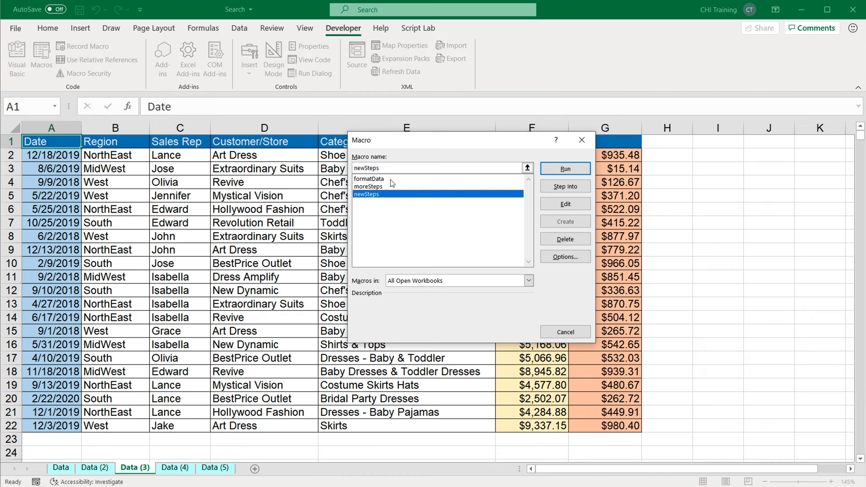
mouse_move(491, 218)
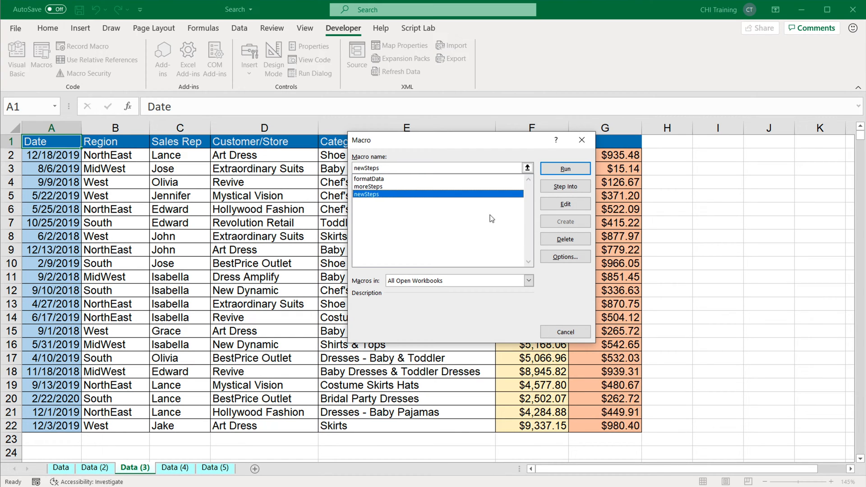
click(565, 238)
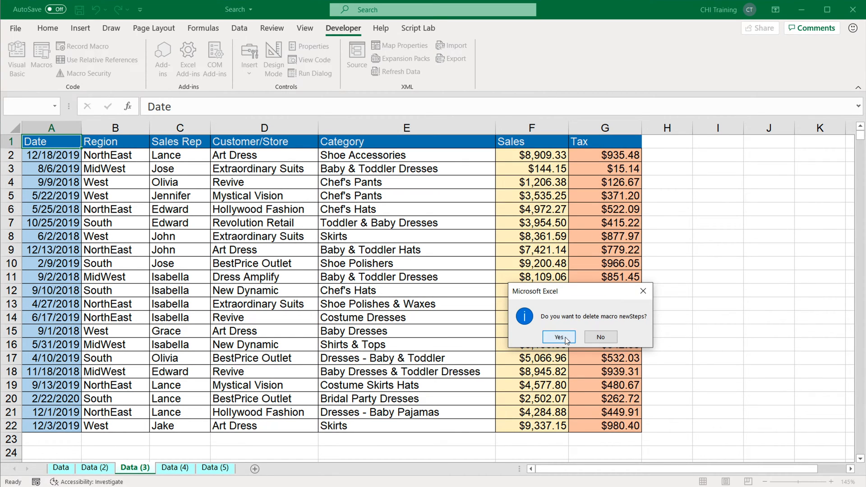
click(558, 337)
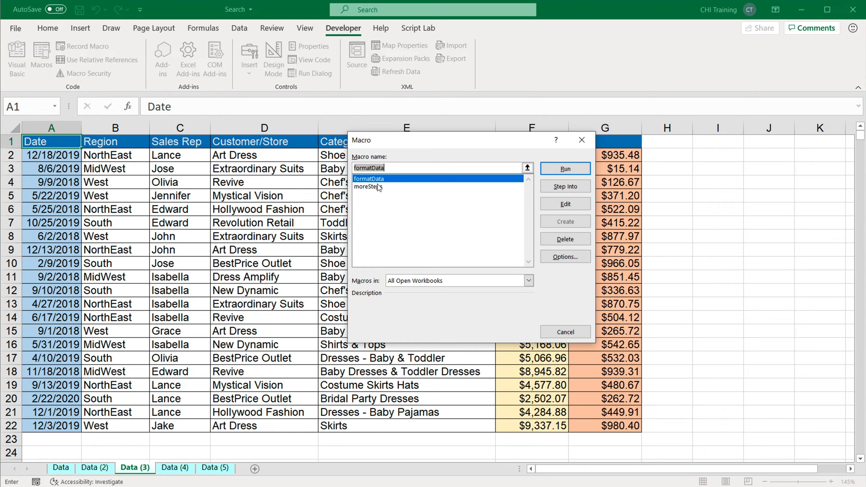
Open the moreSteps macro's code for editing in the VBA editor
click(368, 187)
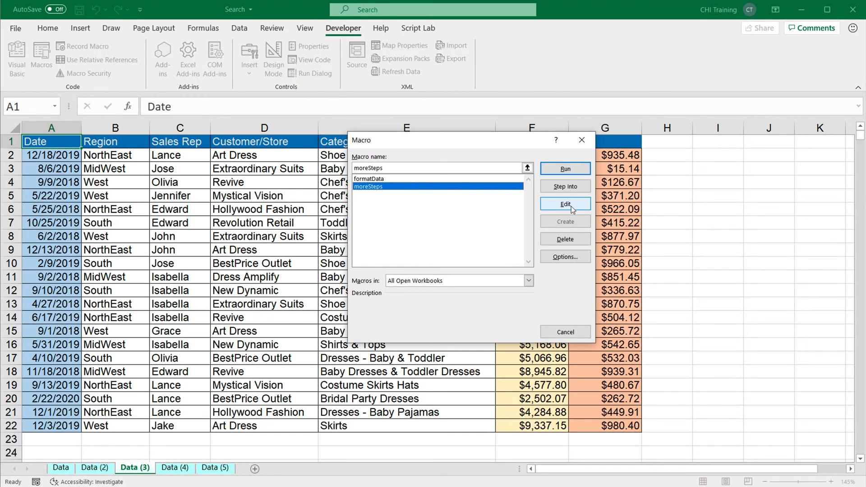
click(565, 204)
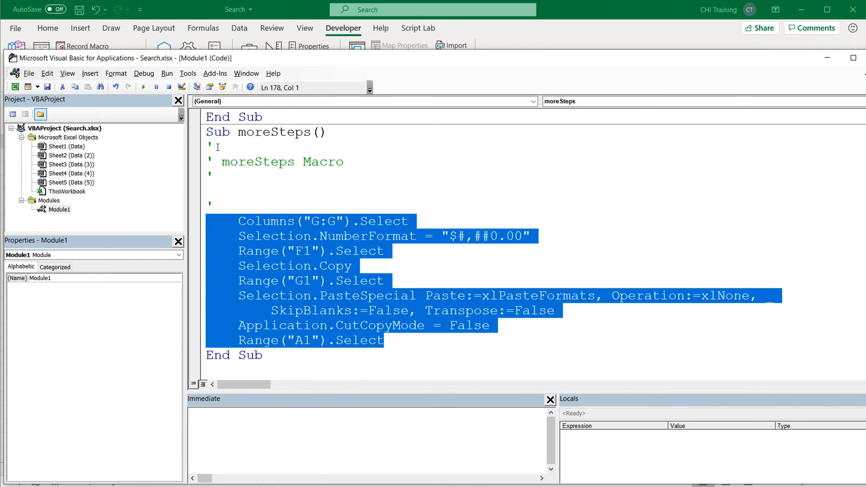
mouse_move(289, 255)
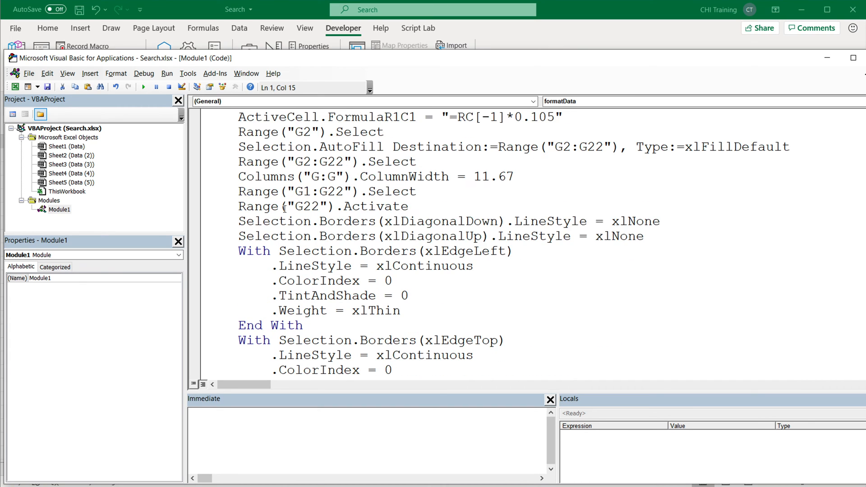
Add the comment 'correct formatting for new column' at the end of formatData, fixing the misspelling of correct
scroll(down, 3)
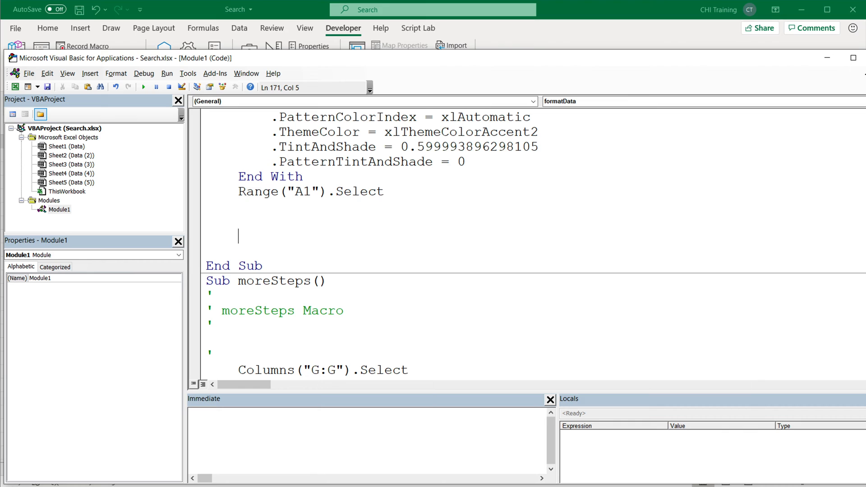
text('' coore)
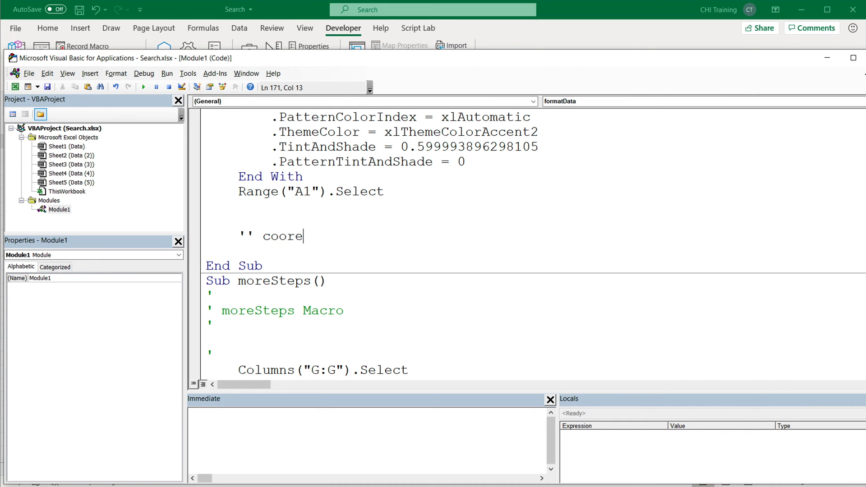
text(ct formatting for new co)
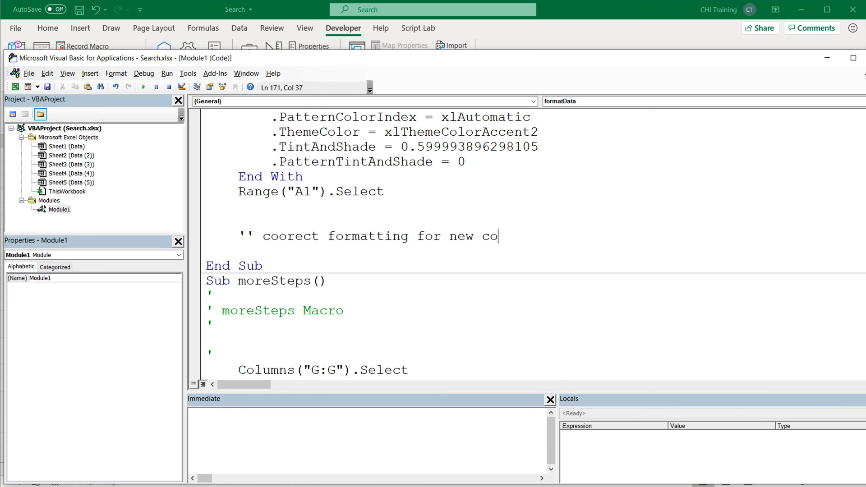
text(lumn)
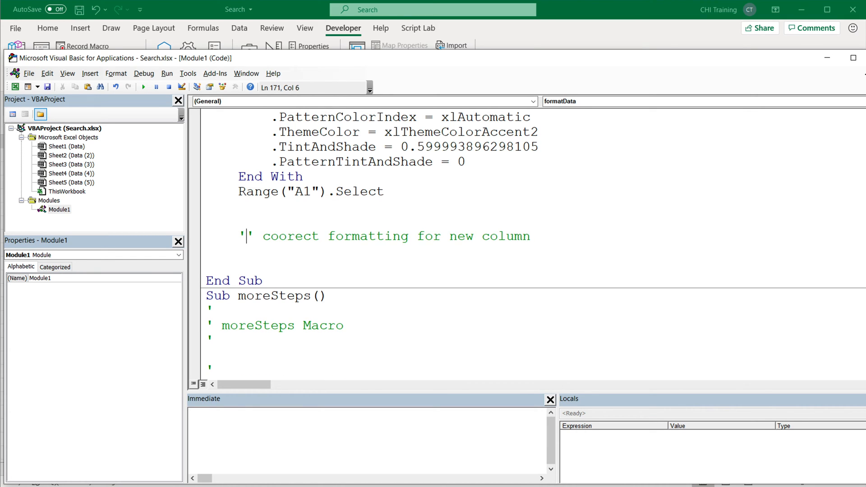
key(Backspace)
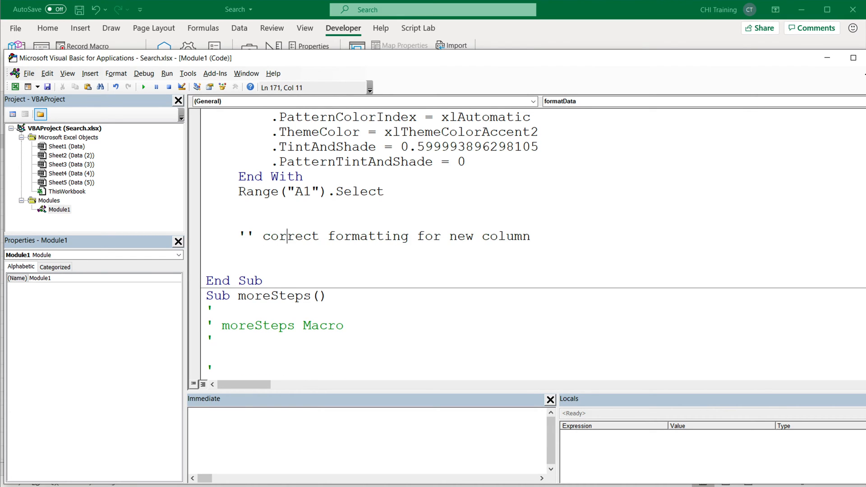
key(enter)
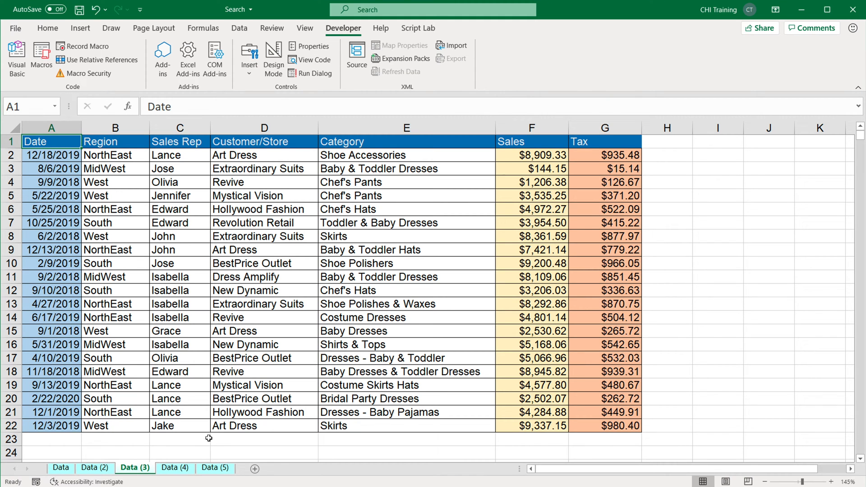
Run formatData on the Data (4) sheet, then reopen and dismiss the Macro dialog
click(174, 467)
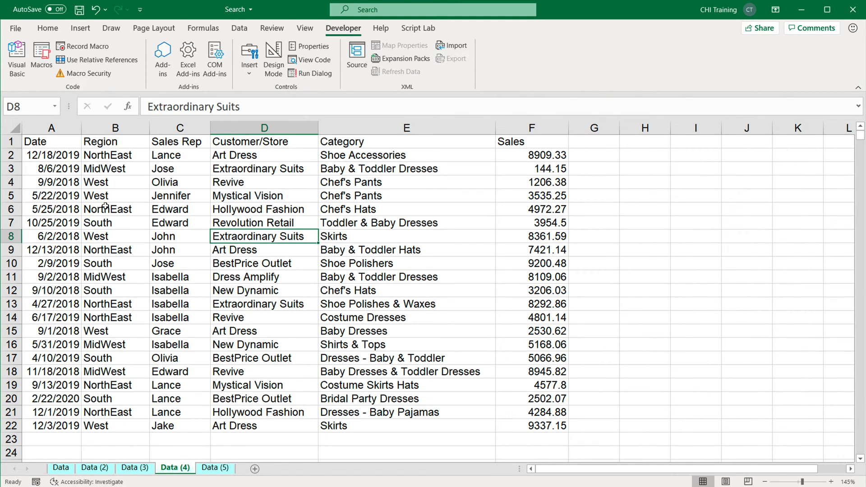
click(40, 57)
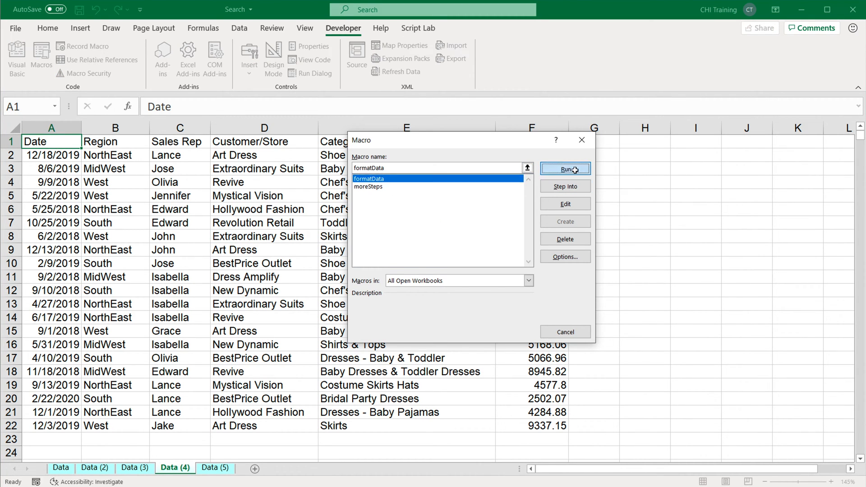
click(565, 168)
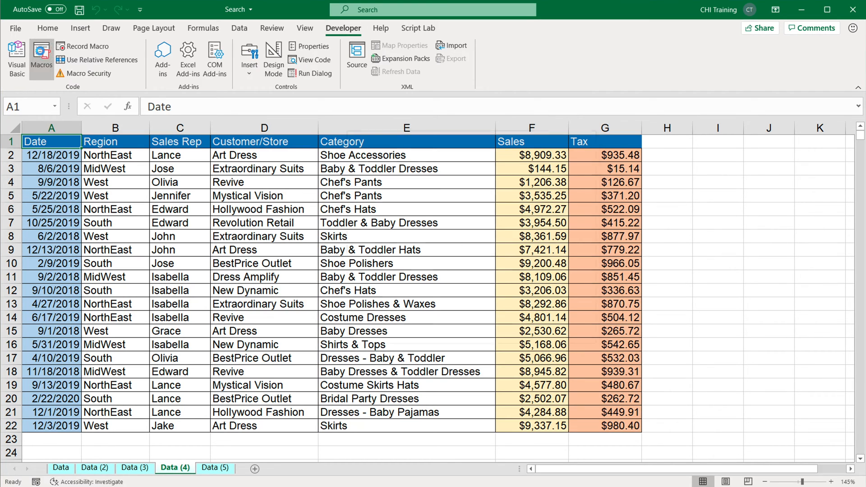
click(41, 57)
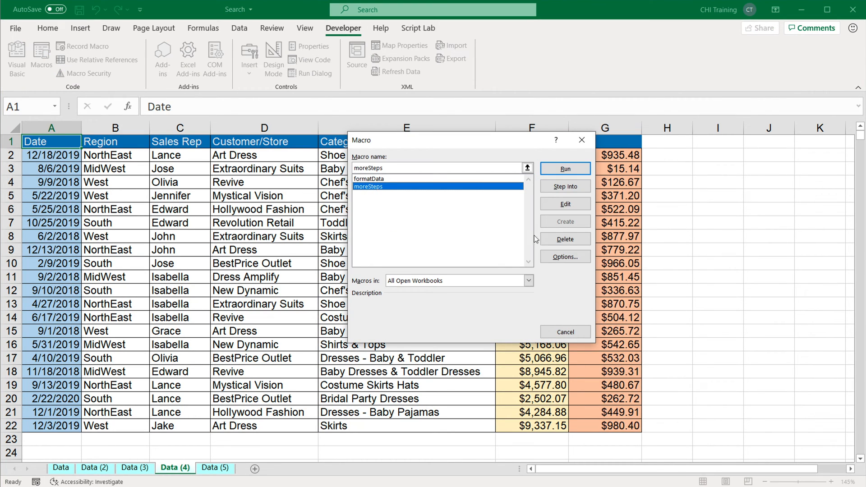
click(563, 168)
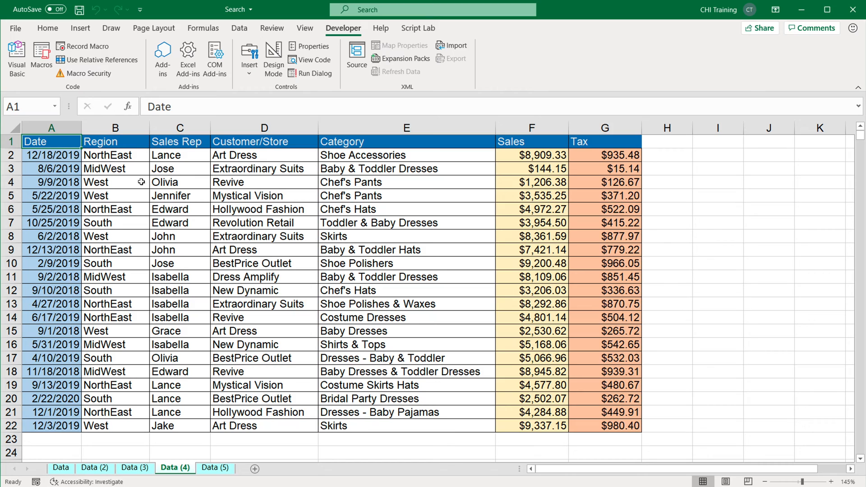
mouse_move(211, 318)
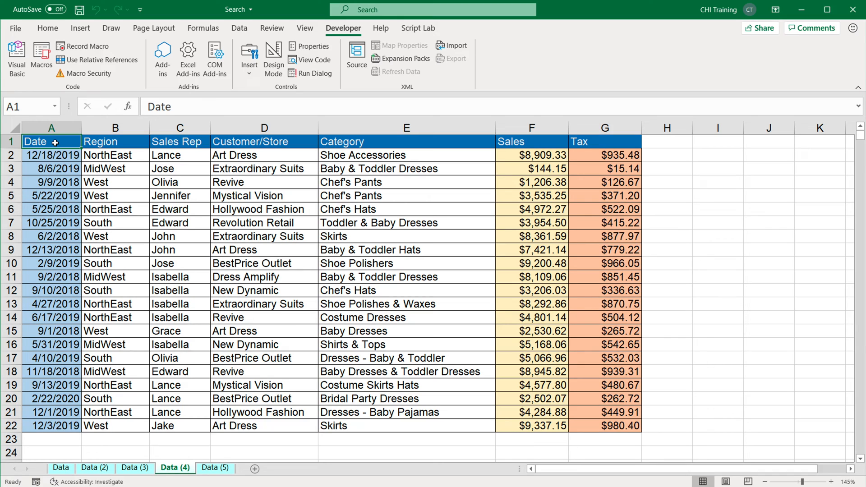
mouse_move(72, 154)
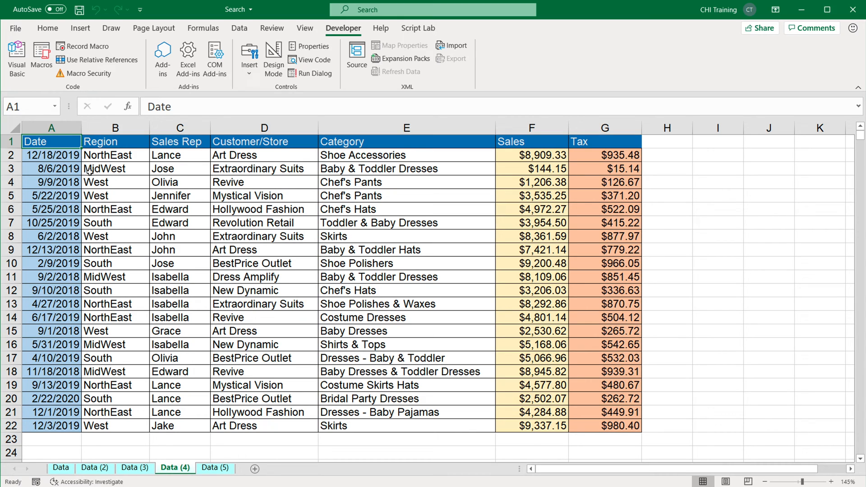
mouse_move(51, 142)
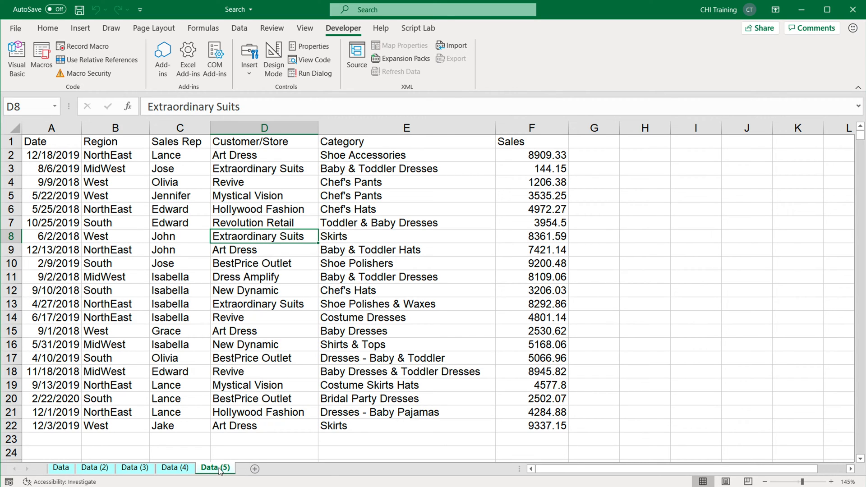
Paste copies of rows 16–22 below the Data (5) table, run formatData, then switch to Data (6)
click(254, 473)
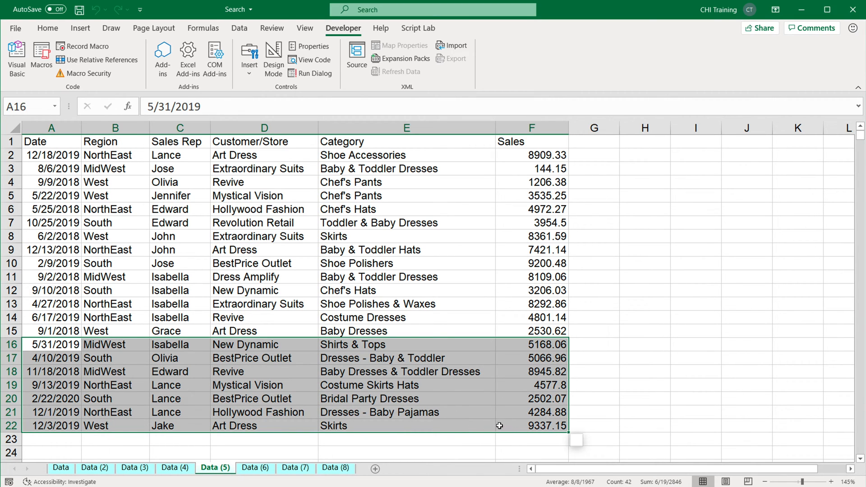
key(ctrl+v)
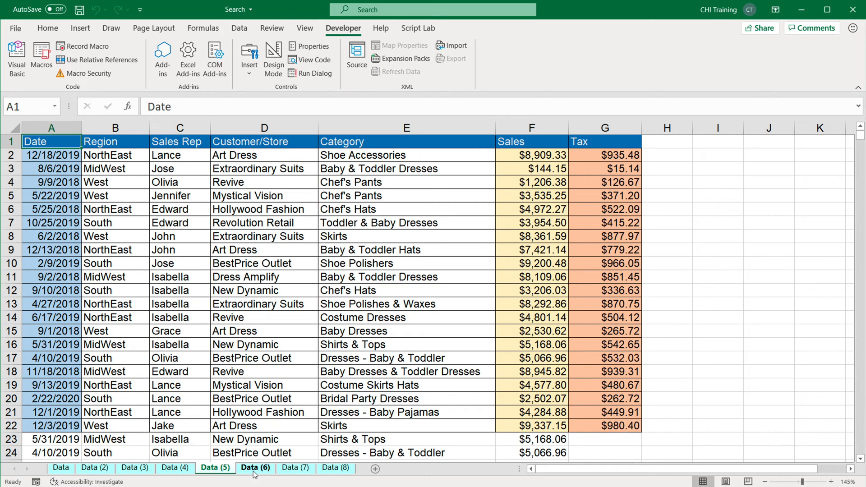
click(255, 468)
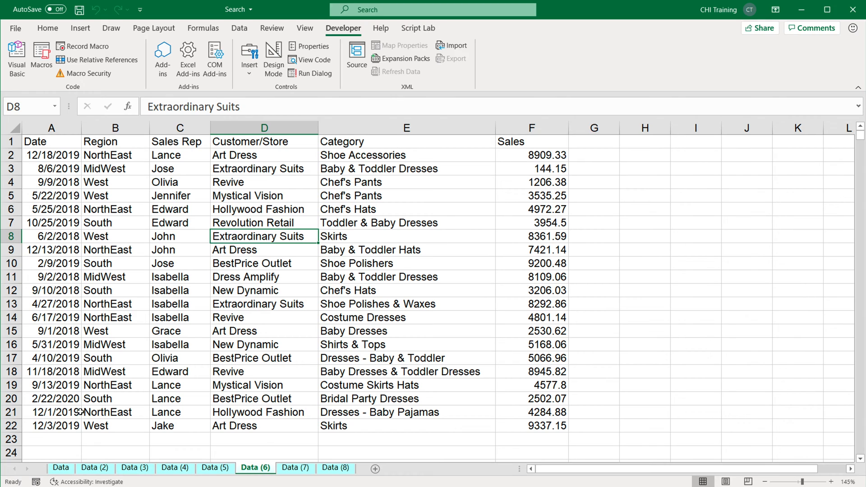
Run formatData on the Data (6) sheet, styling it through row 22
click(11, 331)
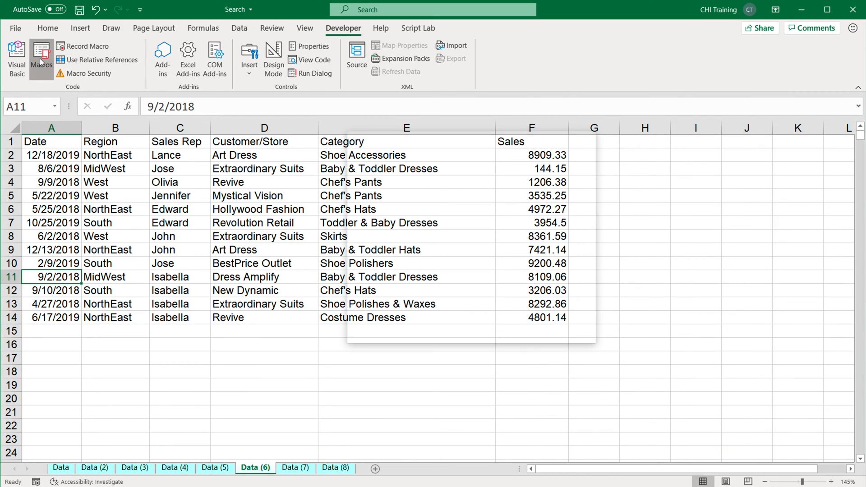
click(41, 58)
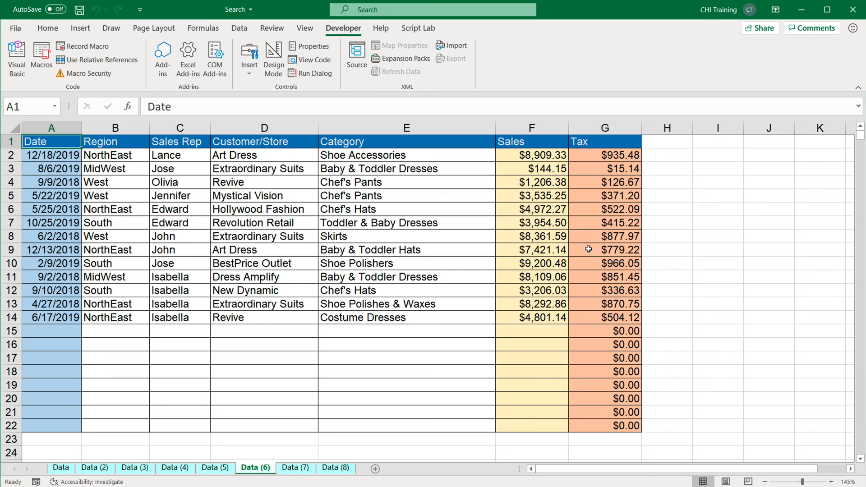
mouse_move(591, 257)
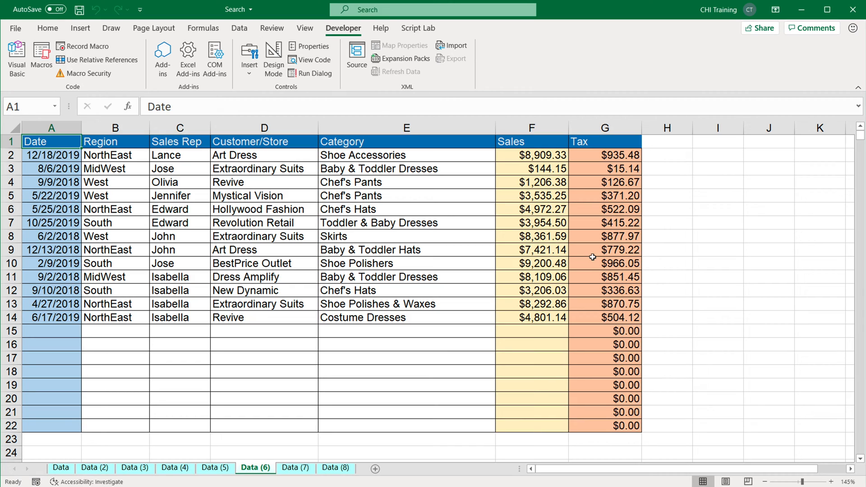
mouse_move(595, 265)
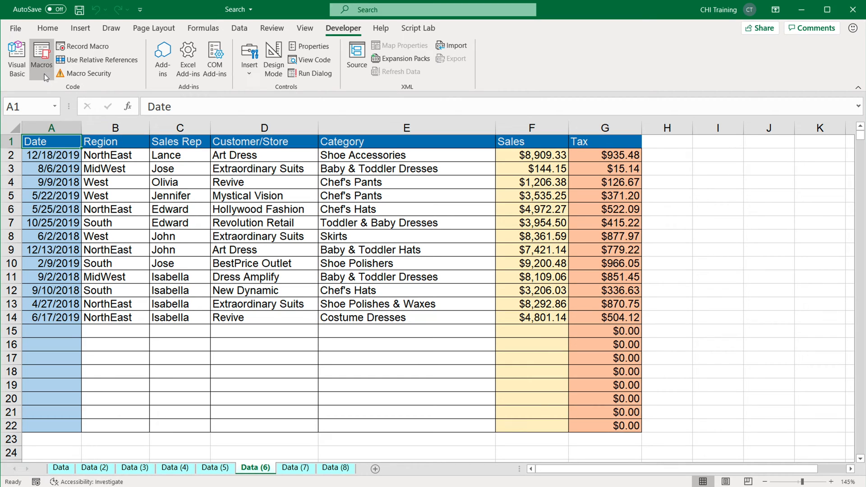
mouse_move(41, 58)
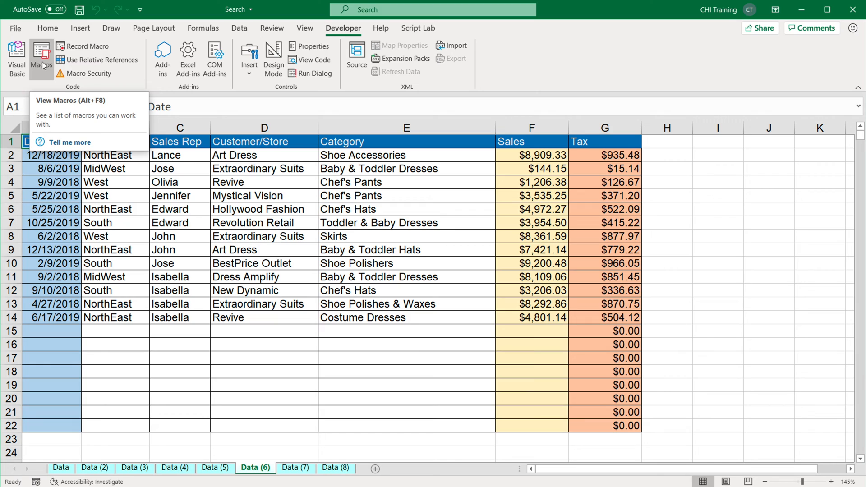
Open and close the Macro dialog without running anything, before bringing up Save As
click(42, 55)
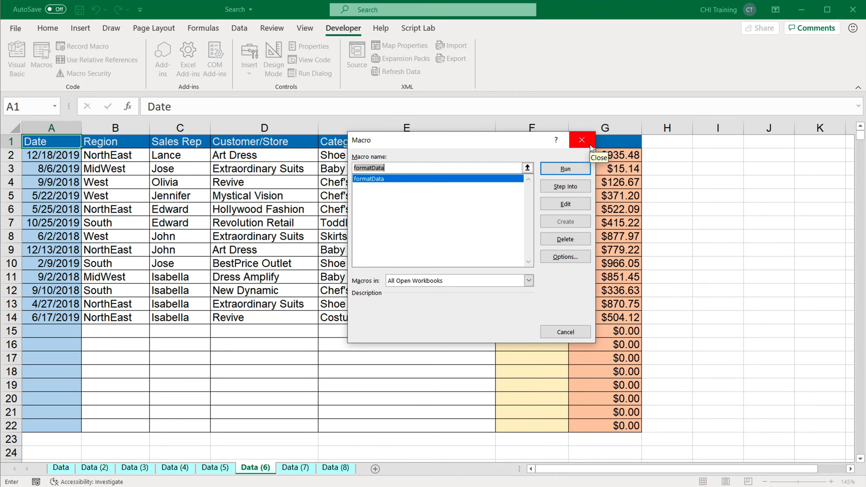
click(580, 139)
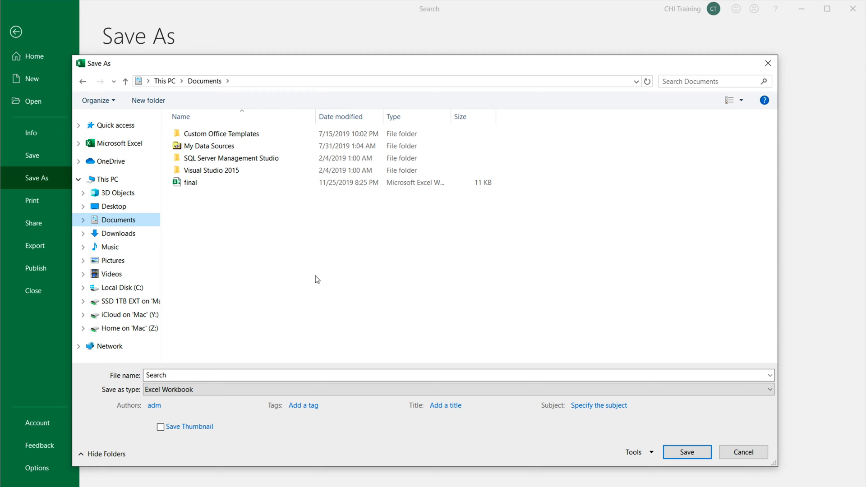
Save the workbook as Excel Macro-Enabled Workbook formatData in Documents
click(458, 389)
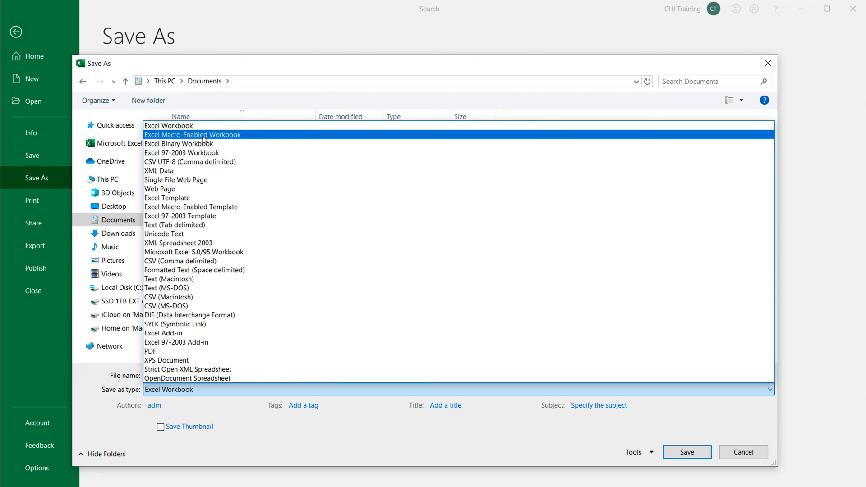
click(192, 134)
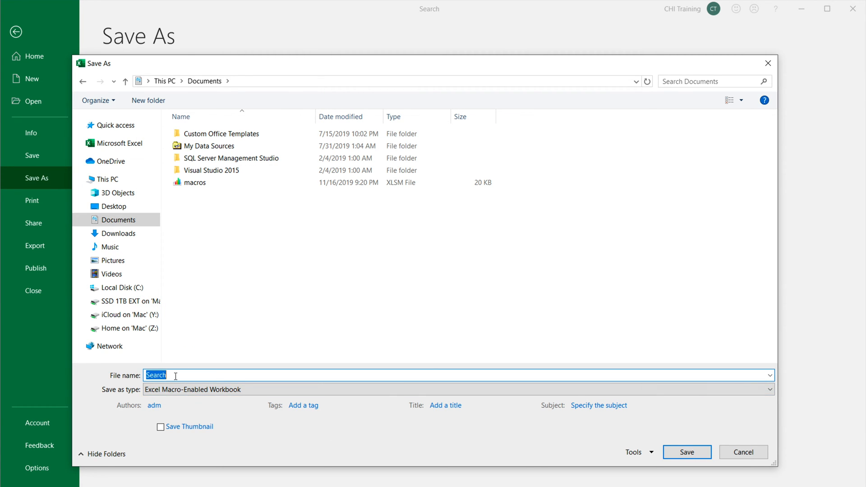
text(format)
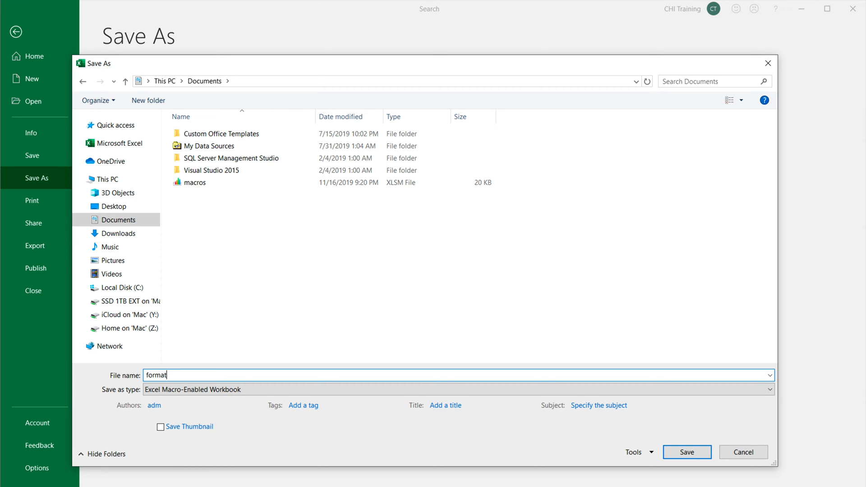
text(Data)
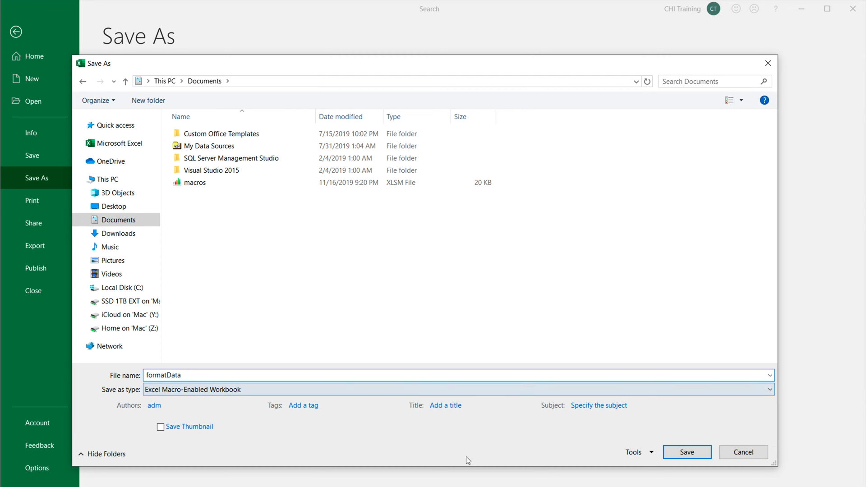
click(686, 452)
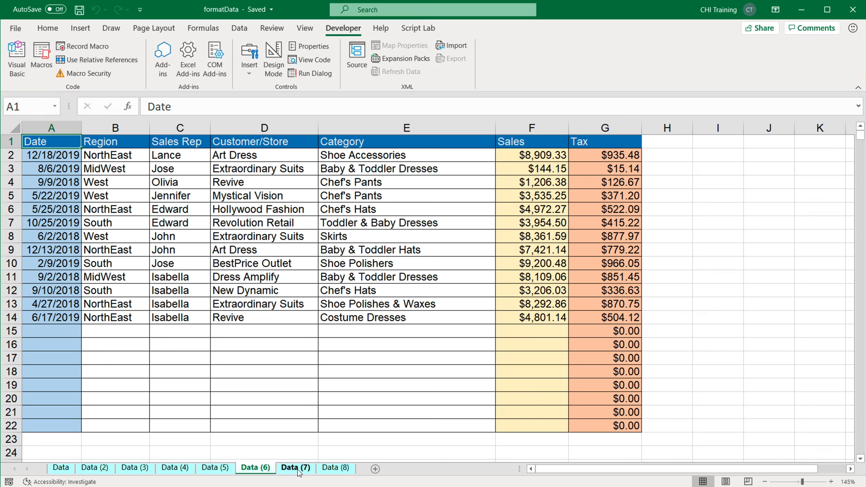
Move the Data (7) sheet into a new workbook via Move or Copy
right_click(295, 468)
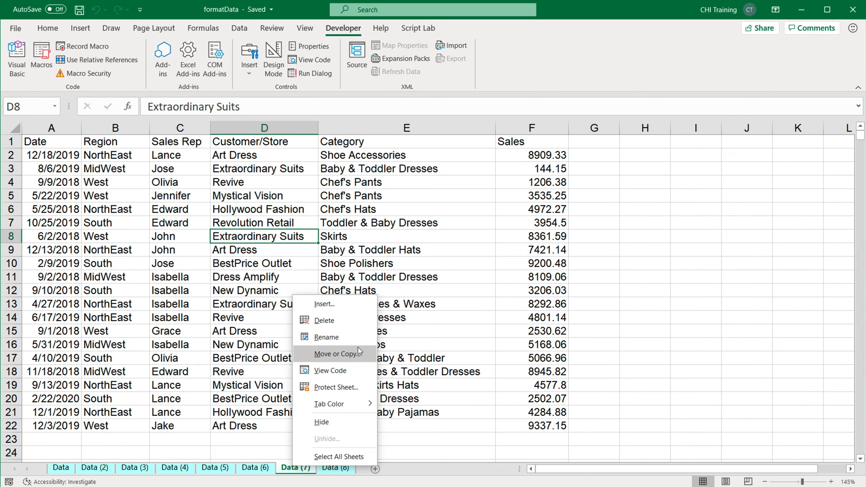
click(341, 354)
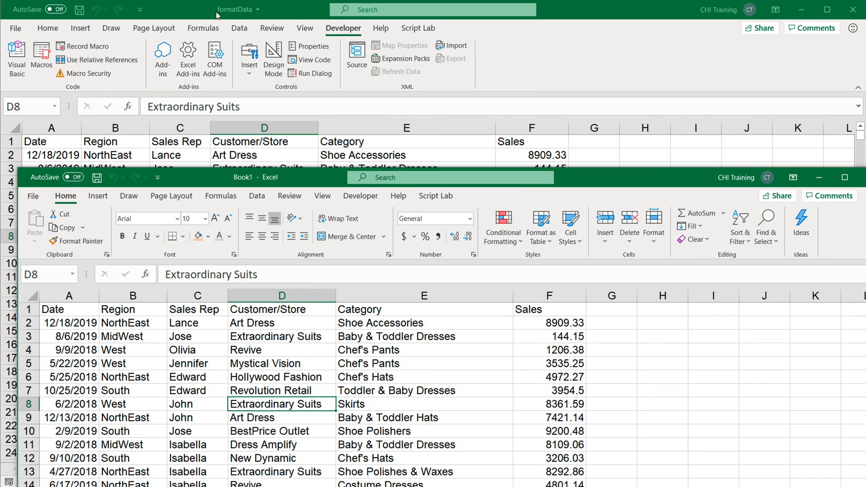
mouse_move(259, 62)
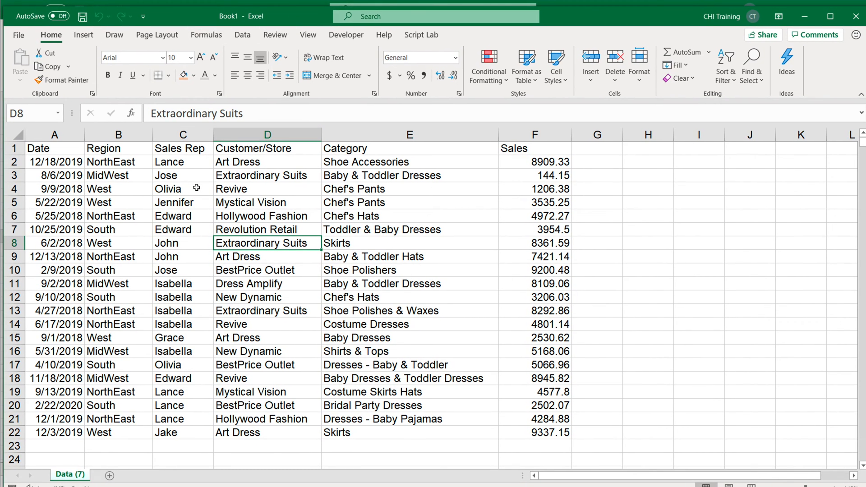
Show the Macros list from Book1, where formatData still appears
click(345, 35)
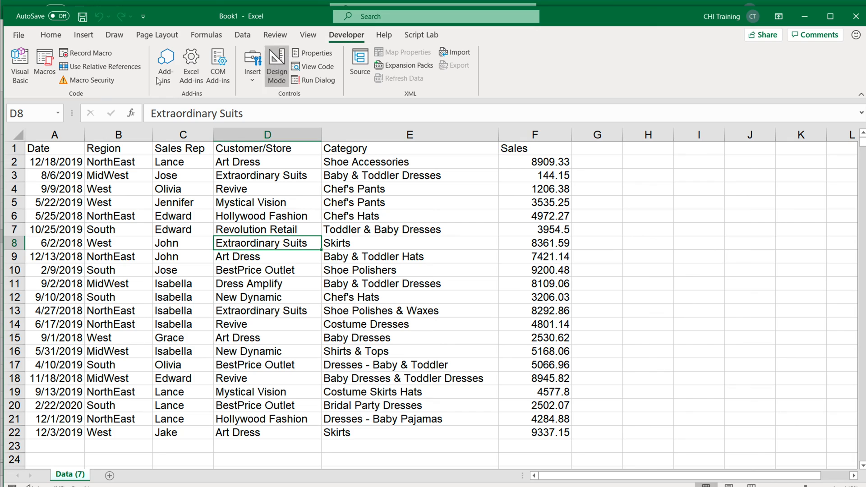
click(44, 64)
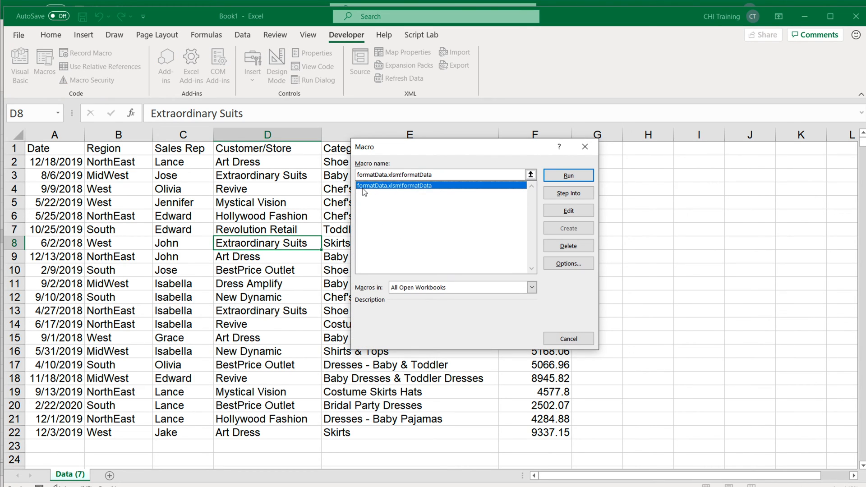
mouse_move(395, 191)
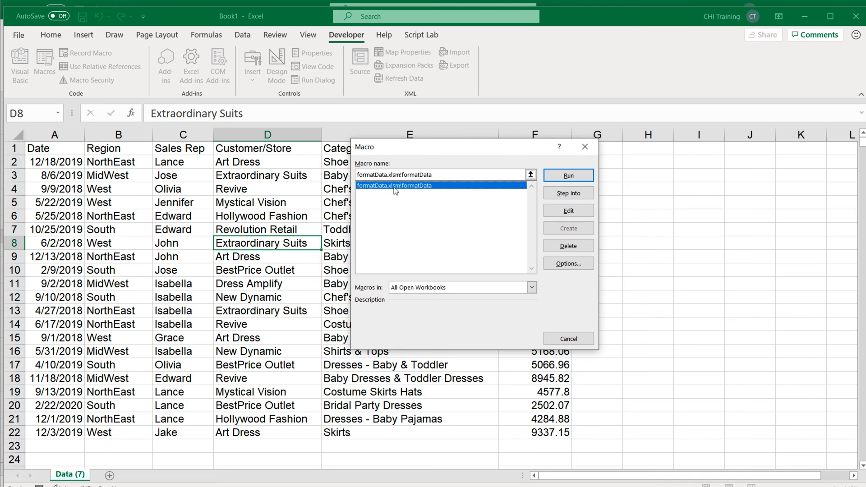
mouse_move(415, 191)
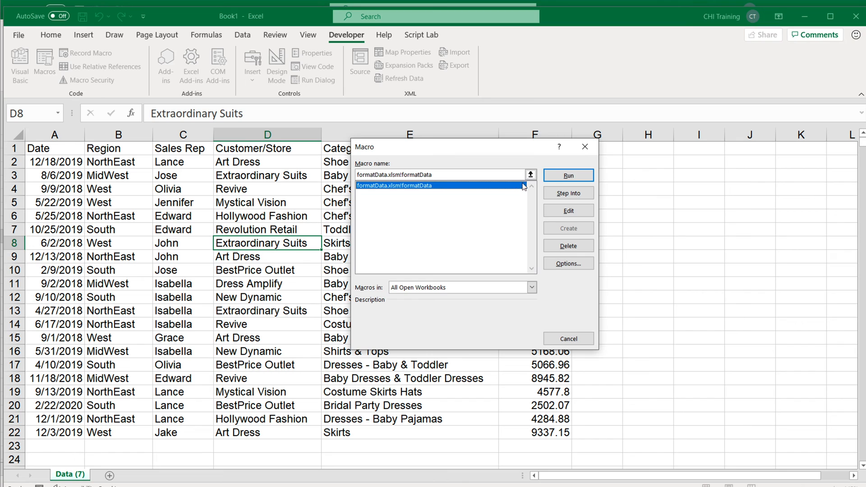
click(567, 175)
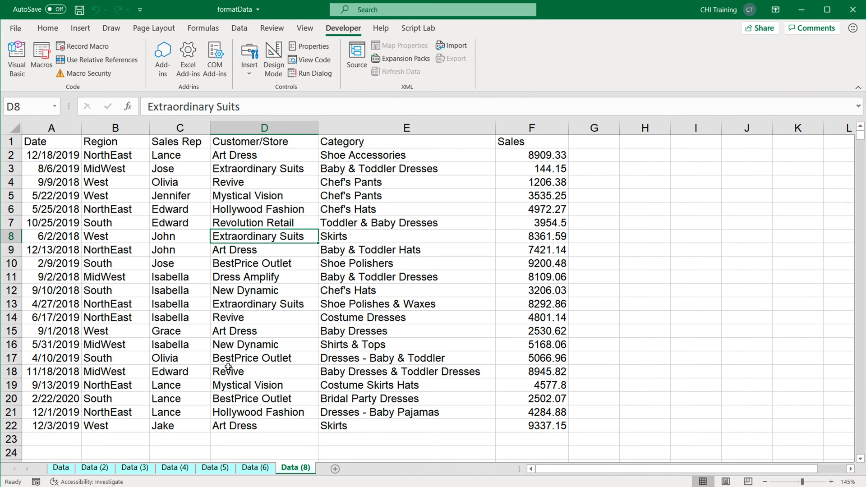
mouse_move(250, 358)
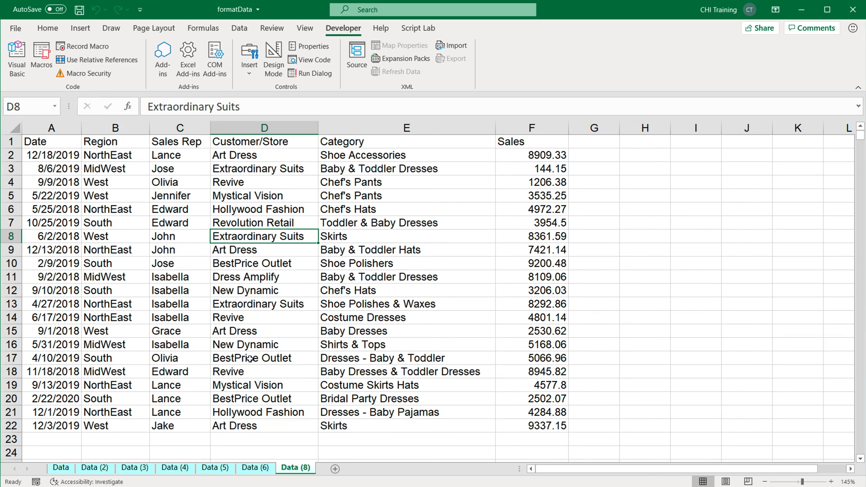
mouse_move(212, 309)
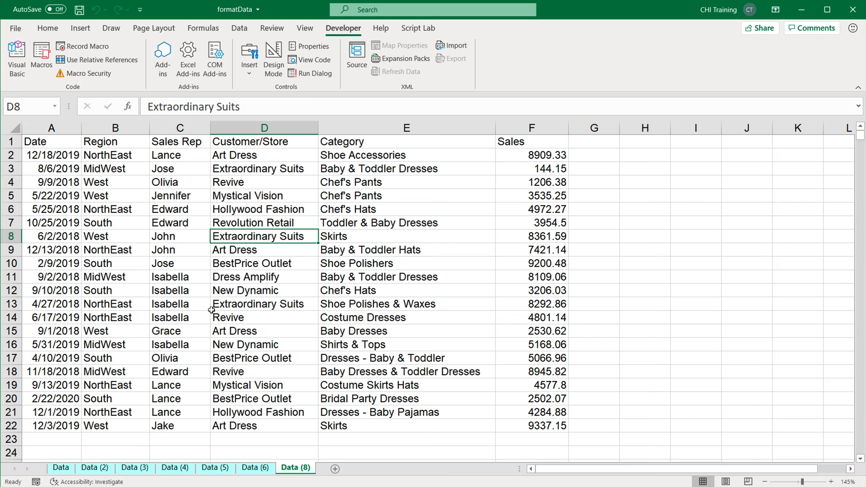
mouse_move(84, 46)
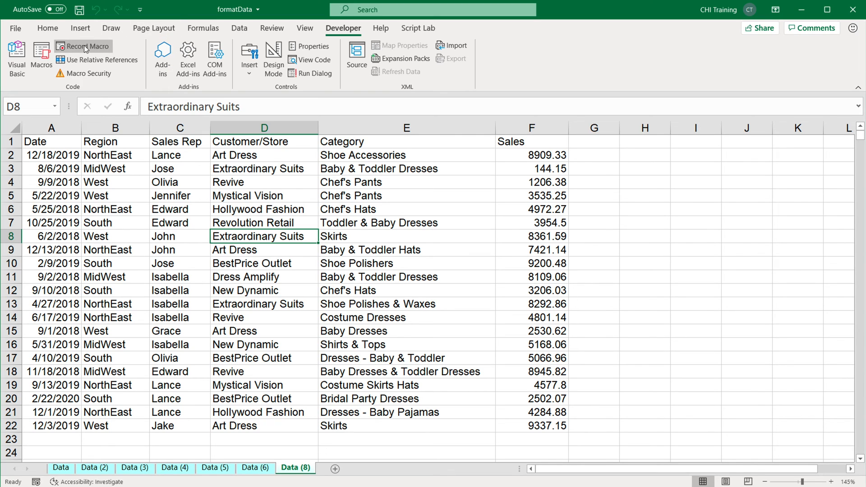
click(84, 46)
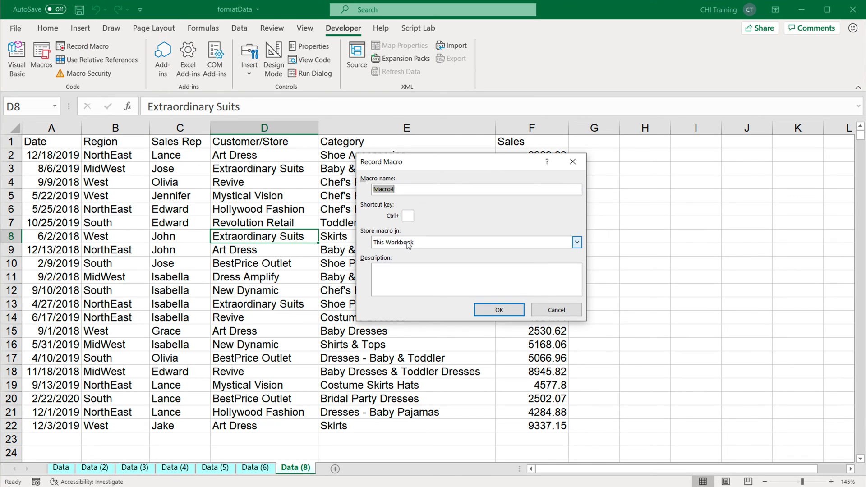
click(576, 242)
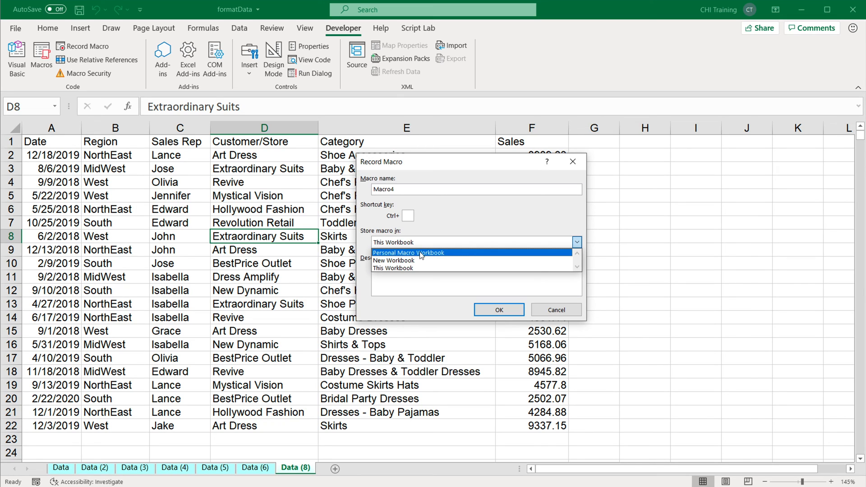
click(407, 252)
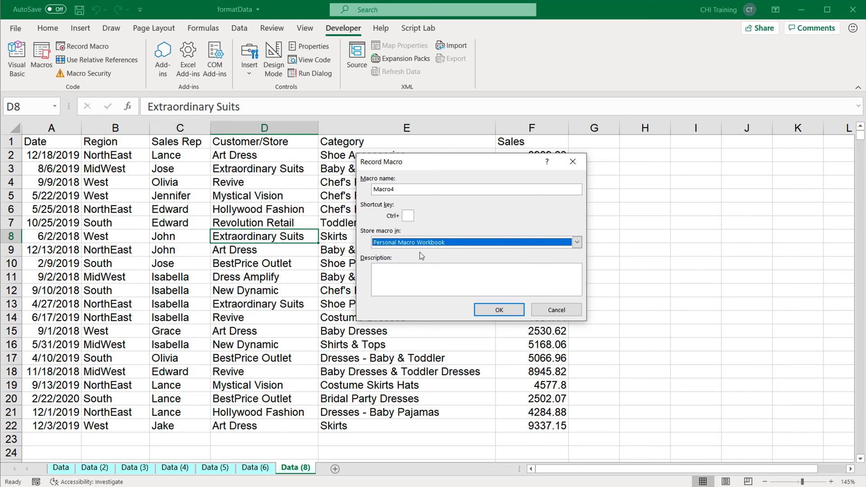
mouse_move(424, 258)
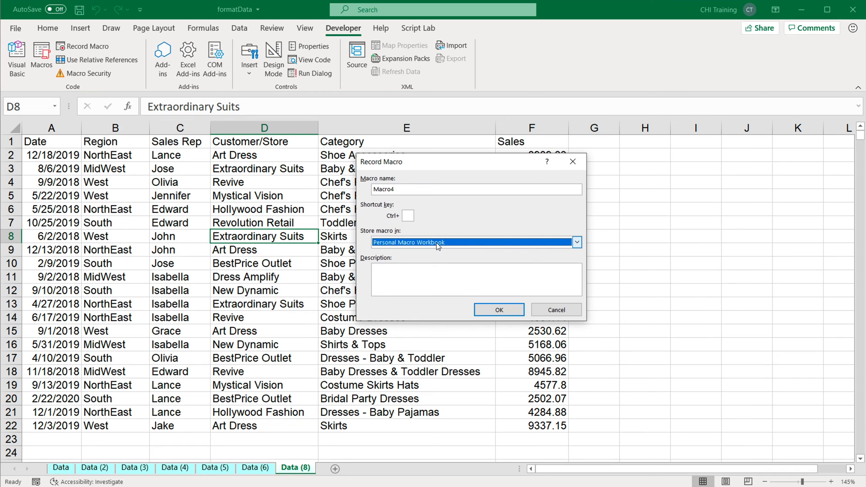
mouse_move(421, 248)
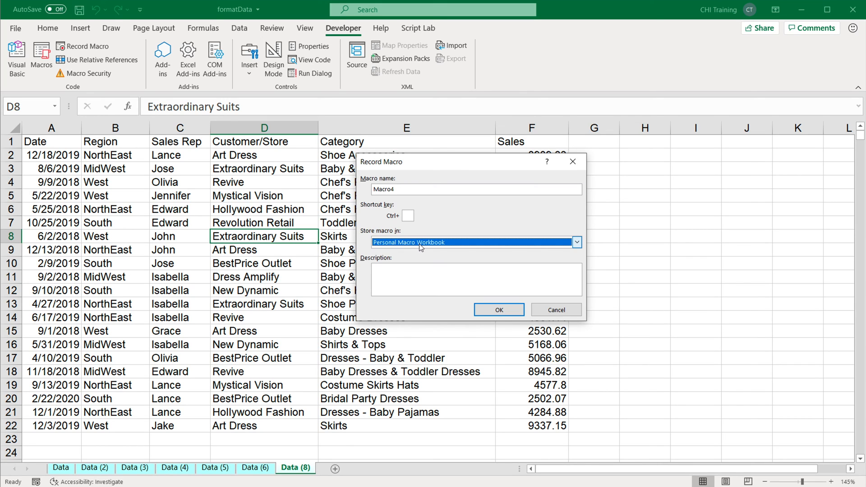
click(577, 241)
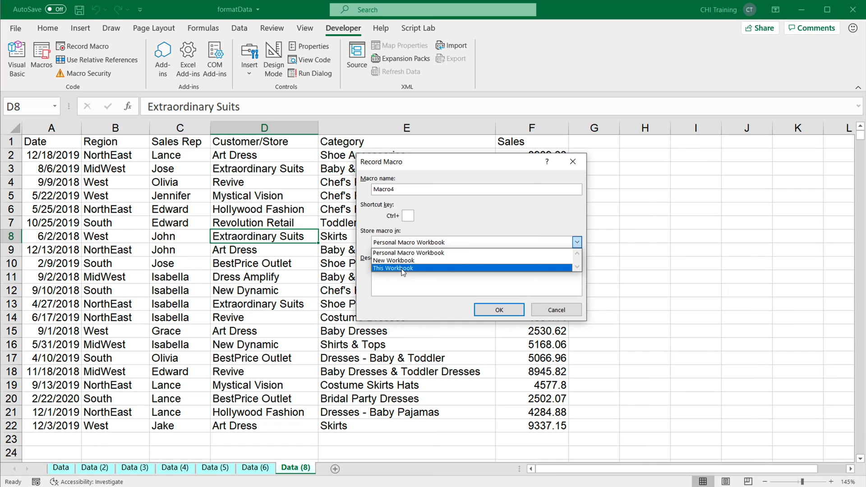
click(392, 267)
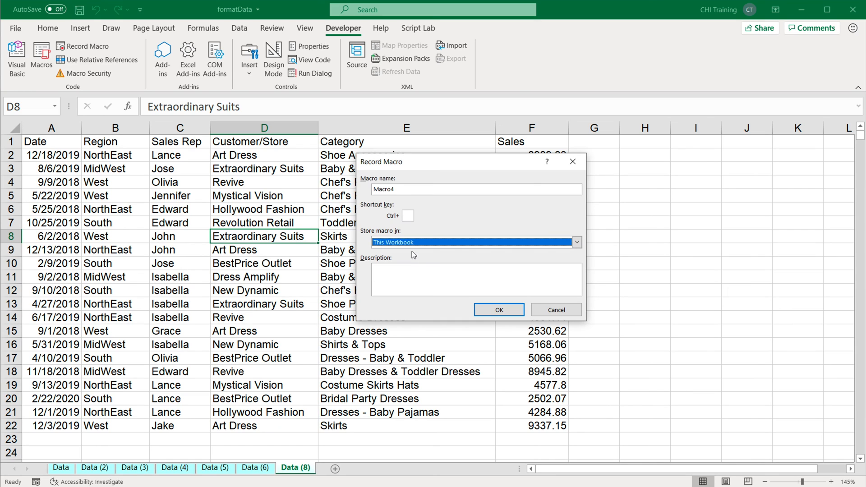
click(576, 241)
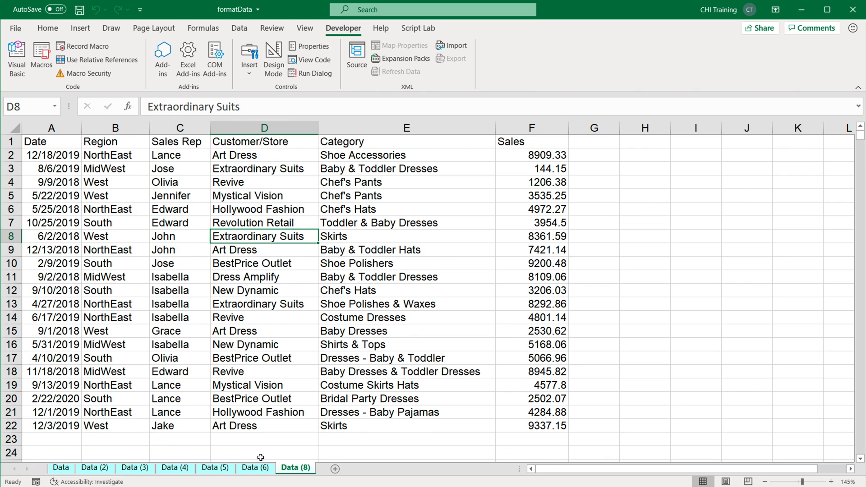
Return to the Data (5) sheet, formatted through row 22 with unstyled rows below
click(255, 467)
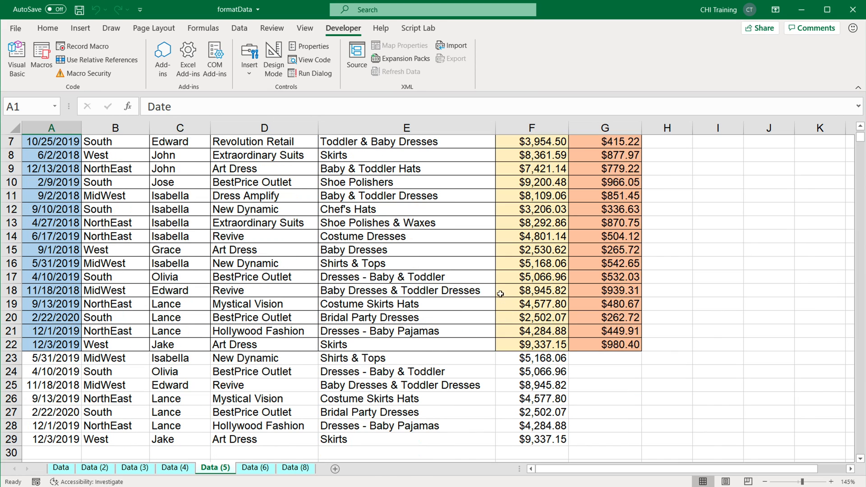
mouse_move(200, 404)
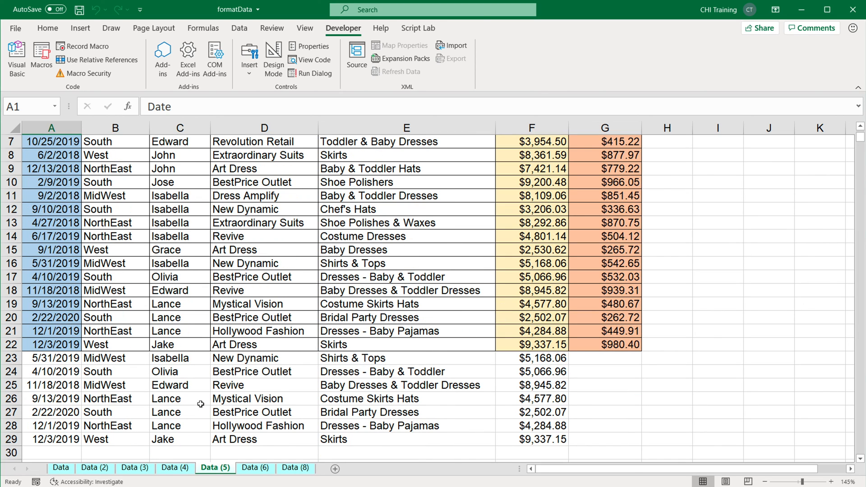
mouse_move(368, 398)
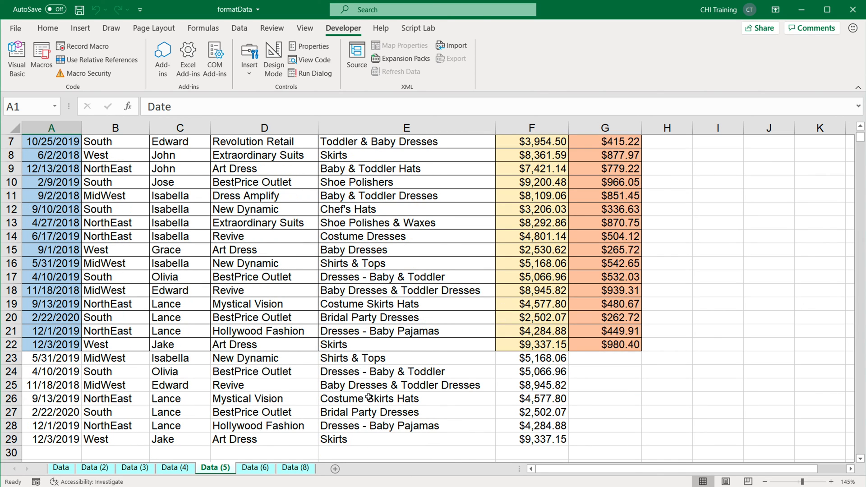